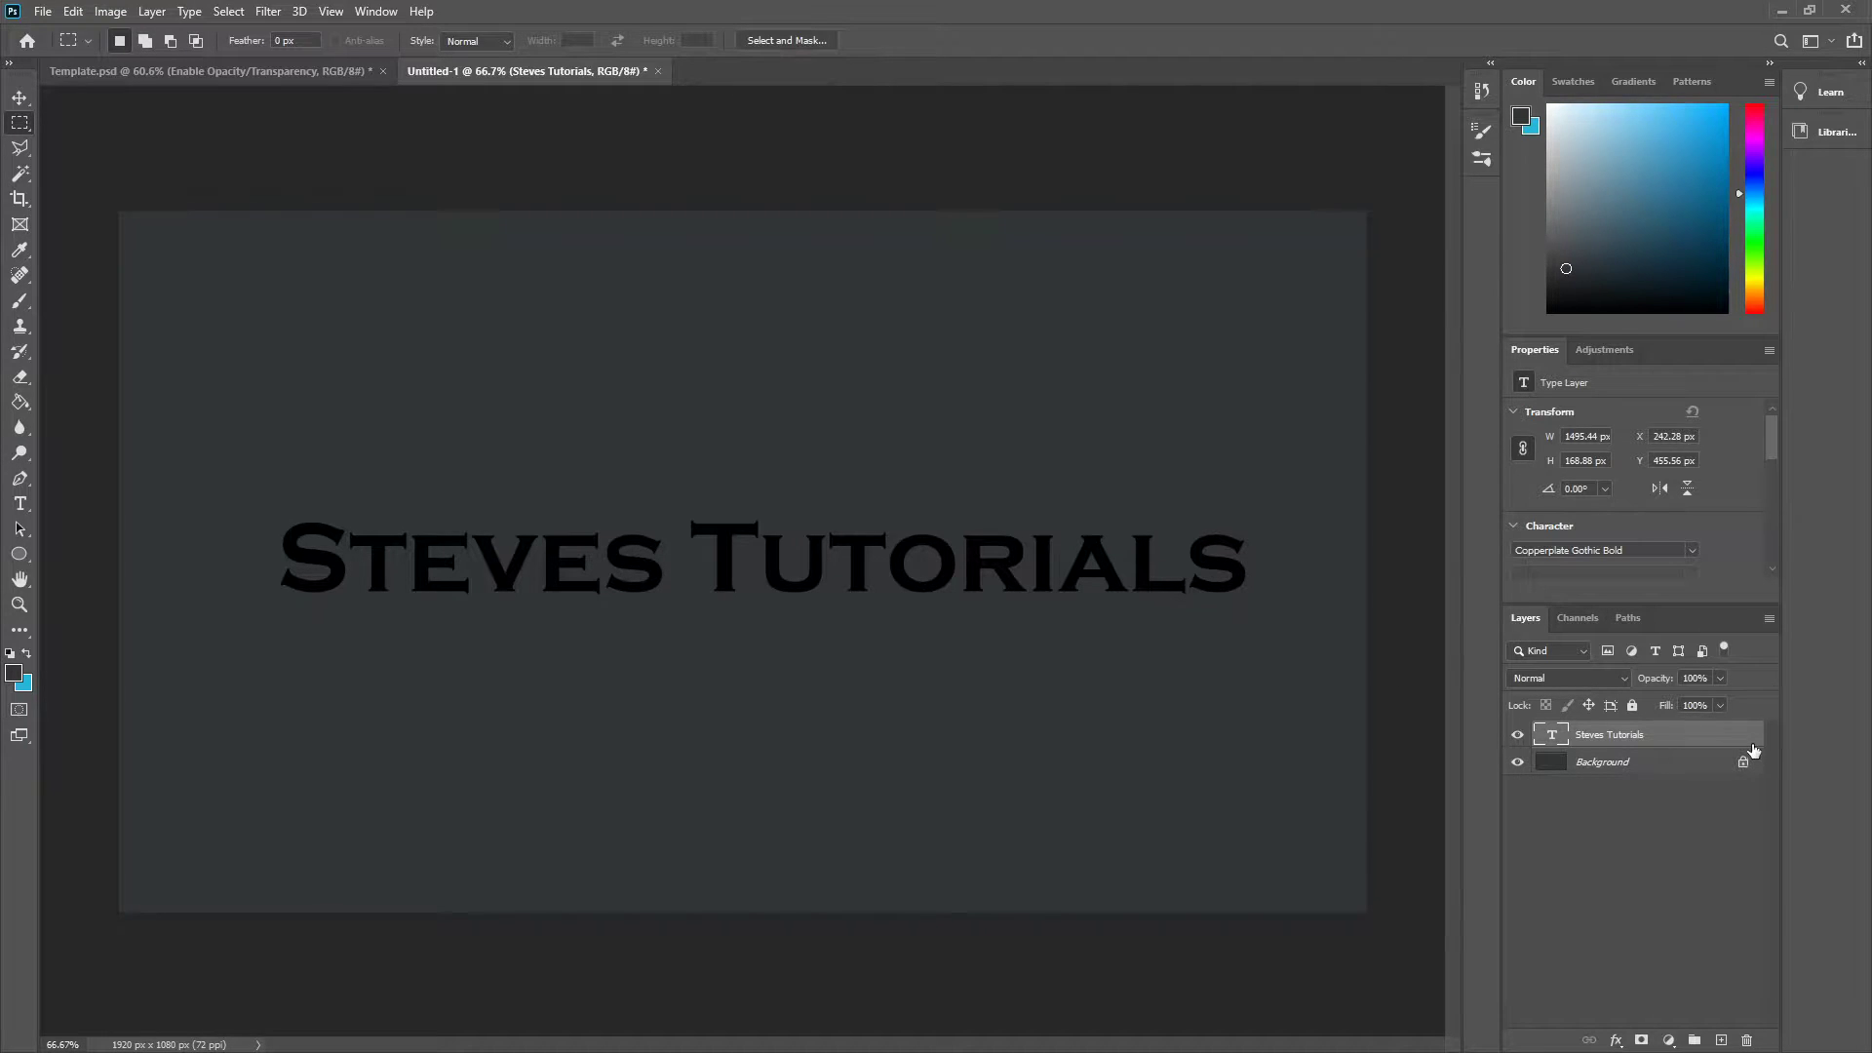
Enable a white Stroke layer style on the Steves Tutorials text and adjust its size
double_click(1642, 734)
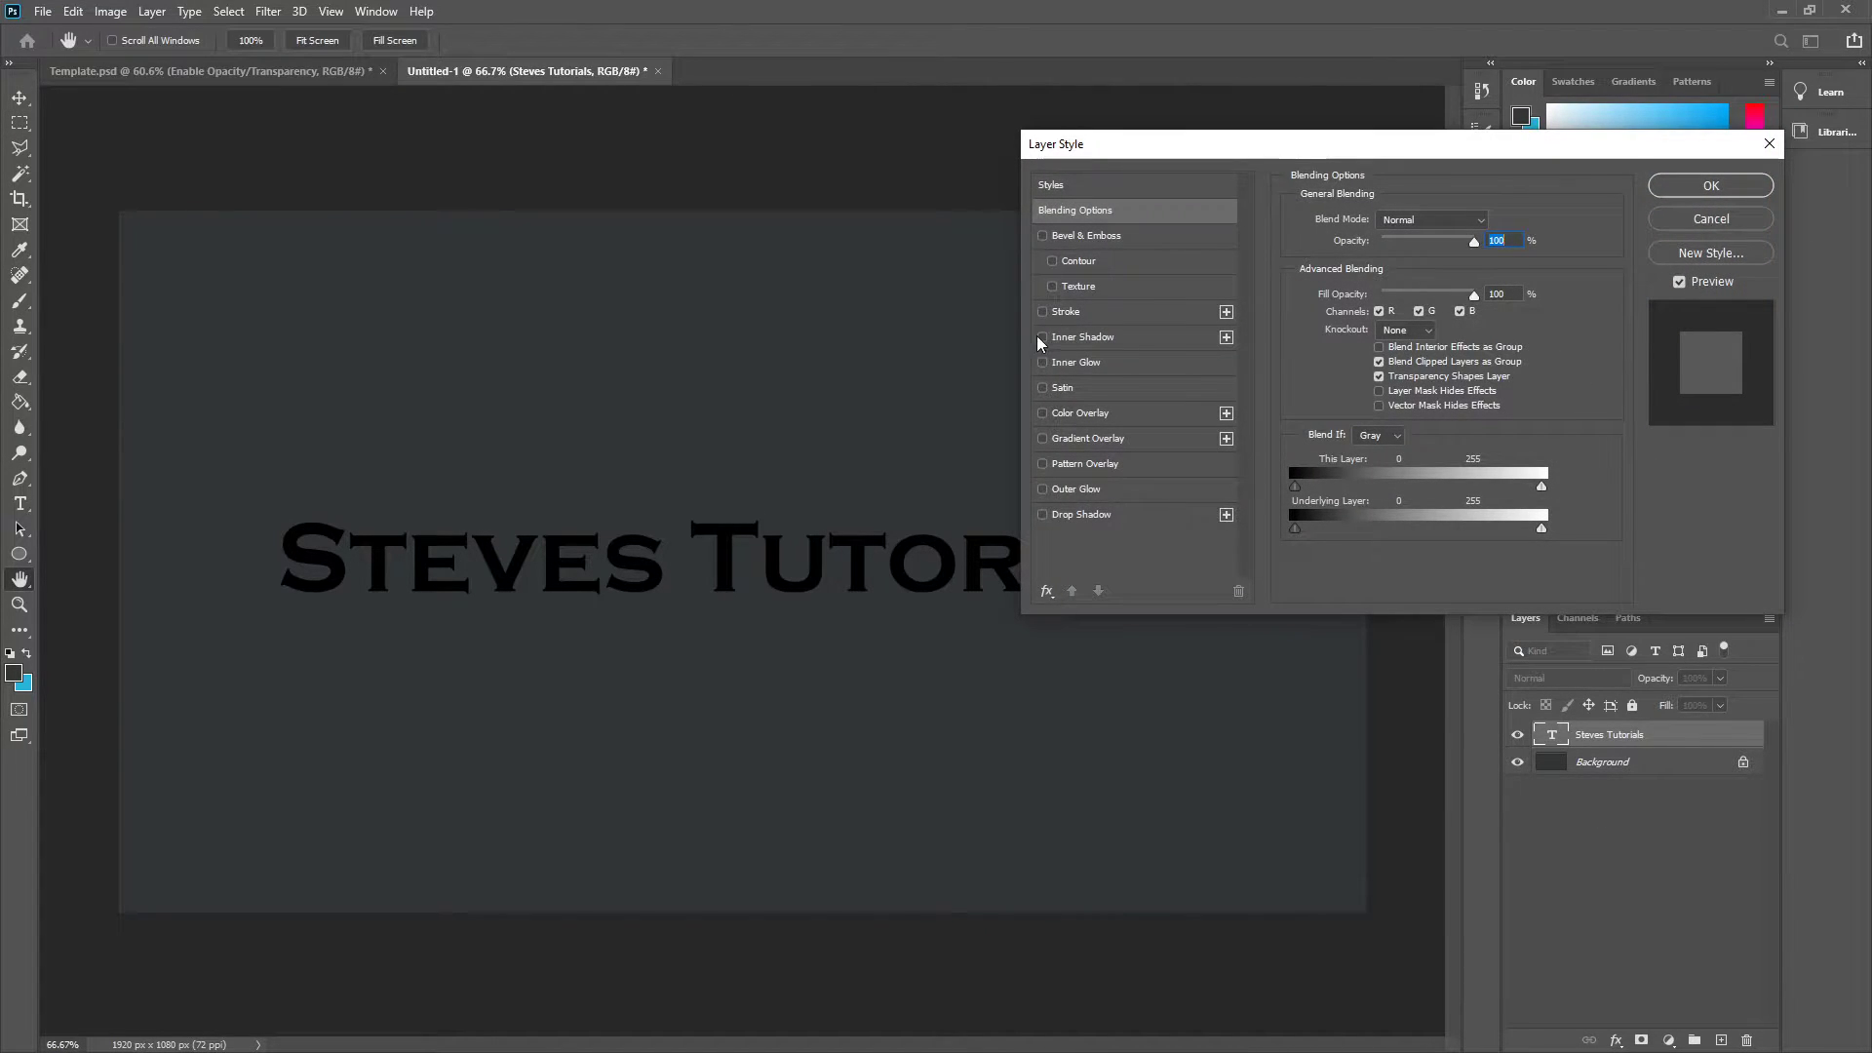
click(1042, 312)
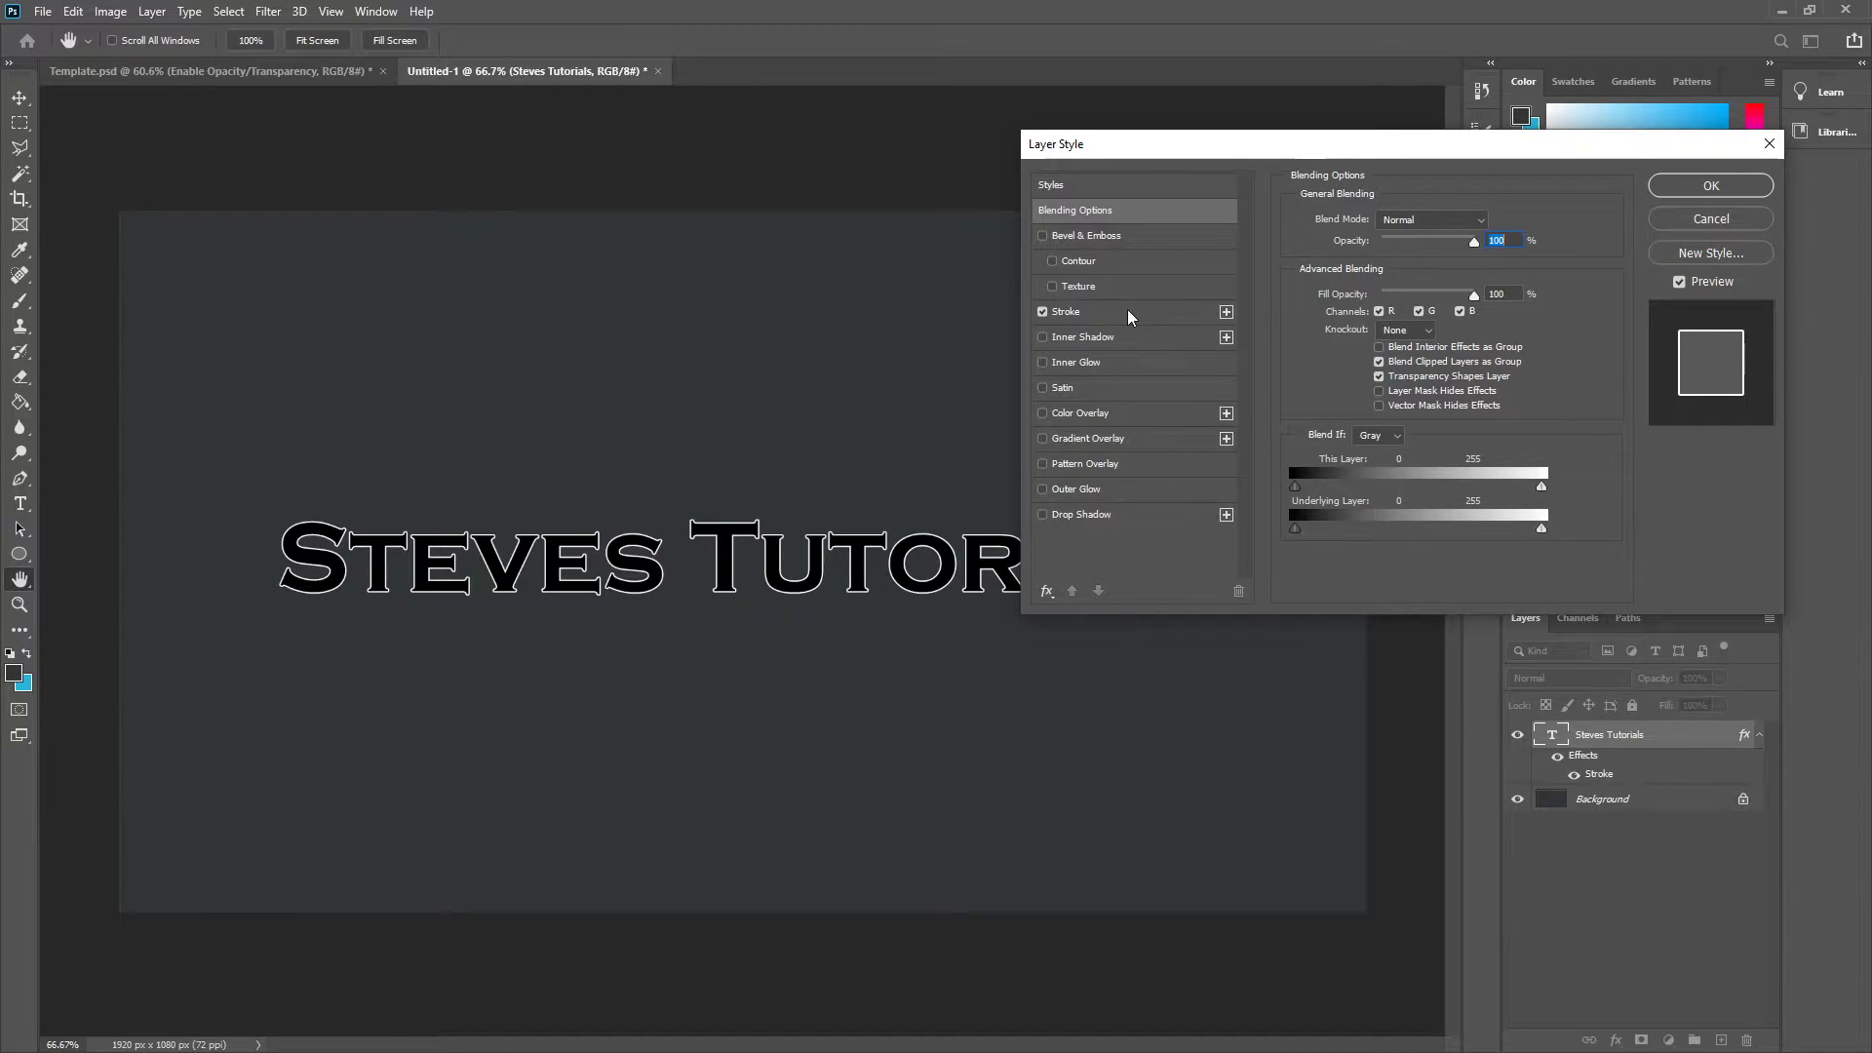
click(1065, 312)
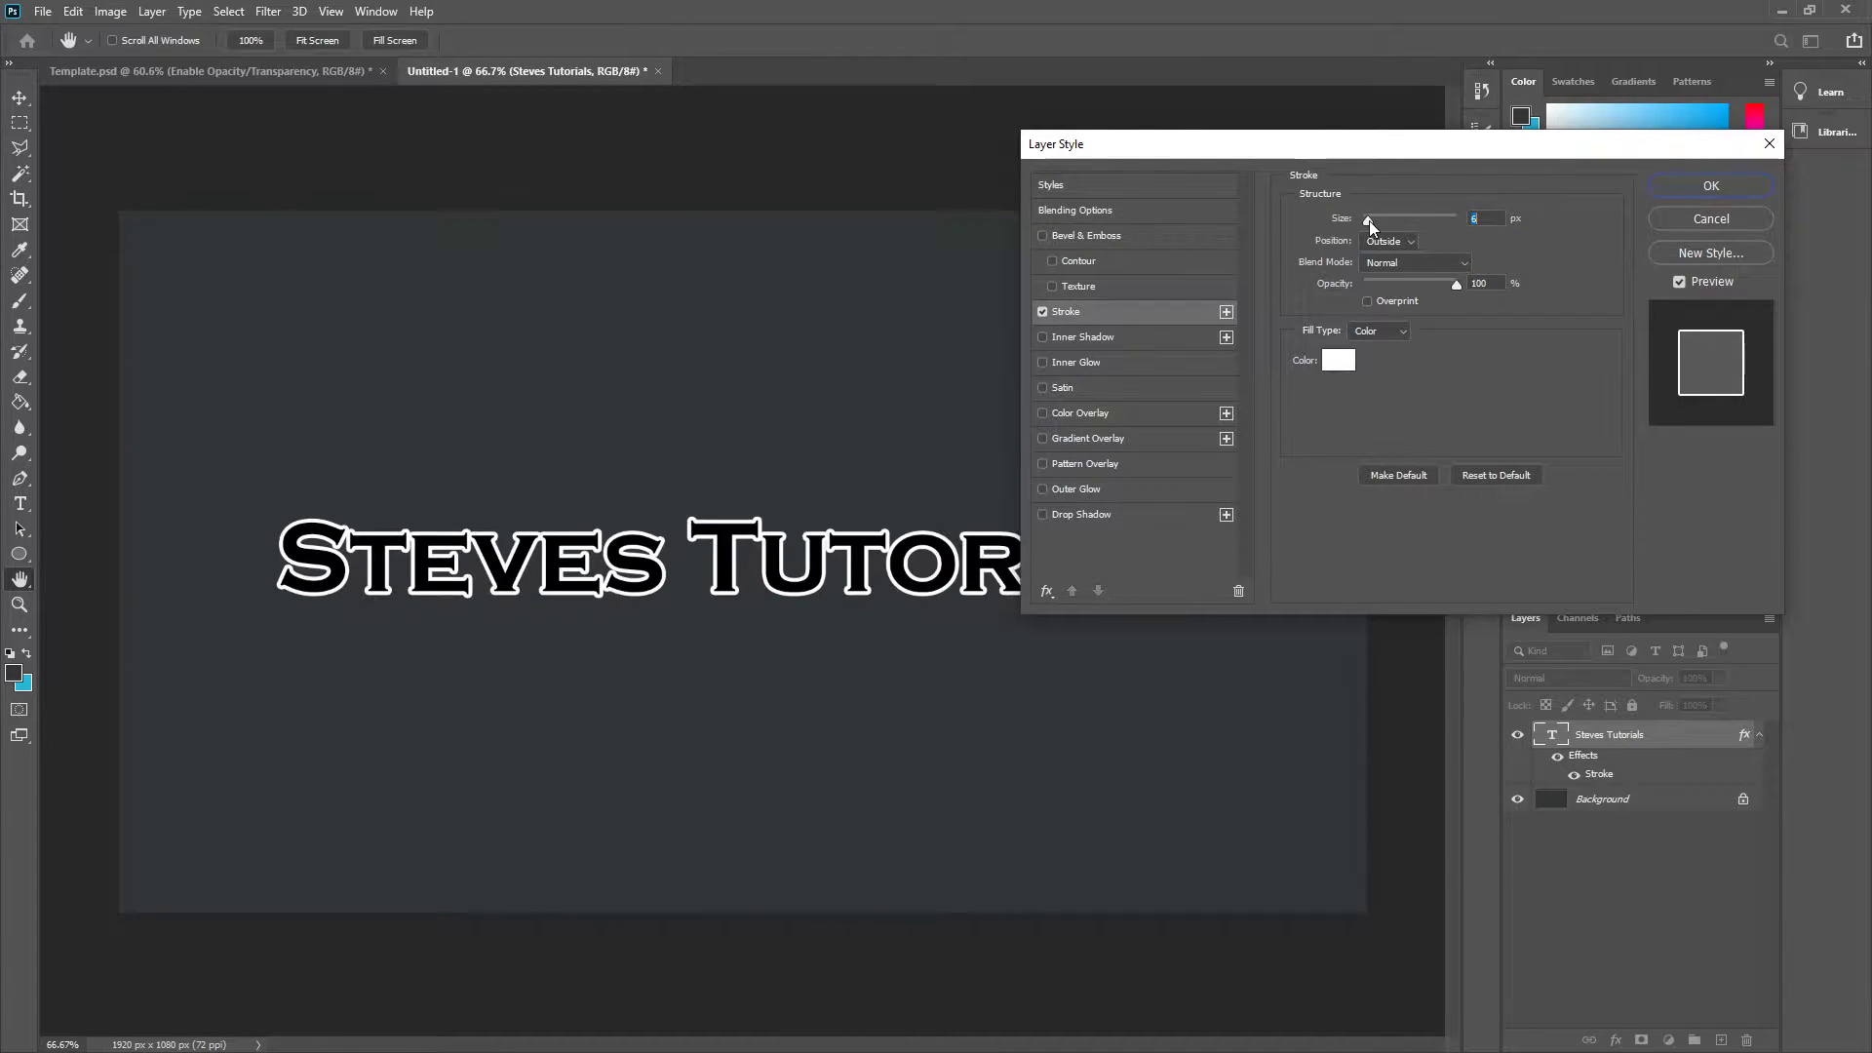
click(1710, 185)
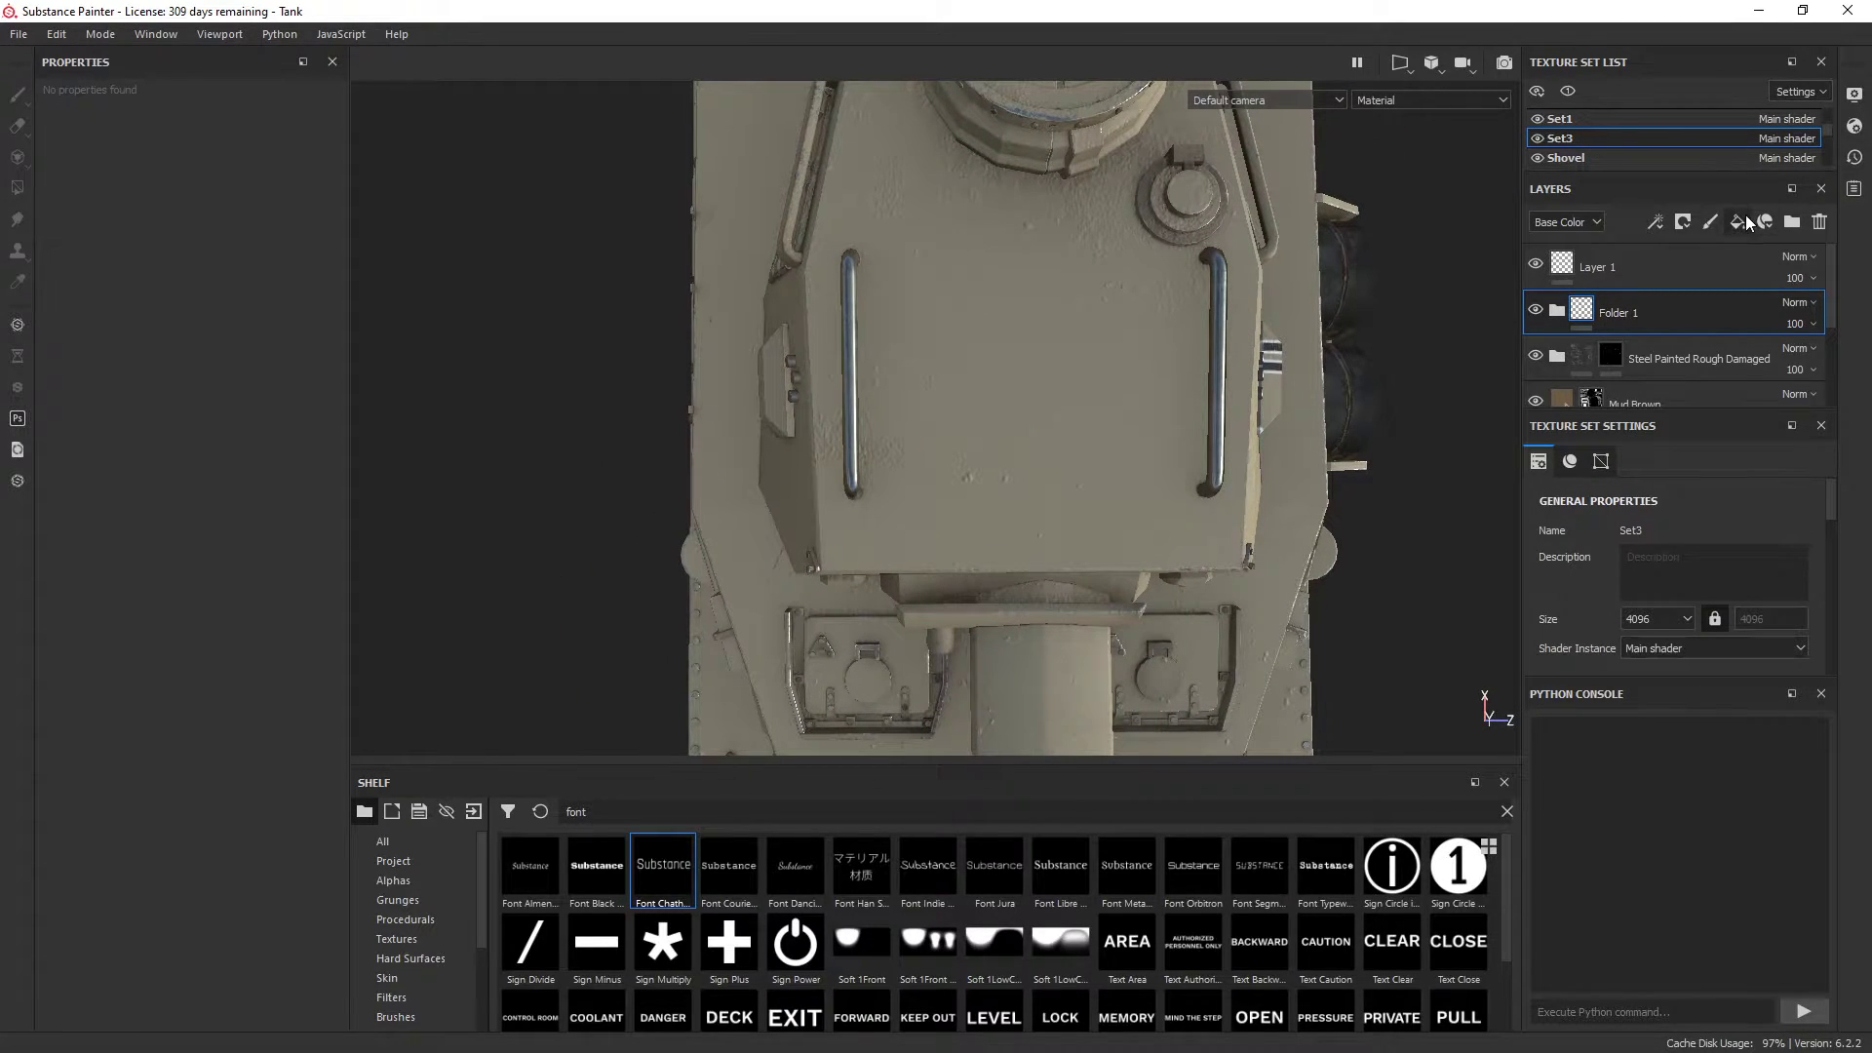
Add a new fill layer and search the Shelf for 'font' to find the Chathura font alpha
click(1735, 222)
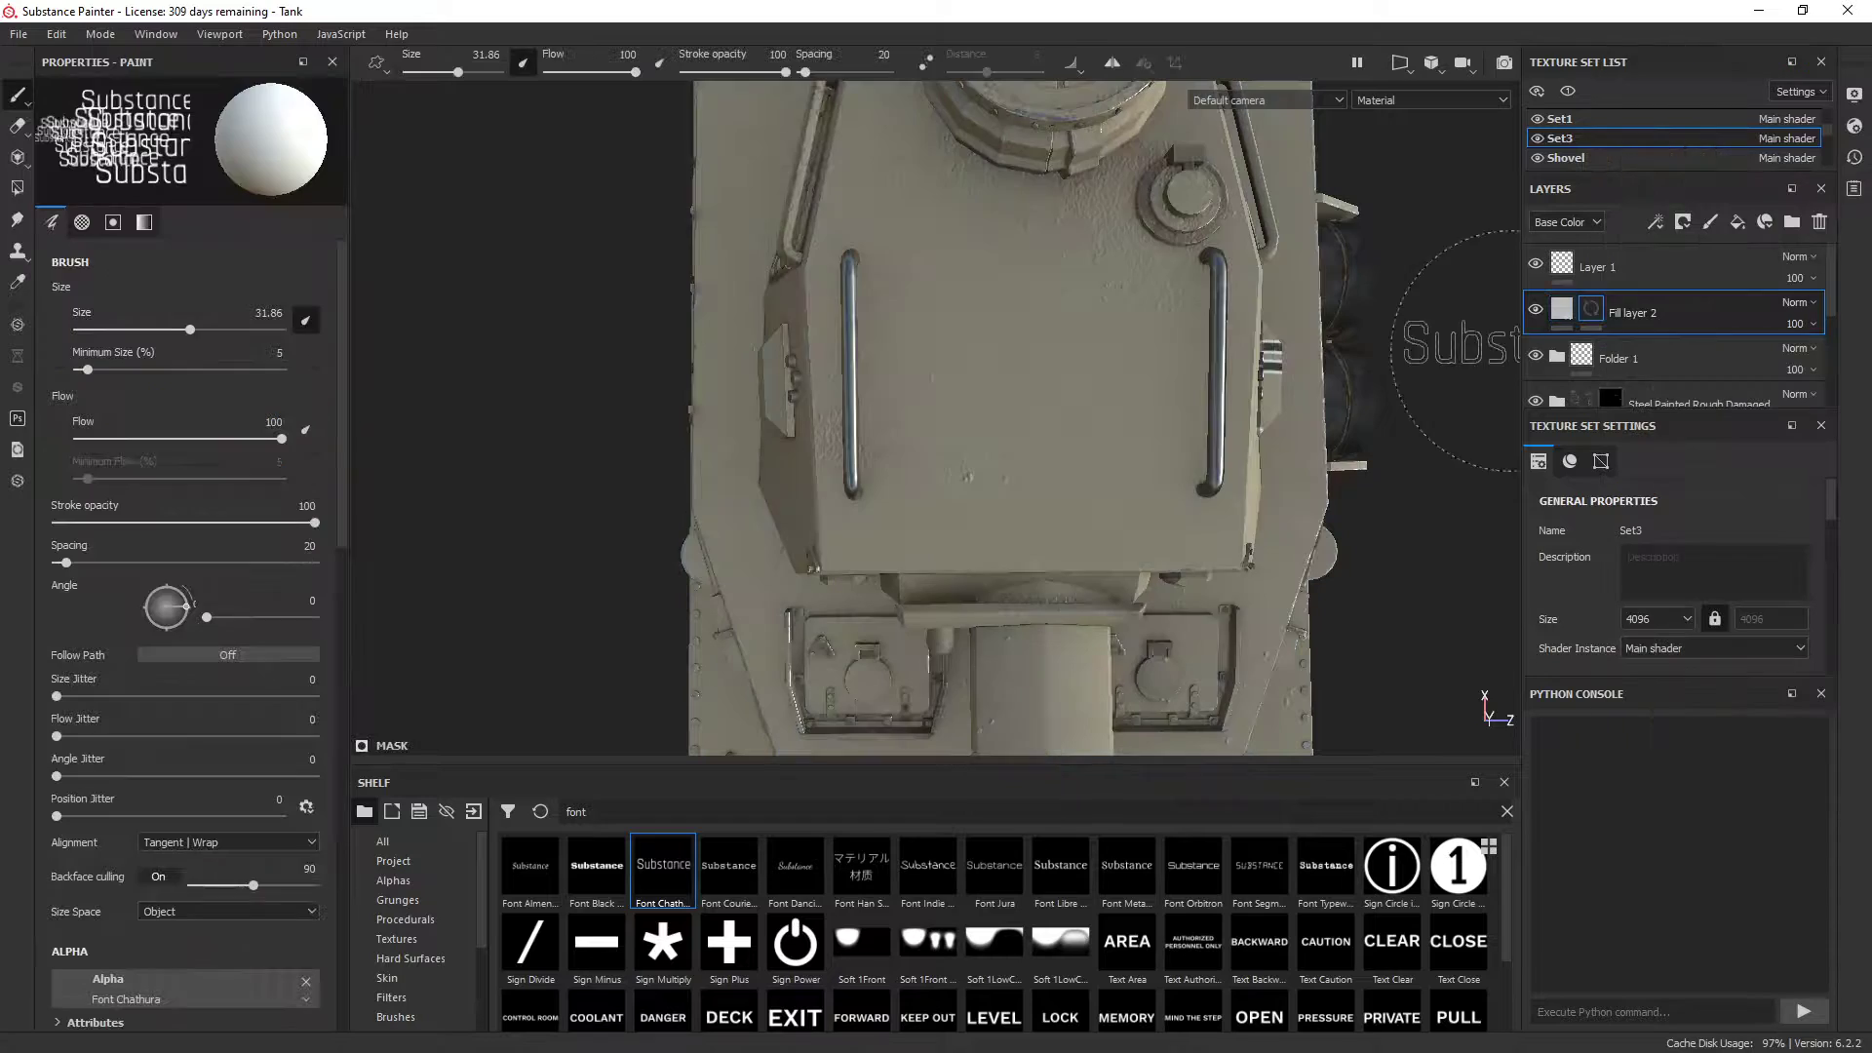
click(383, 841)
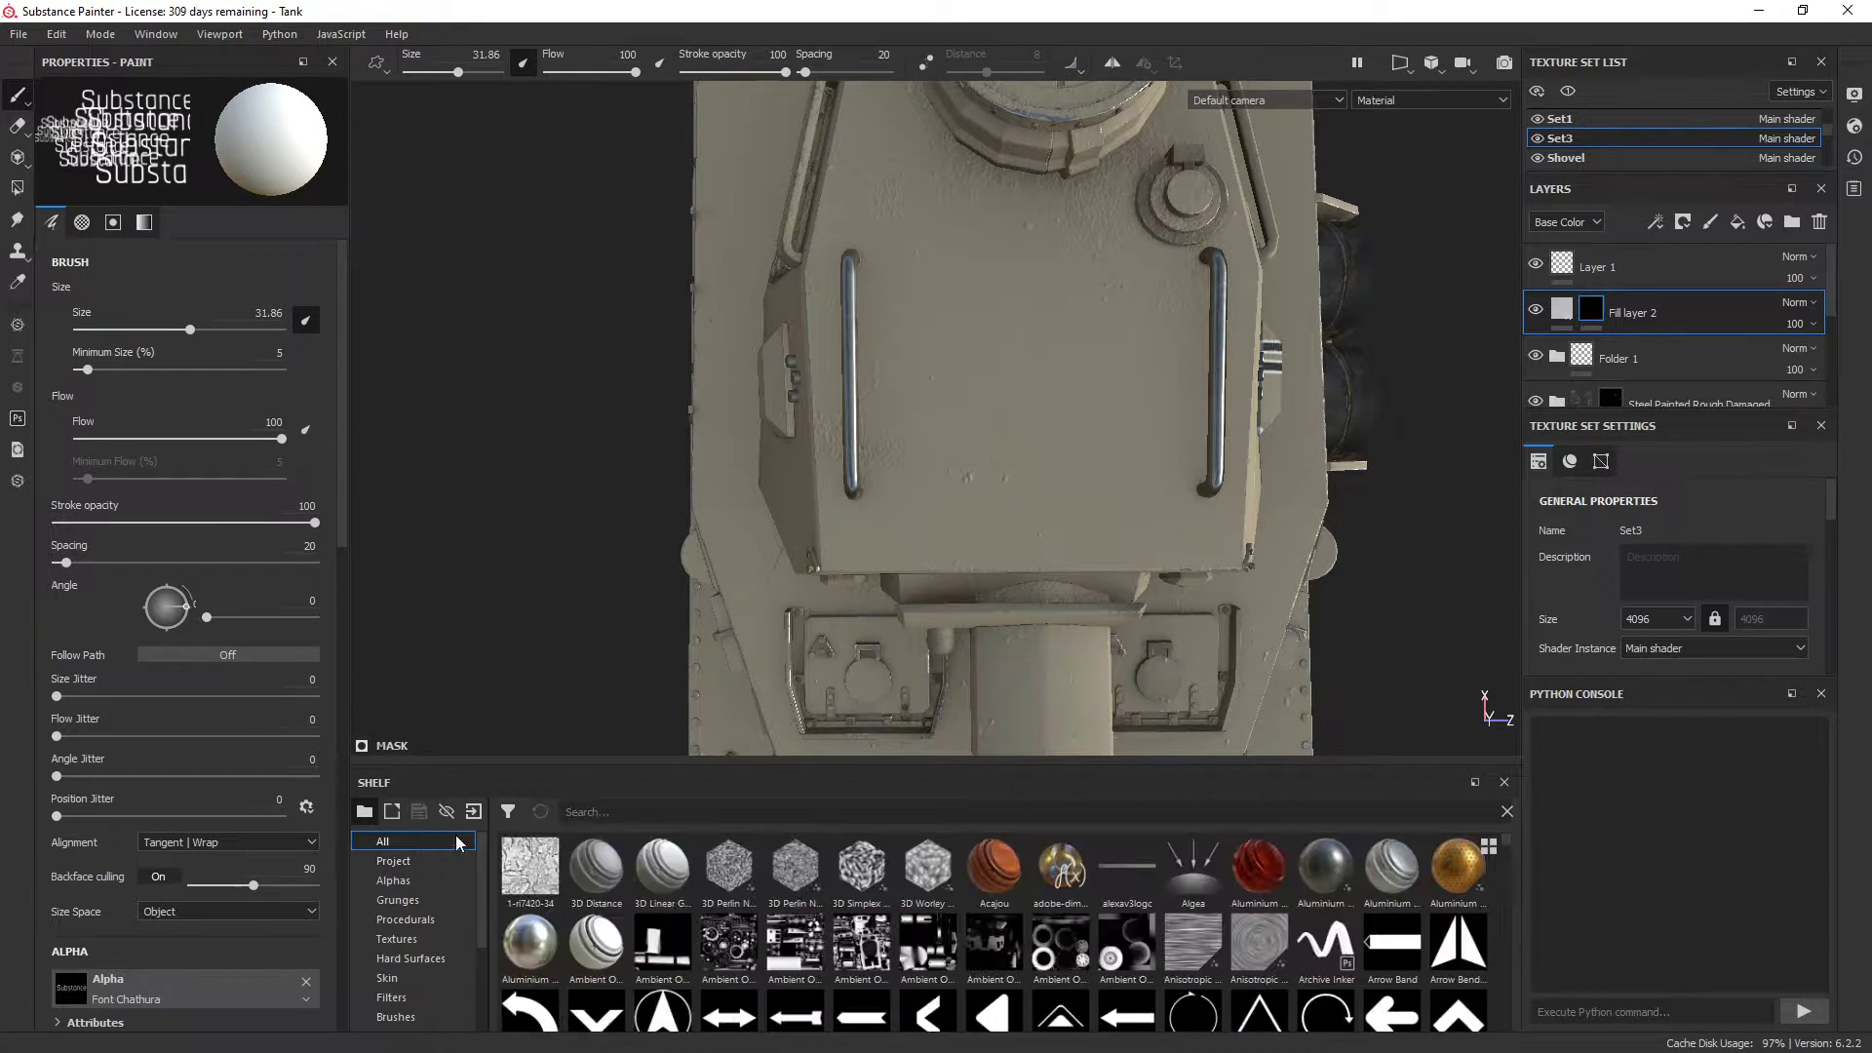
text(font)
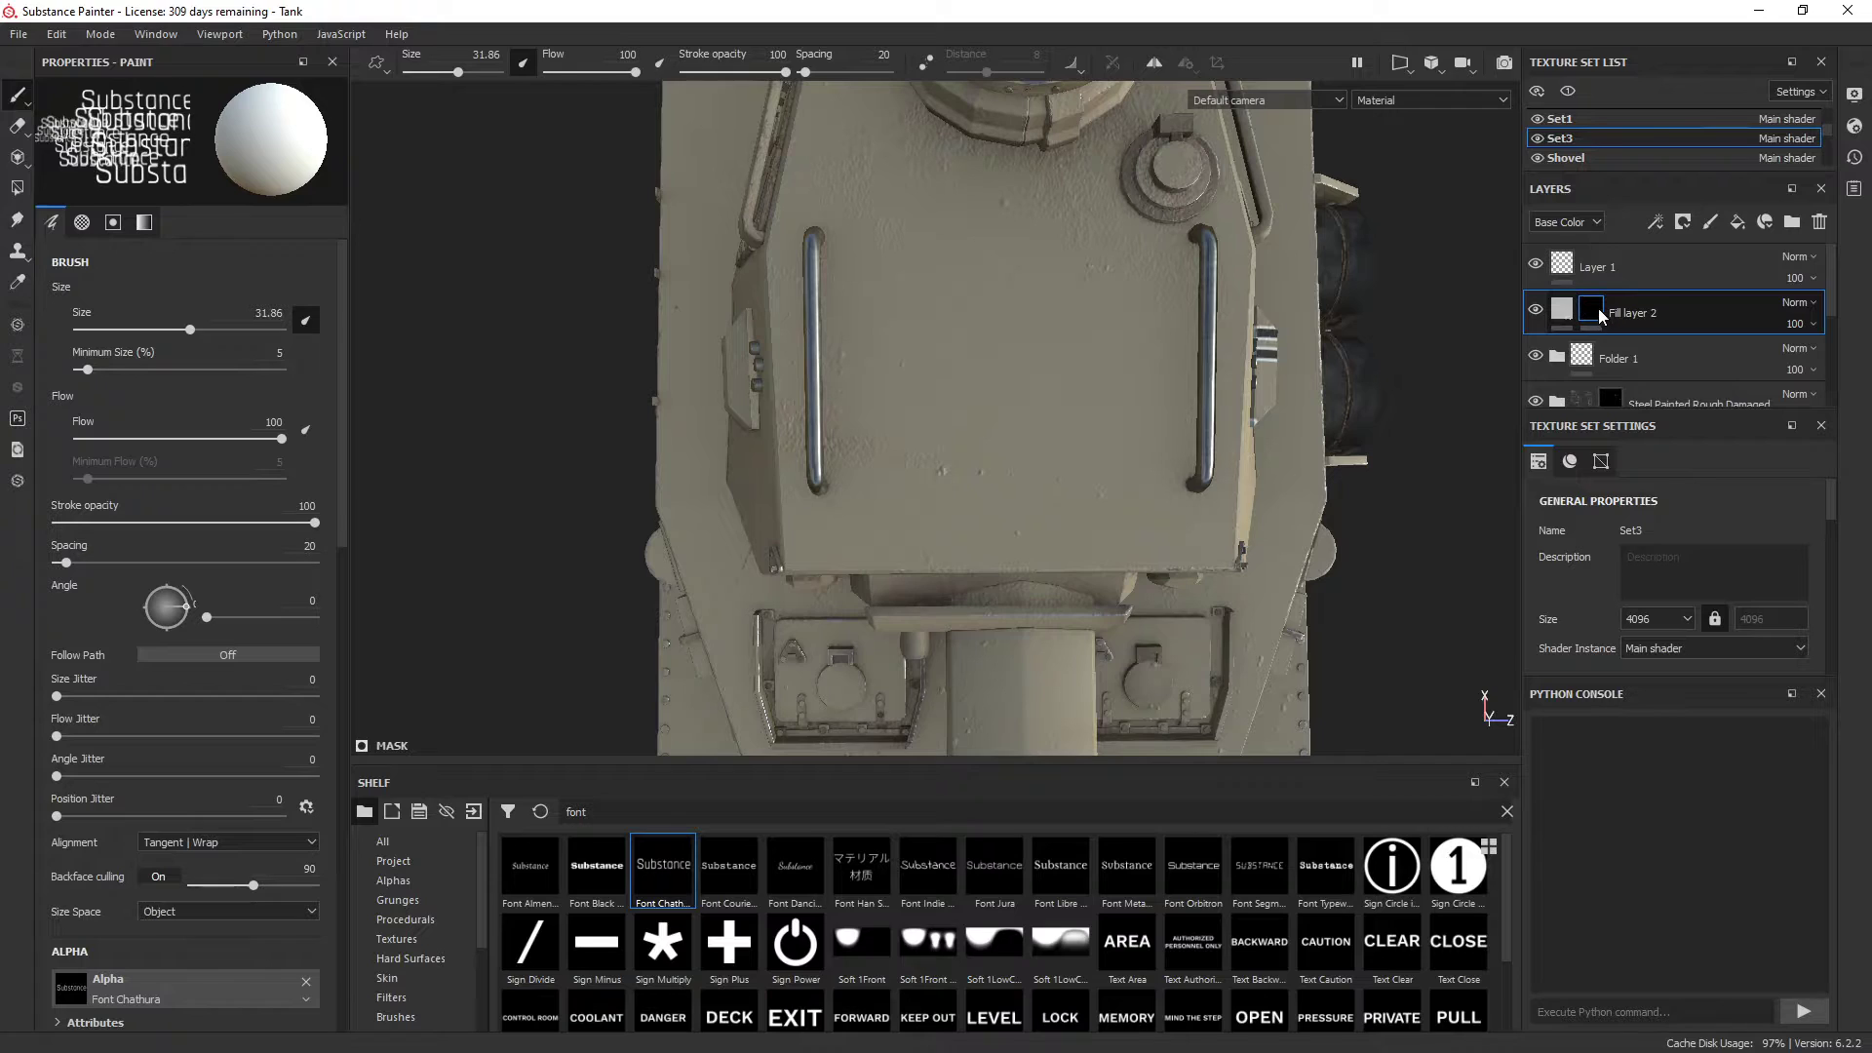
mouse_move(937, 448)
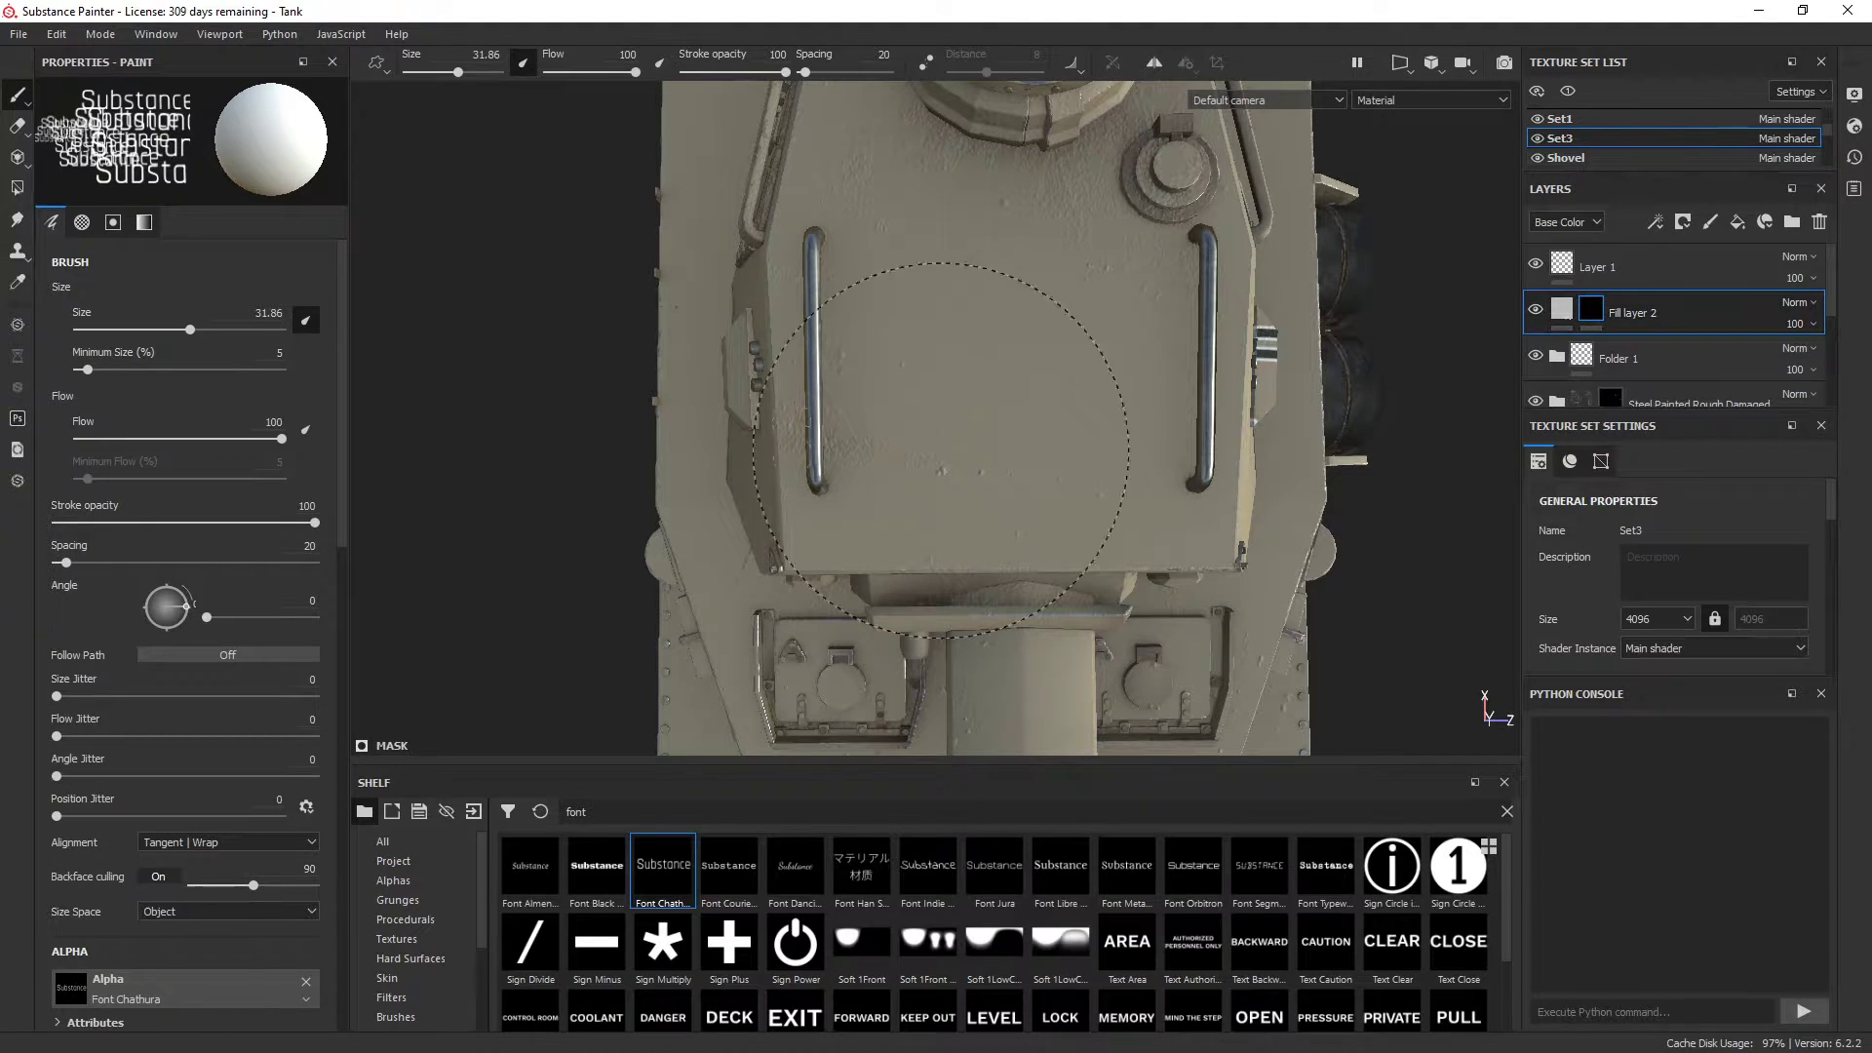
Set the lettering stamp's brush size to about 31
drag(185, 330, 140, 330)
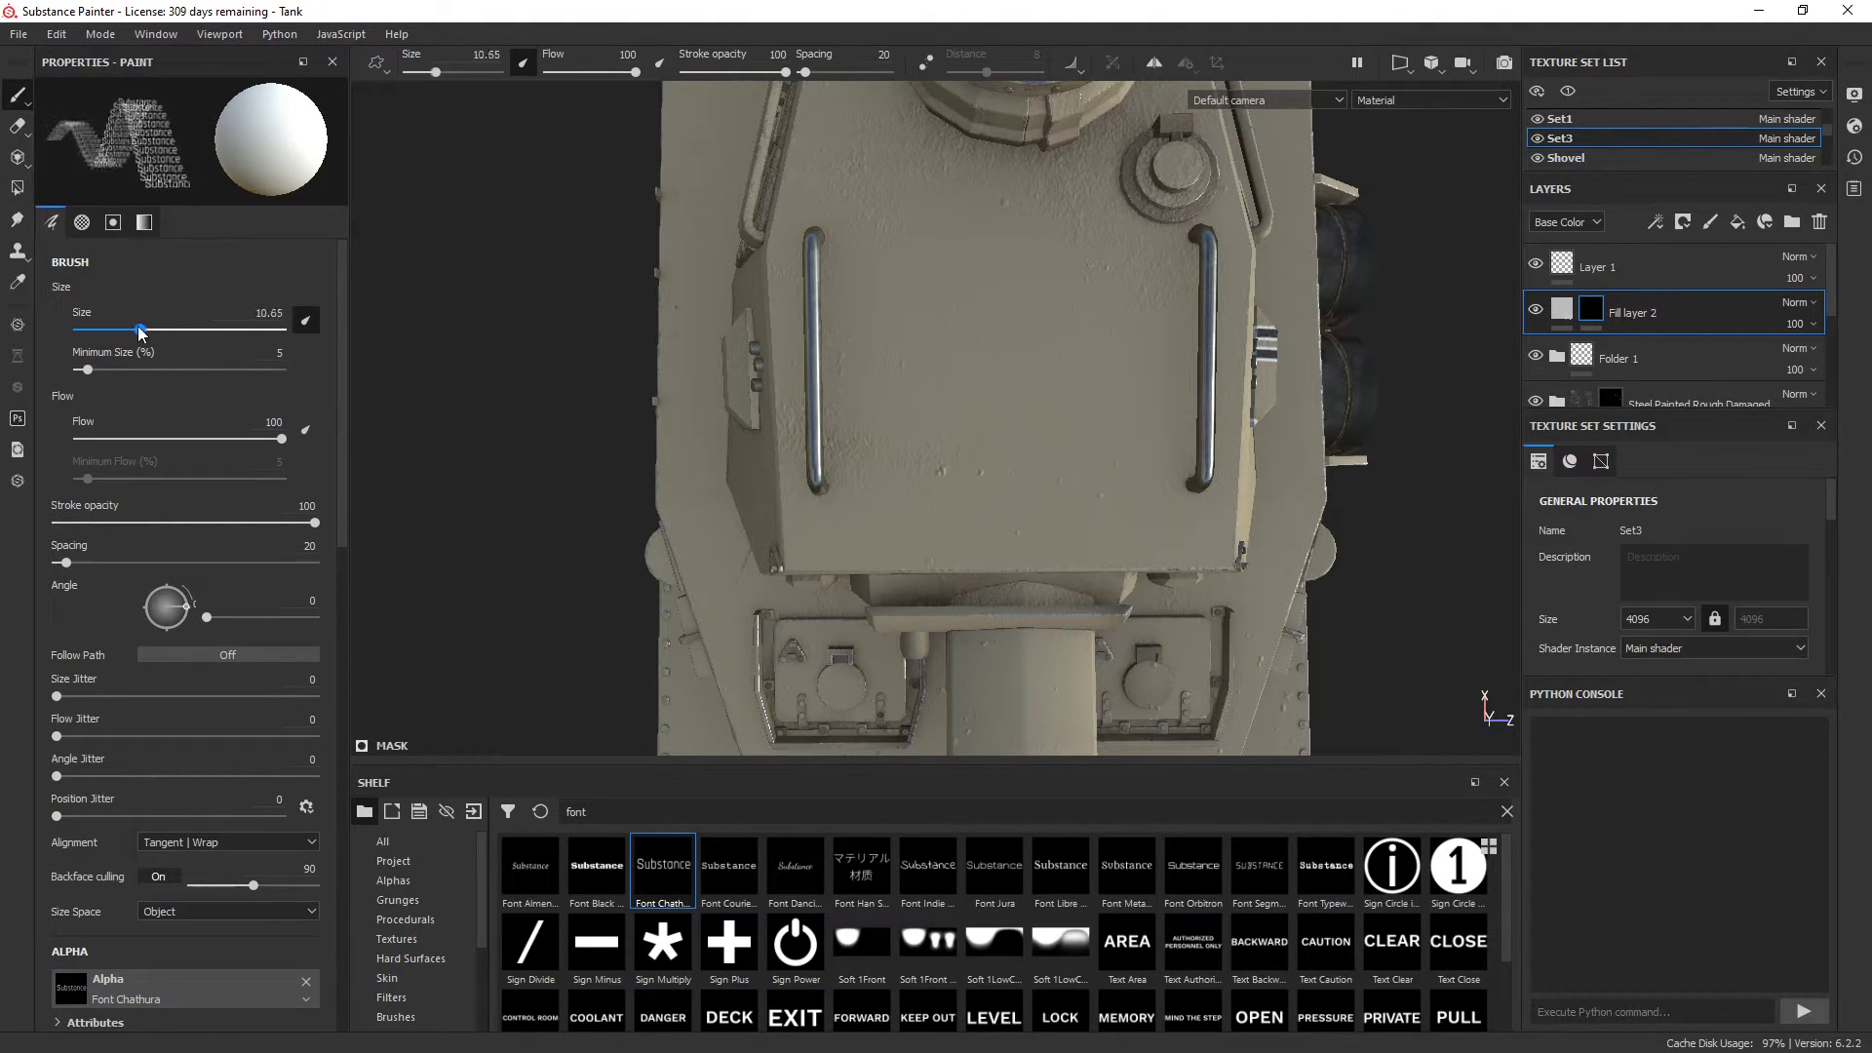
drag(140, 331, 201, 332)
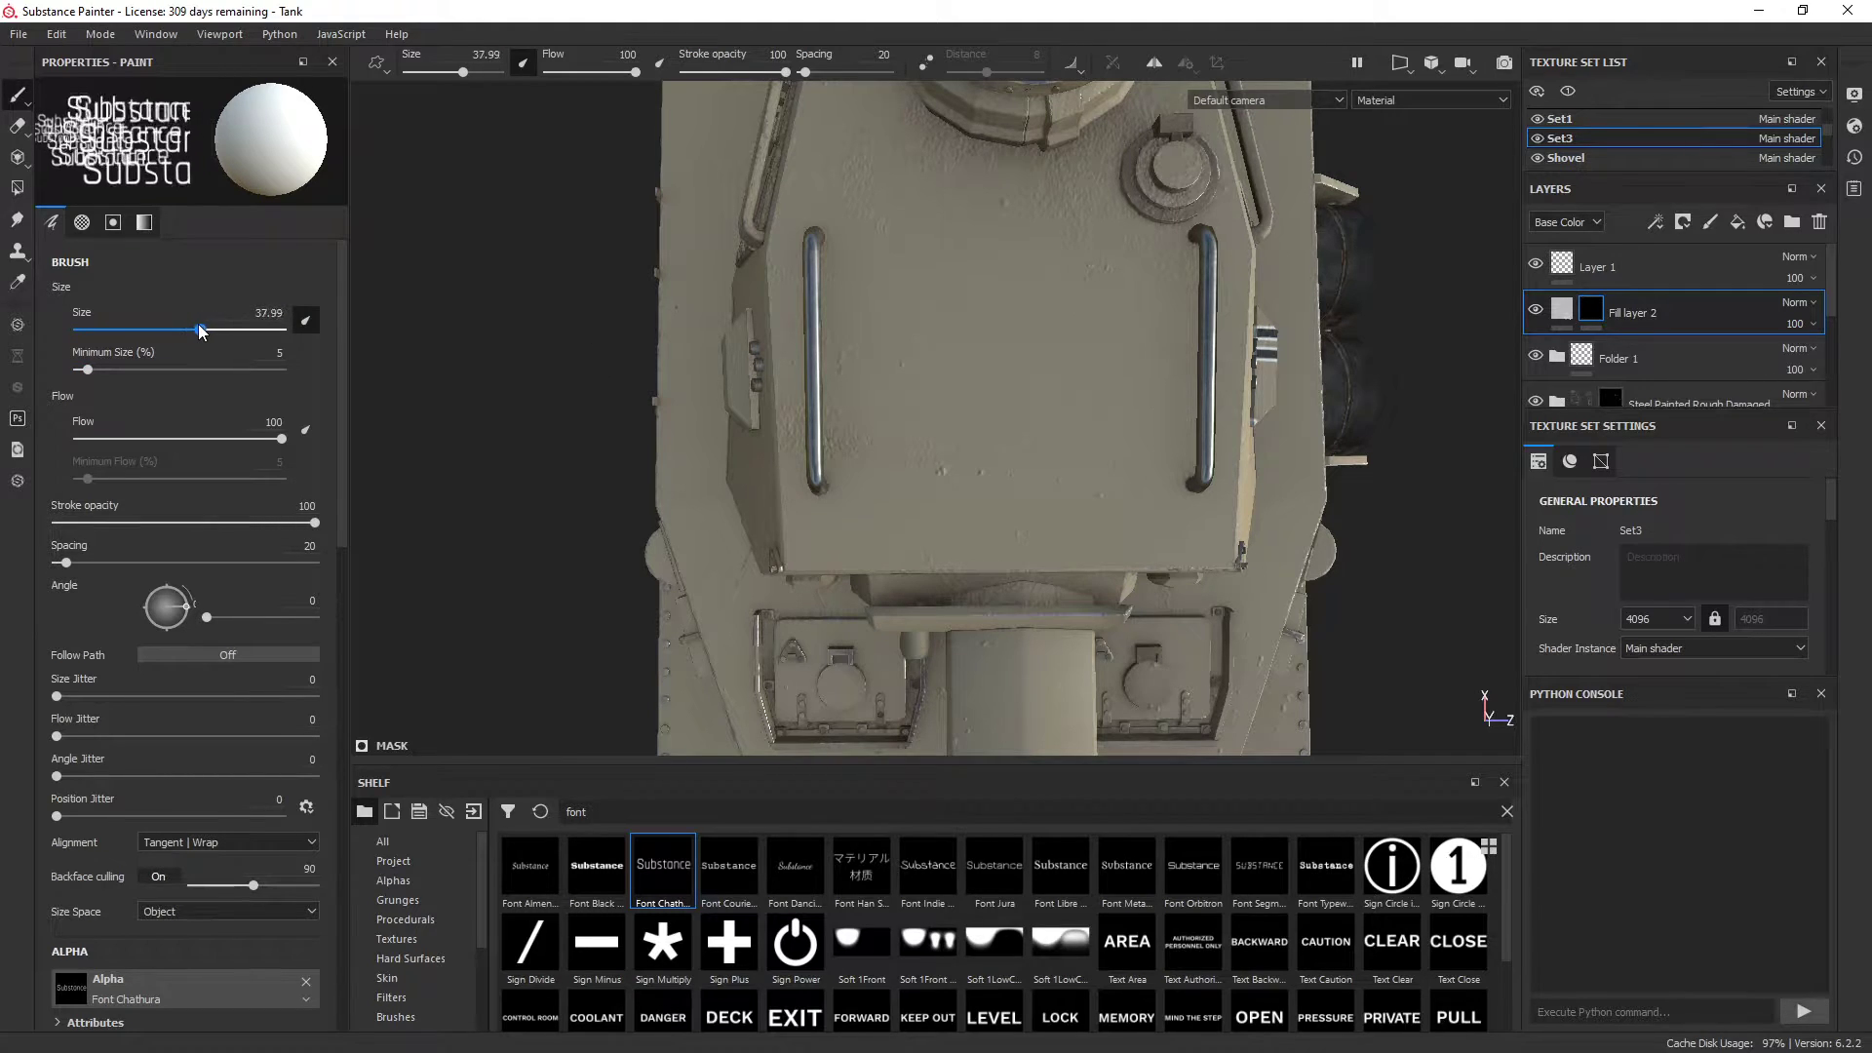
drag(214, 331, 186, 332)
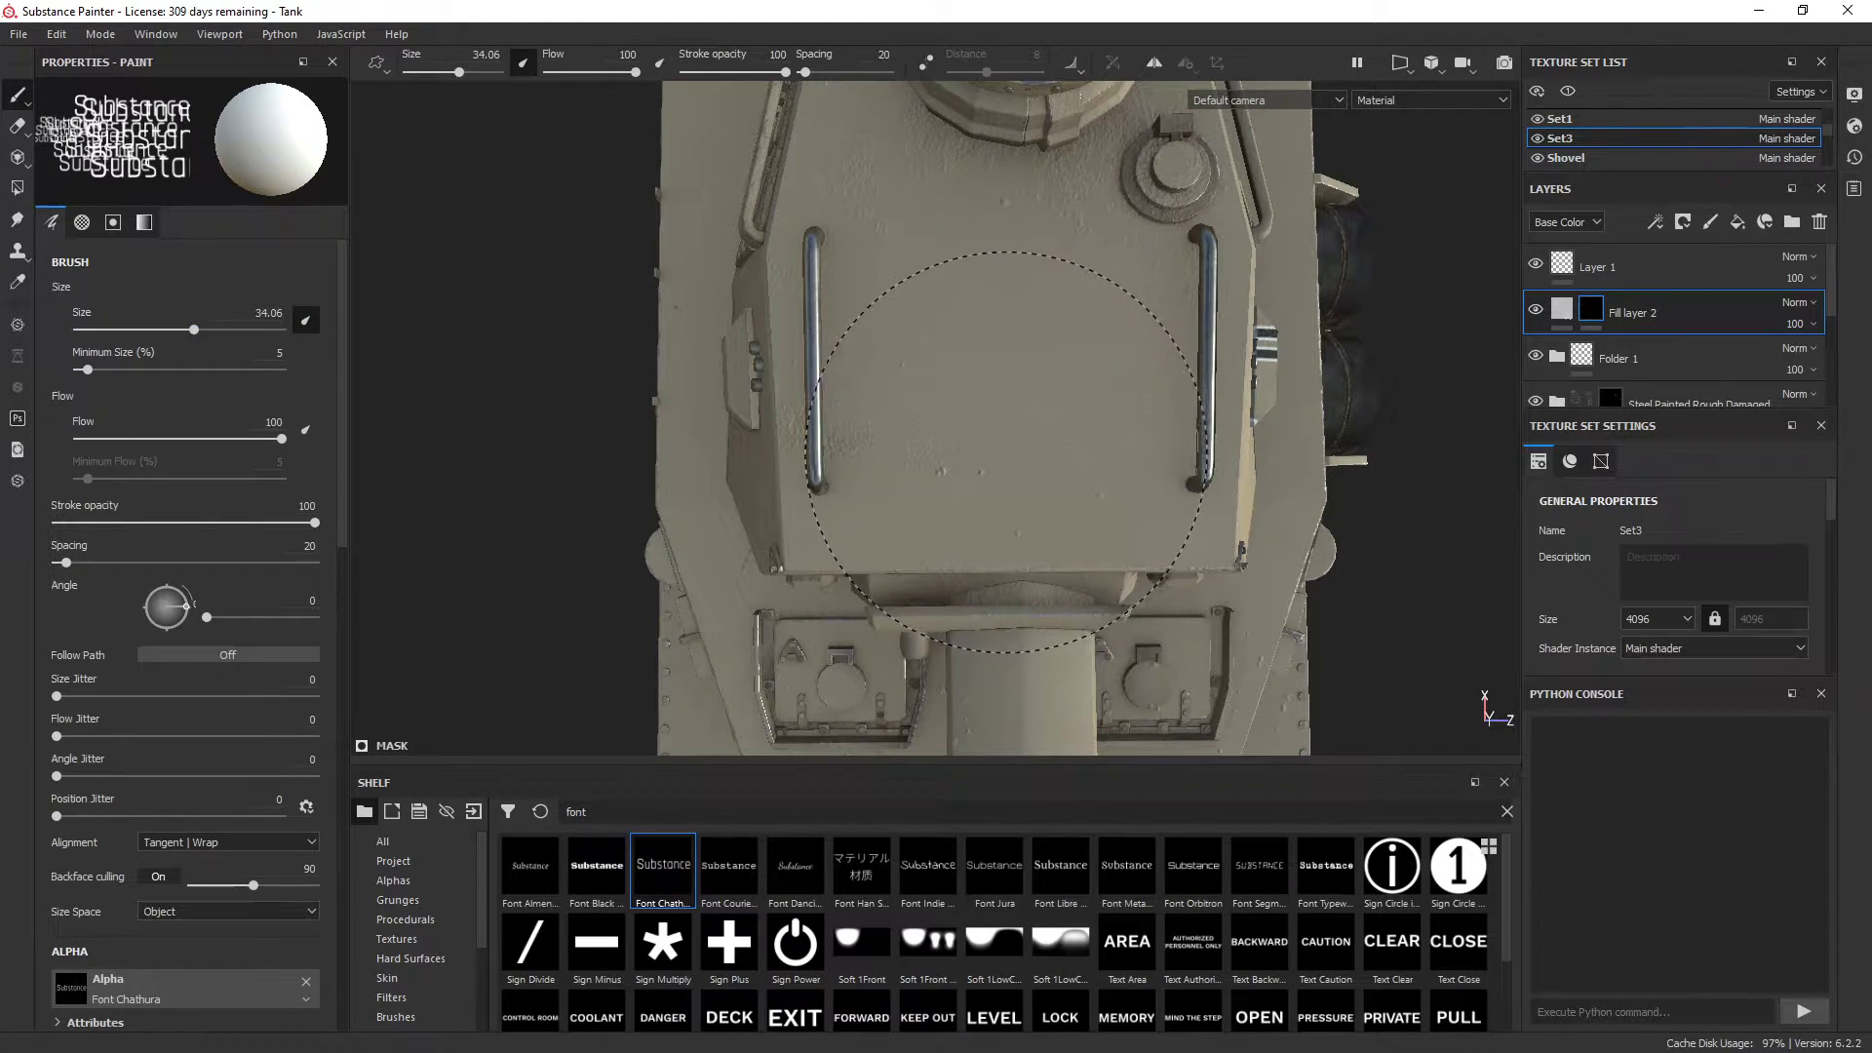
drag(195, 327, 188, 328)
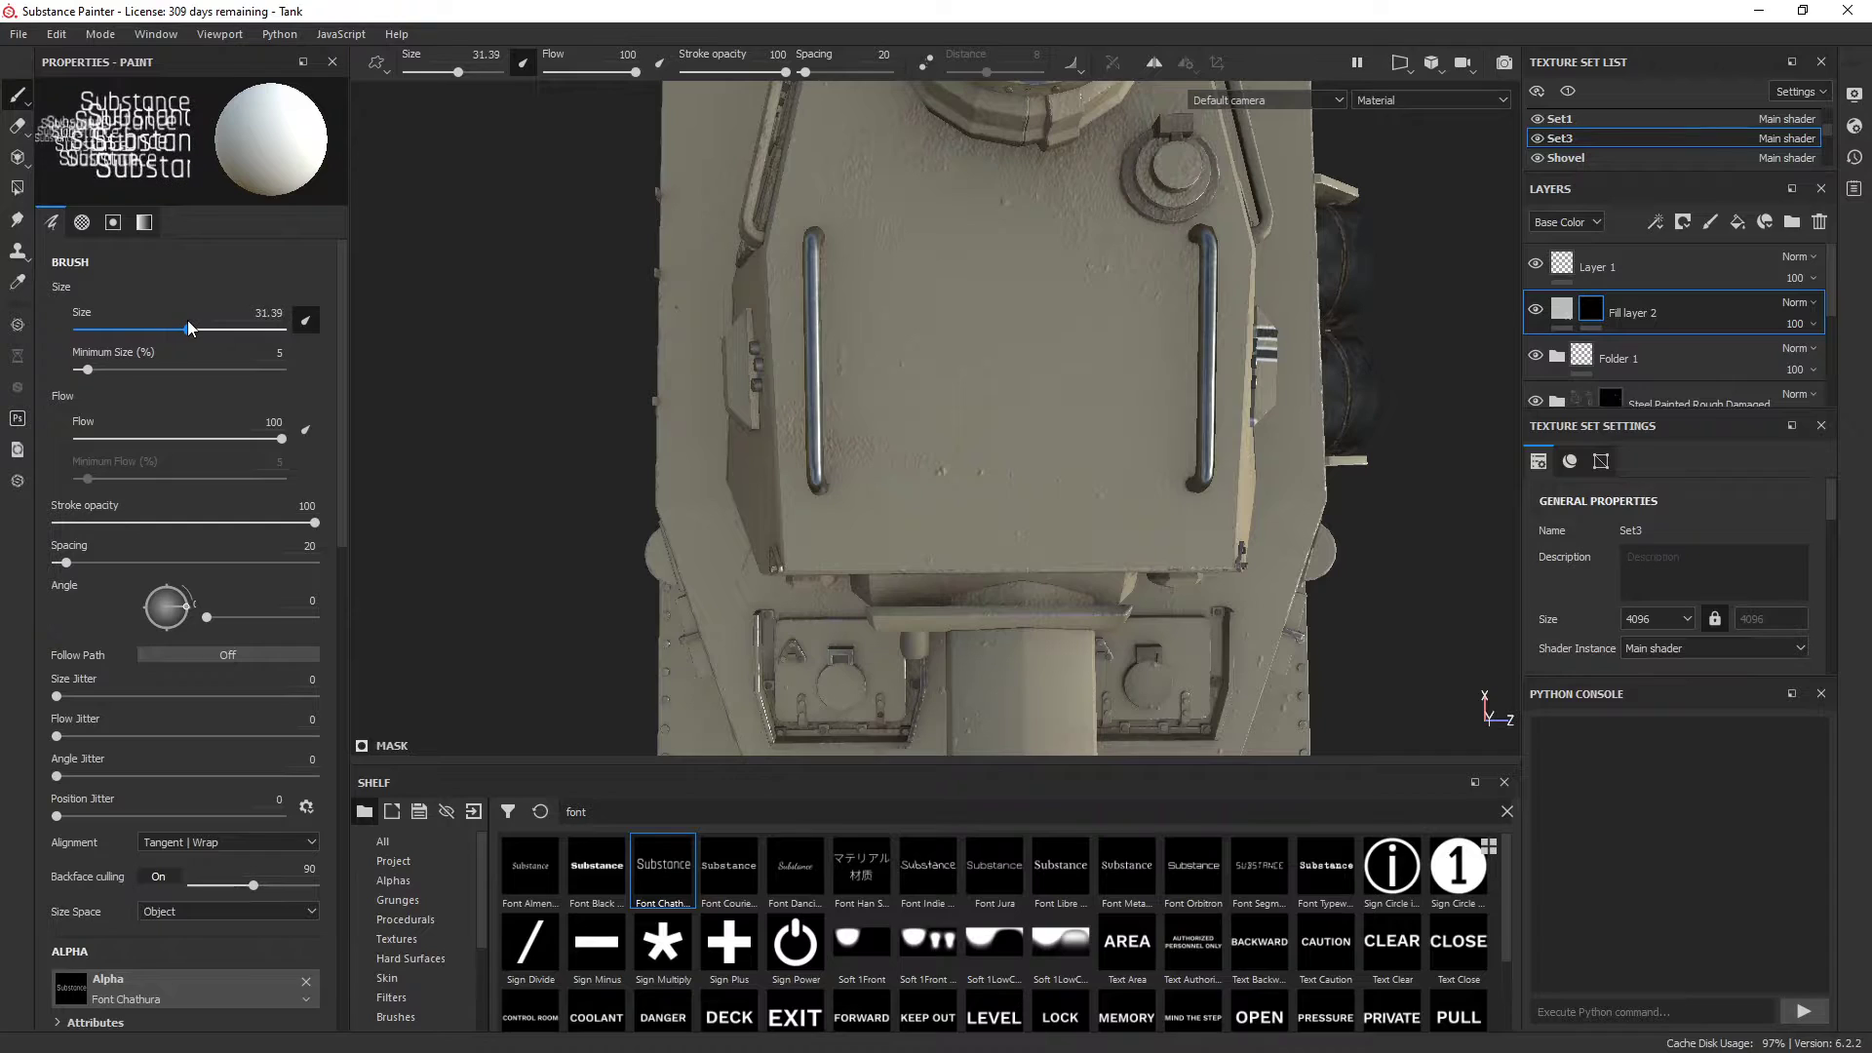
Stamp 'Substance' onto the hatch mask, keep only the base colour channel, and reselect the mask
click(1629, 312)
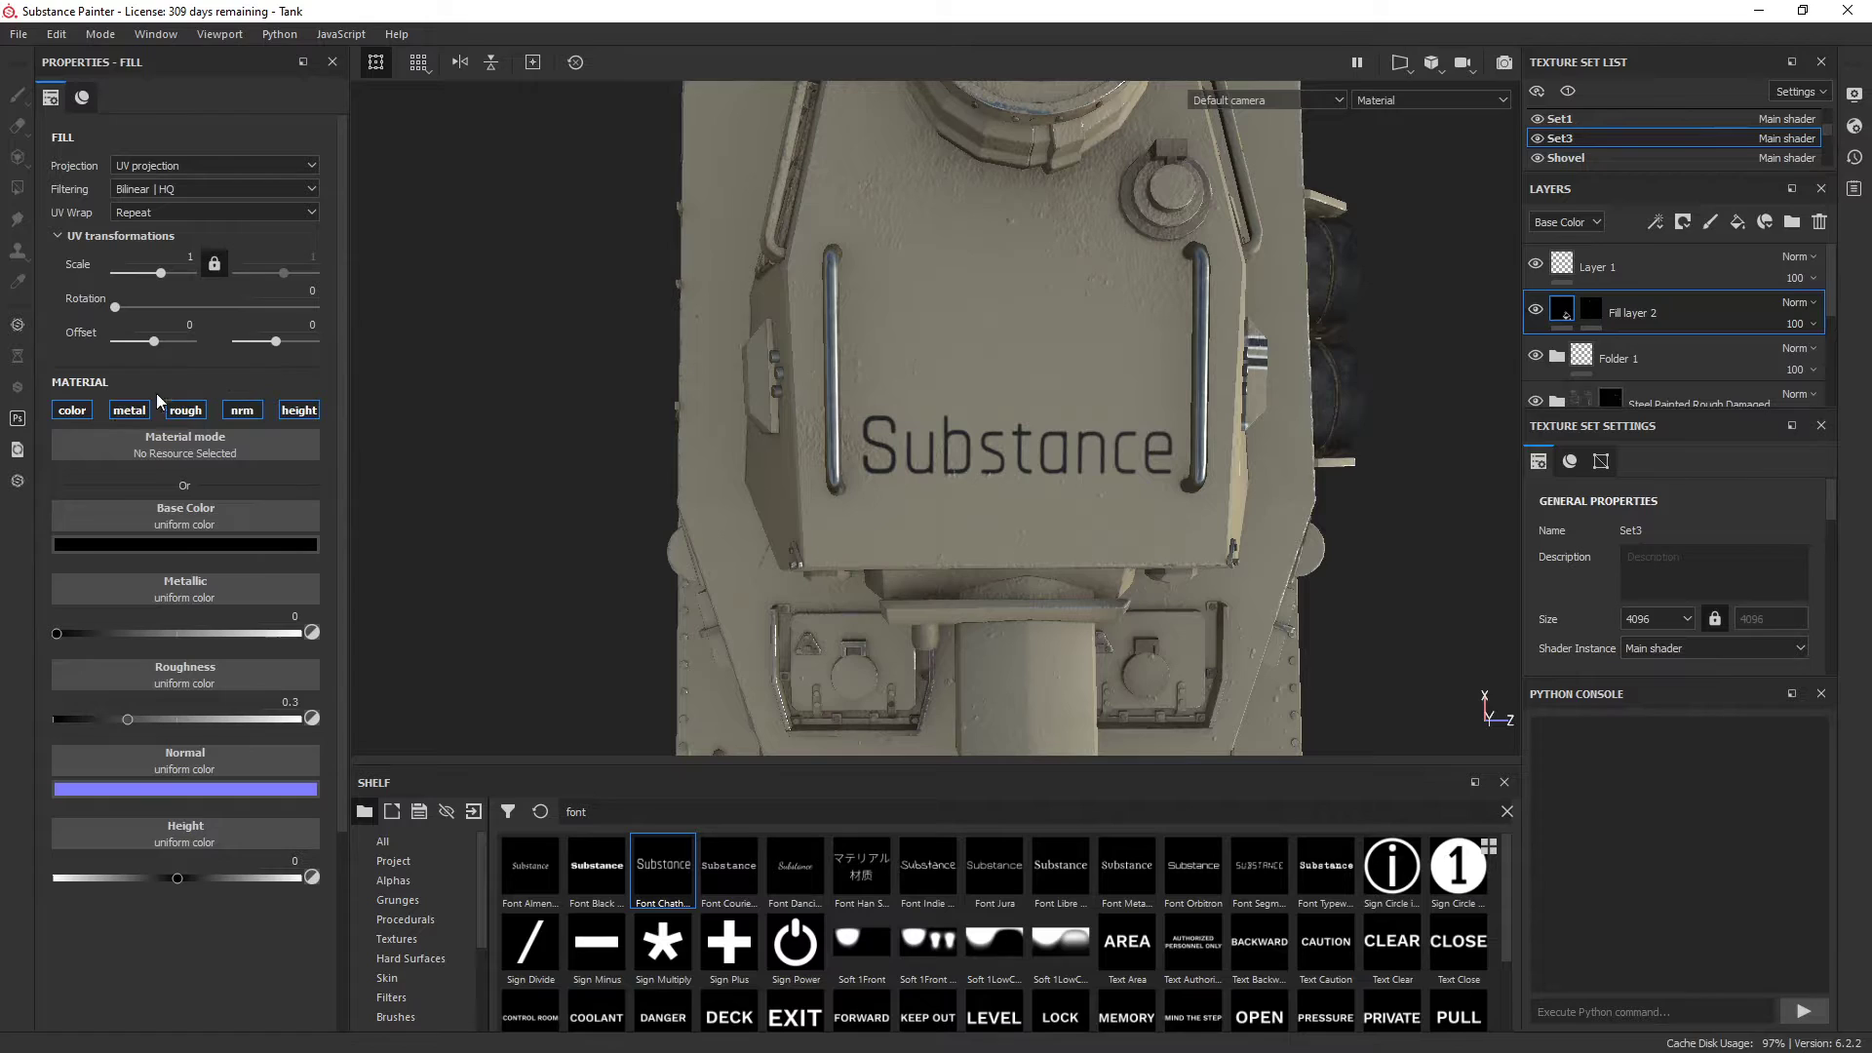
click(299, 409)
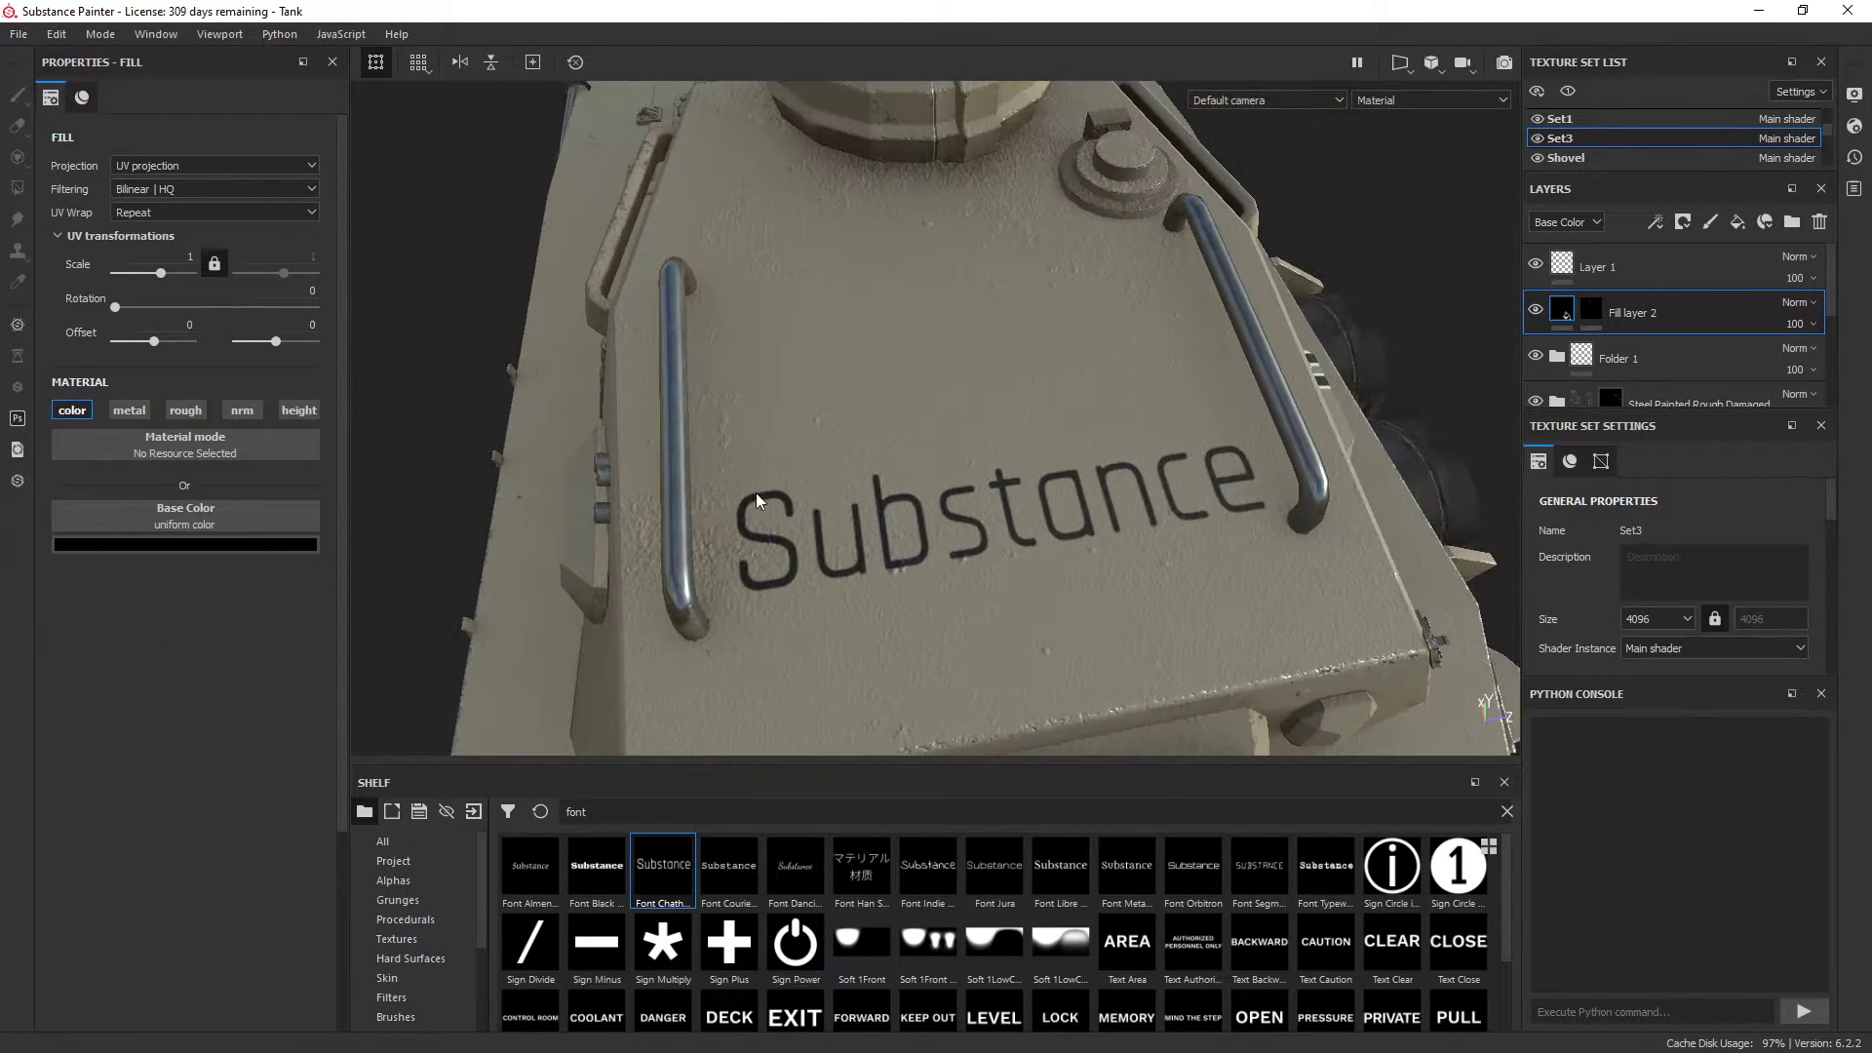
click(185, 409)
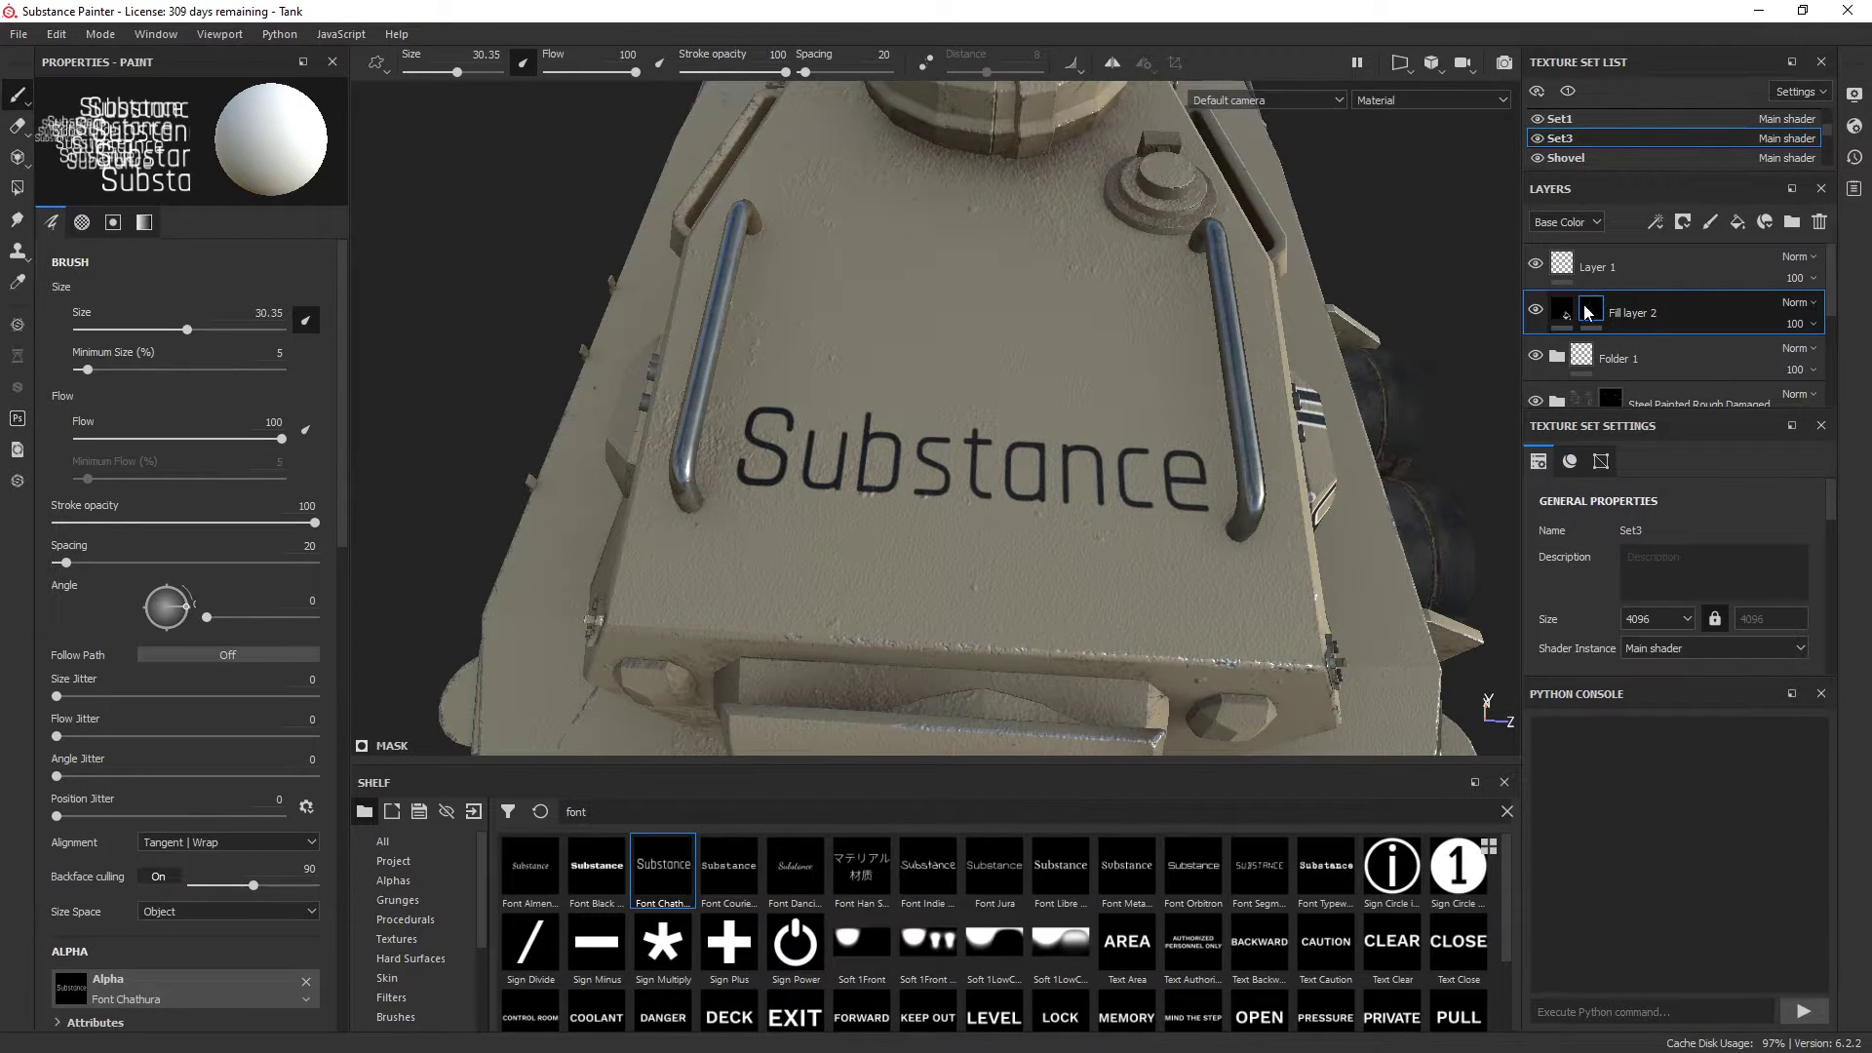
Duplicate Fill layer 2, set the copy's base colour to white and select its mask
right_click(1587, 312)
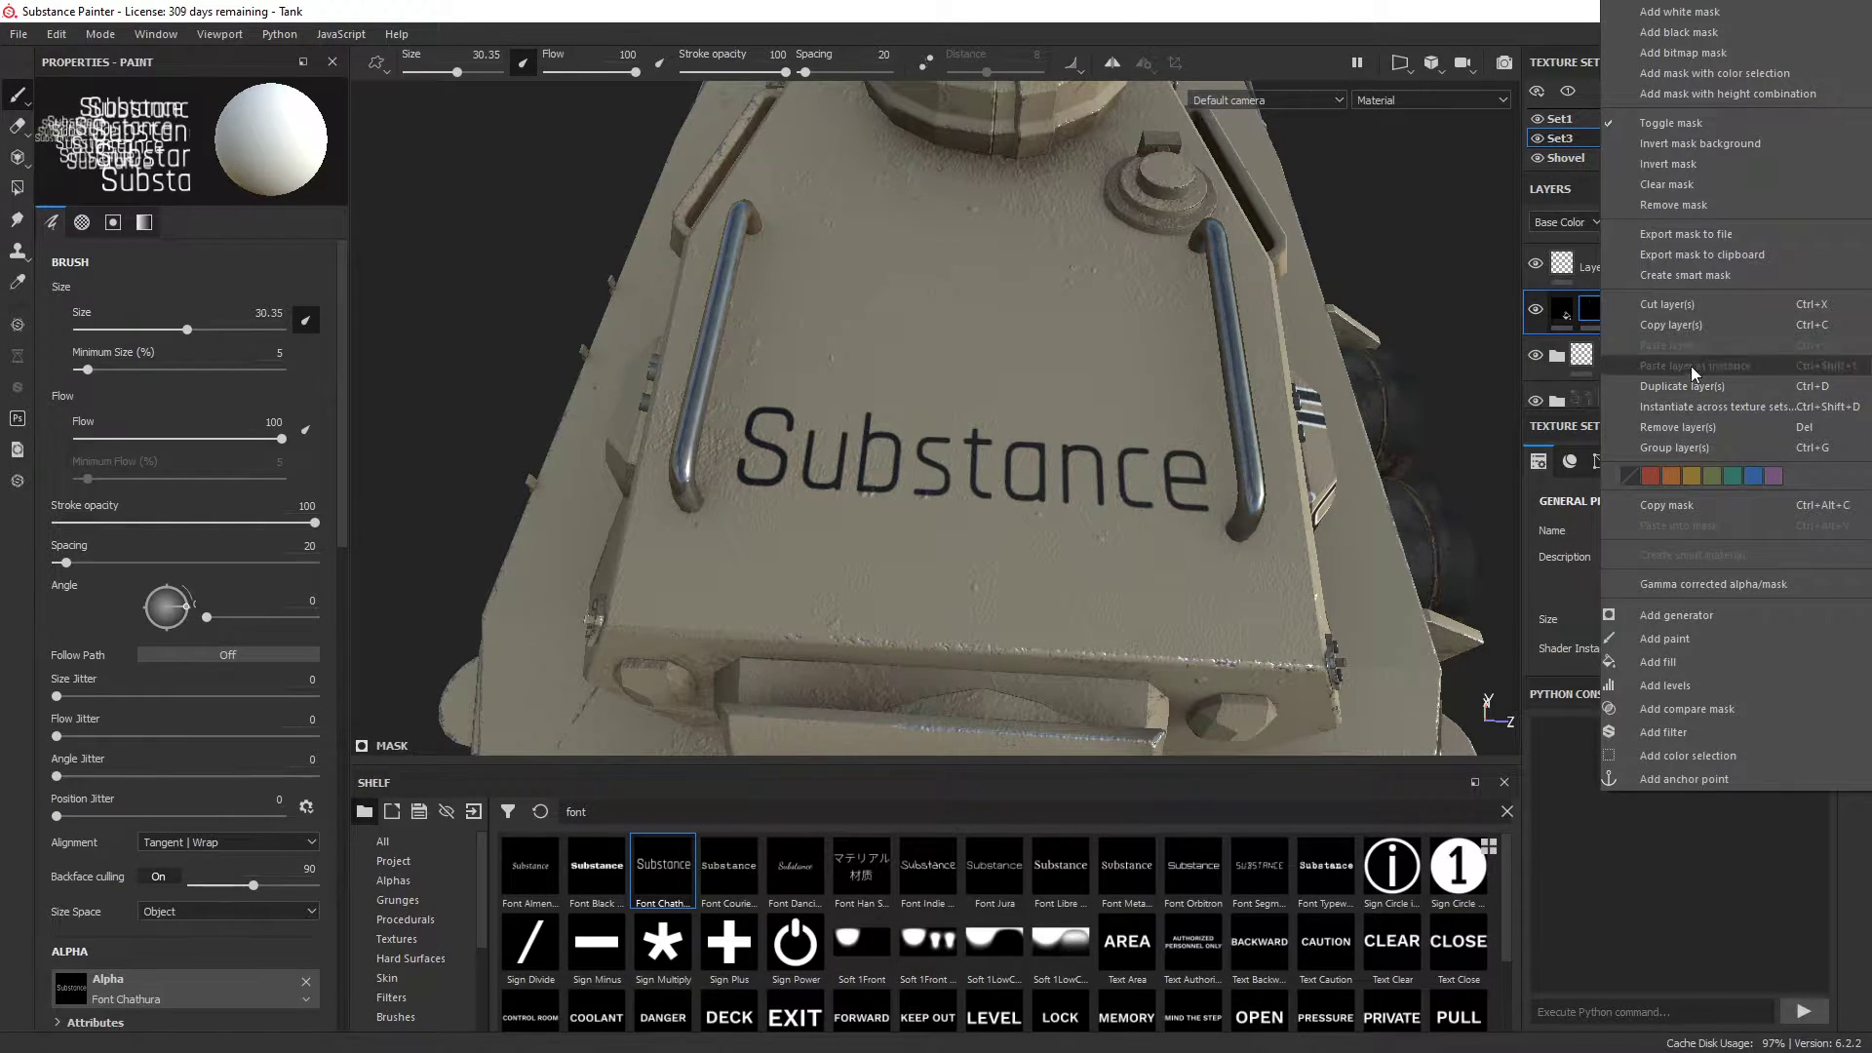
click(1681, 386)
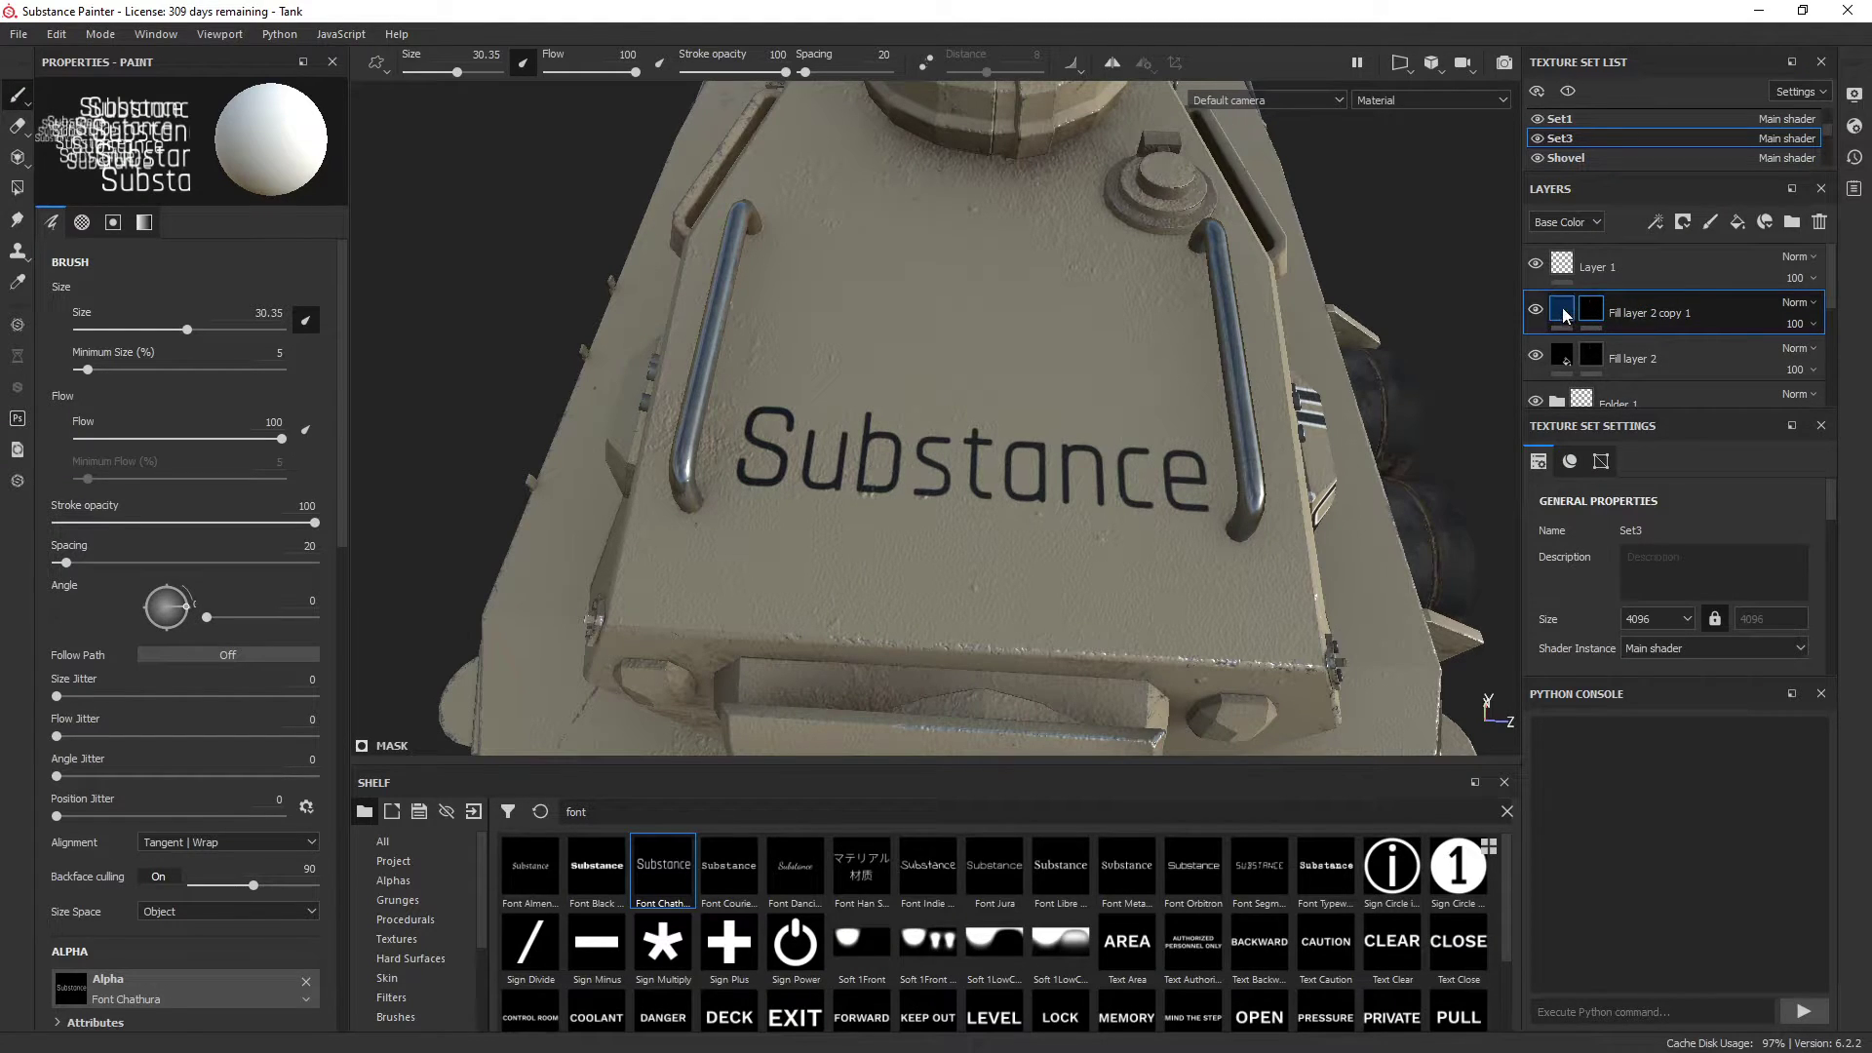
click(1560, 312)
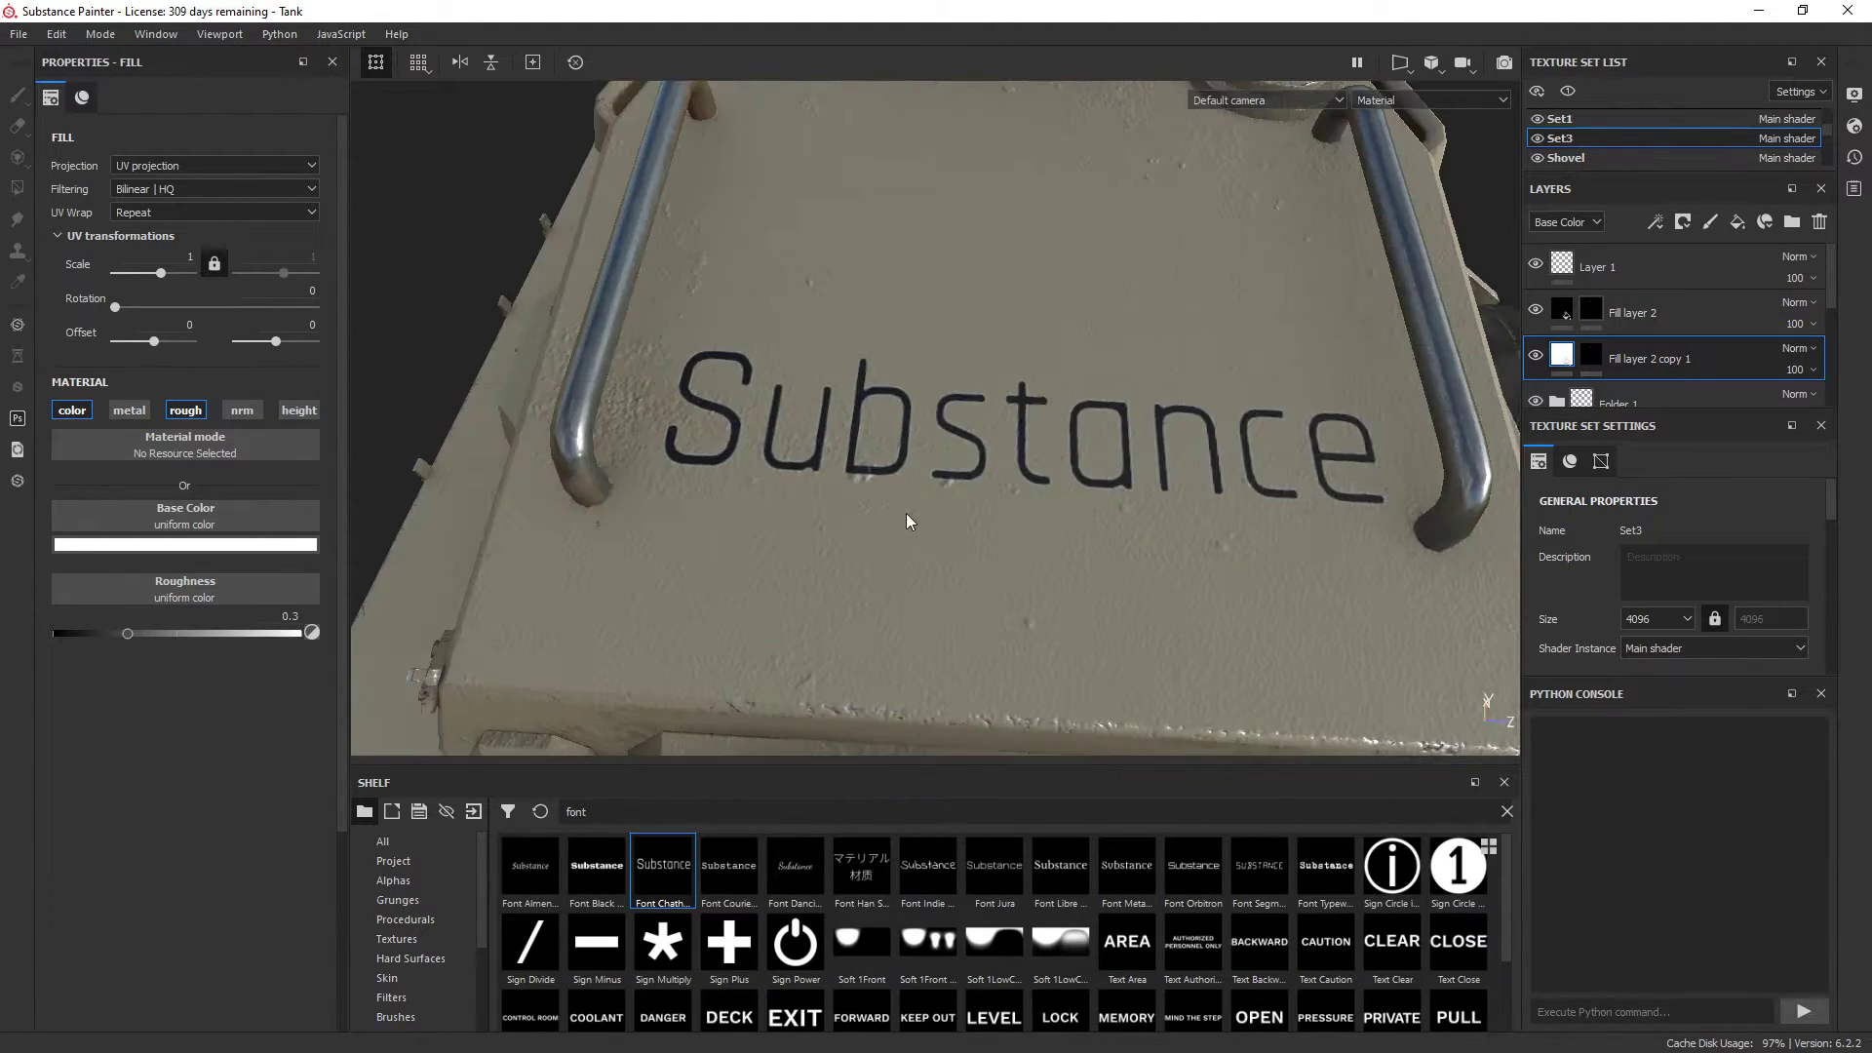
scroll(up, 3)
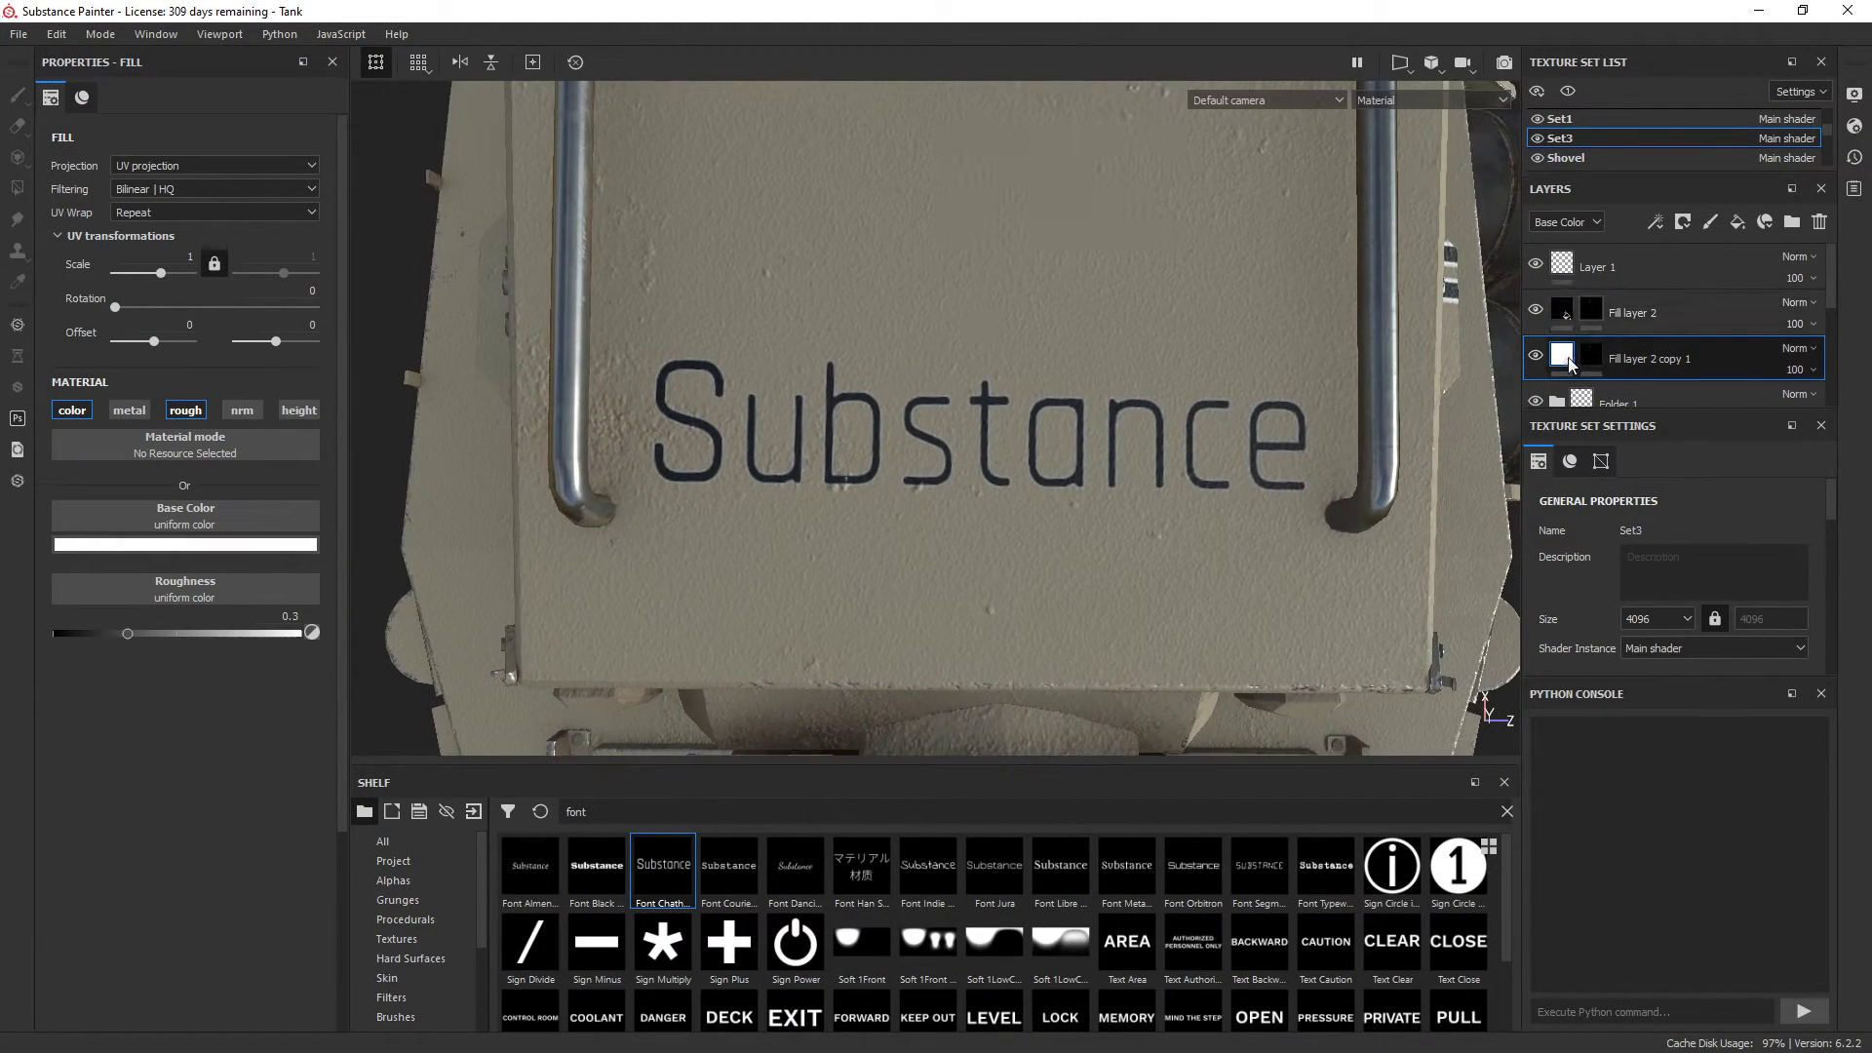
click(1560, 356)
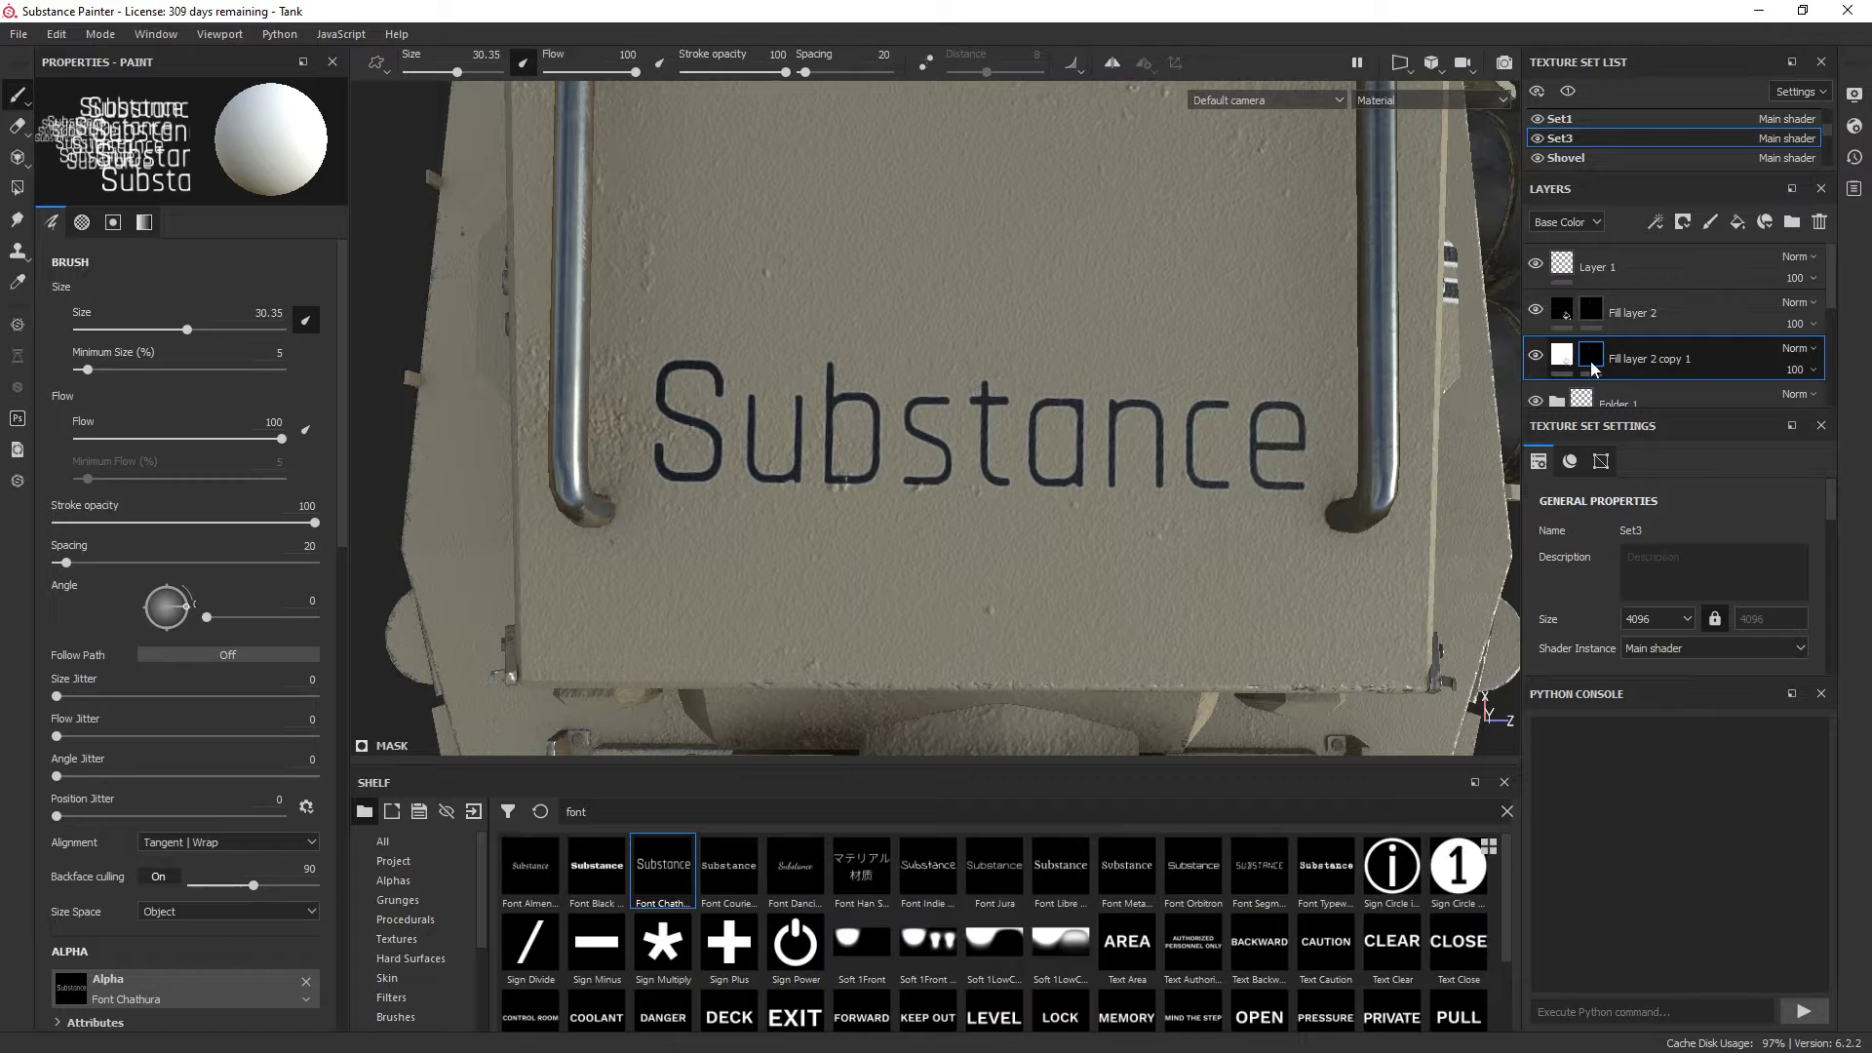
Add a Blur filter to the duplicate's mask with intensity about 0.46
right_click(1591, 359)
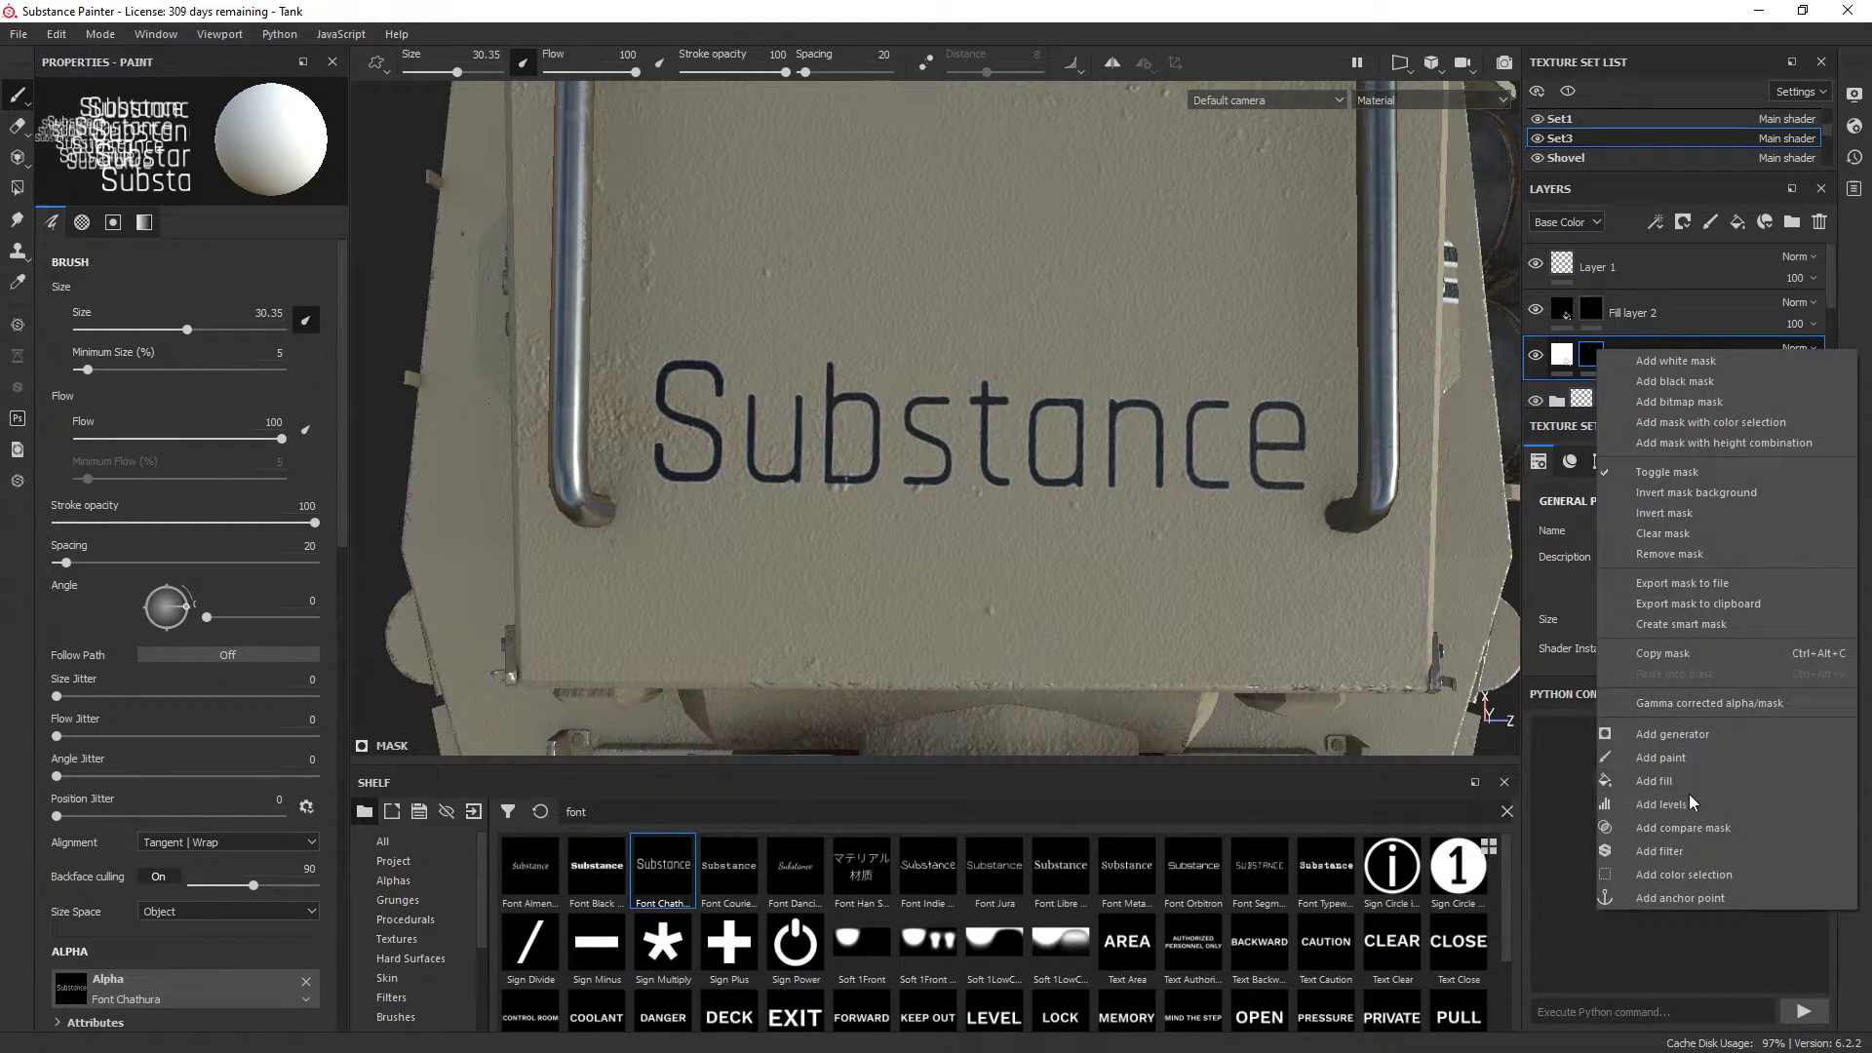
click(1662, 850)
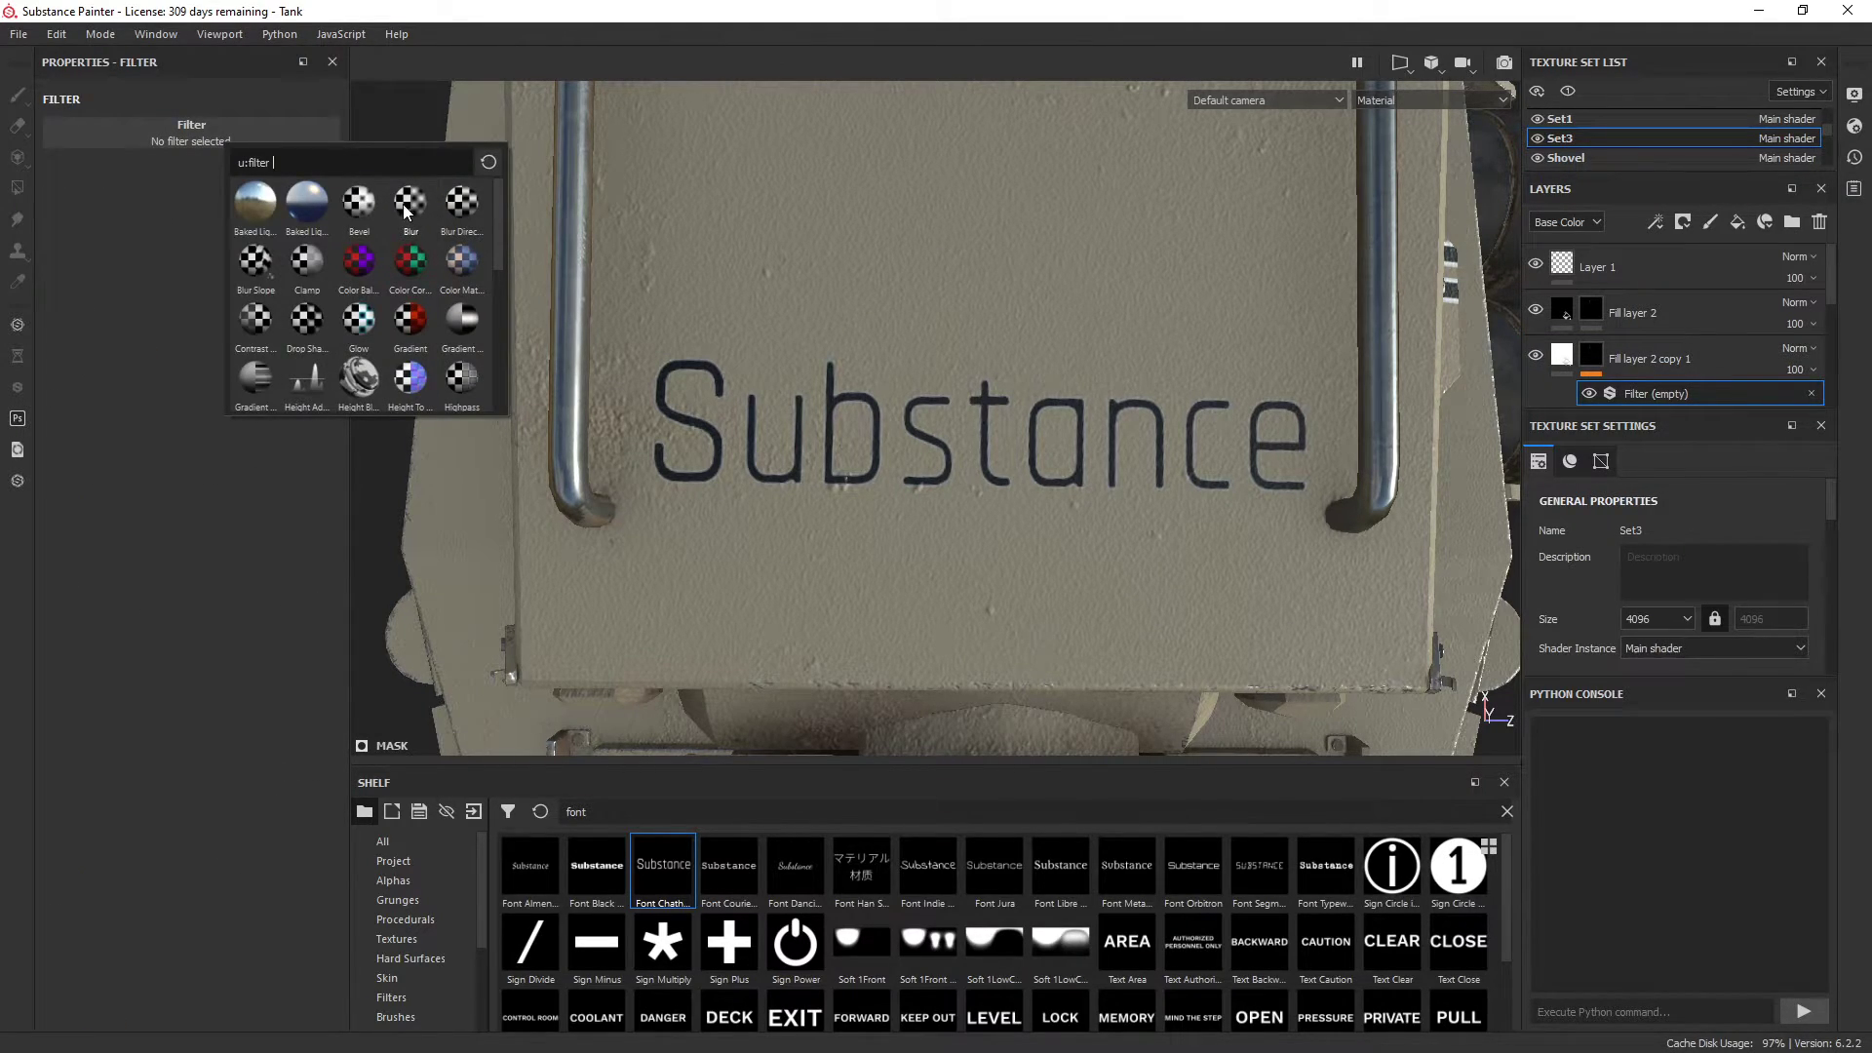
click(409, 201)
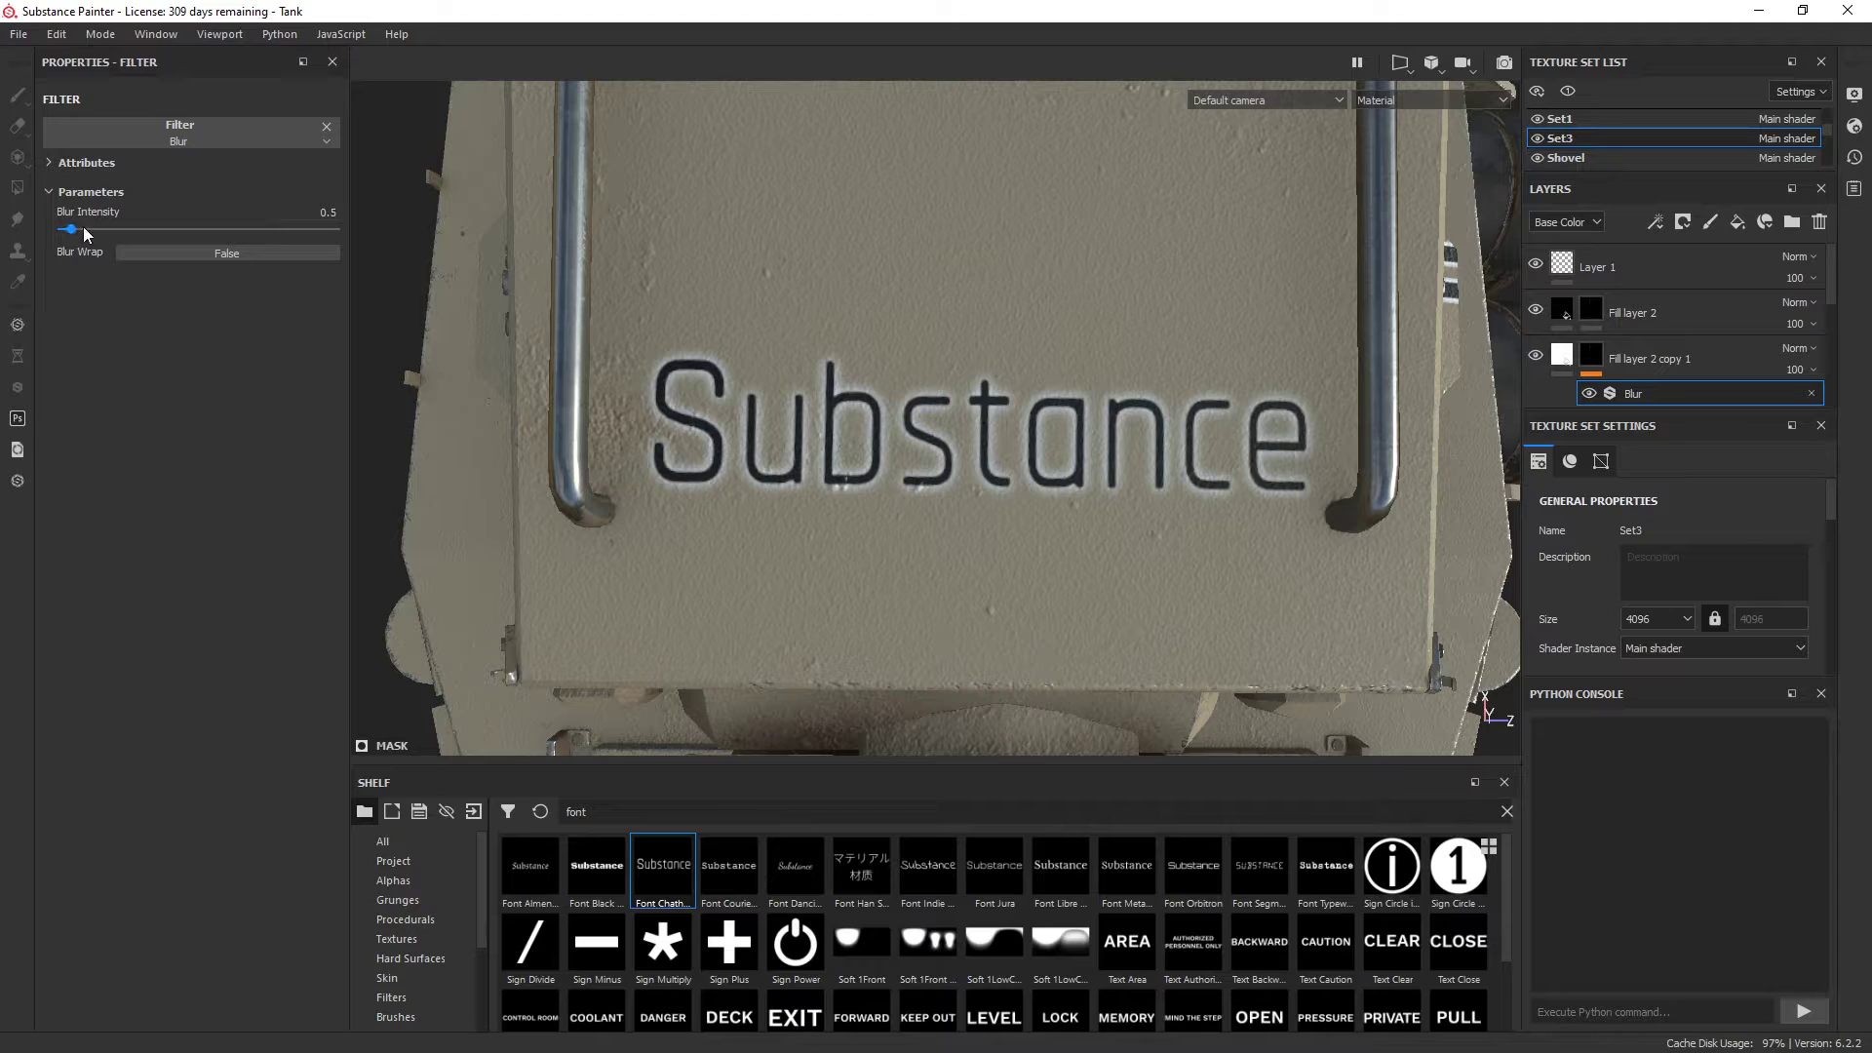
drag(73, 230, 70, 230)
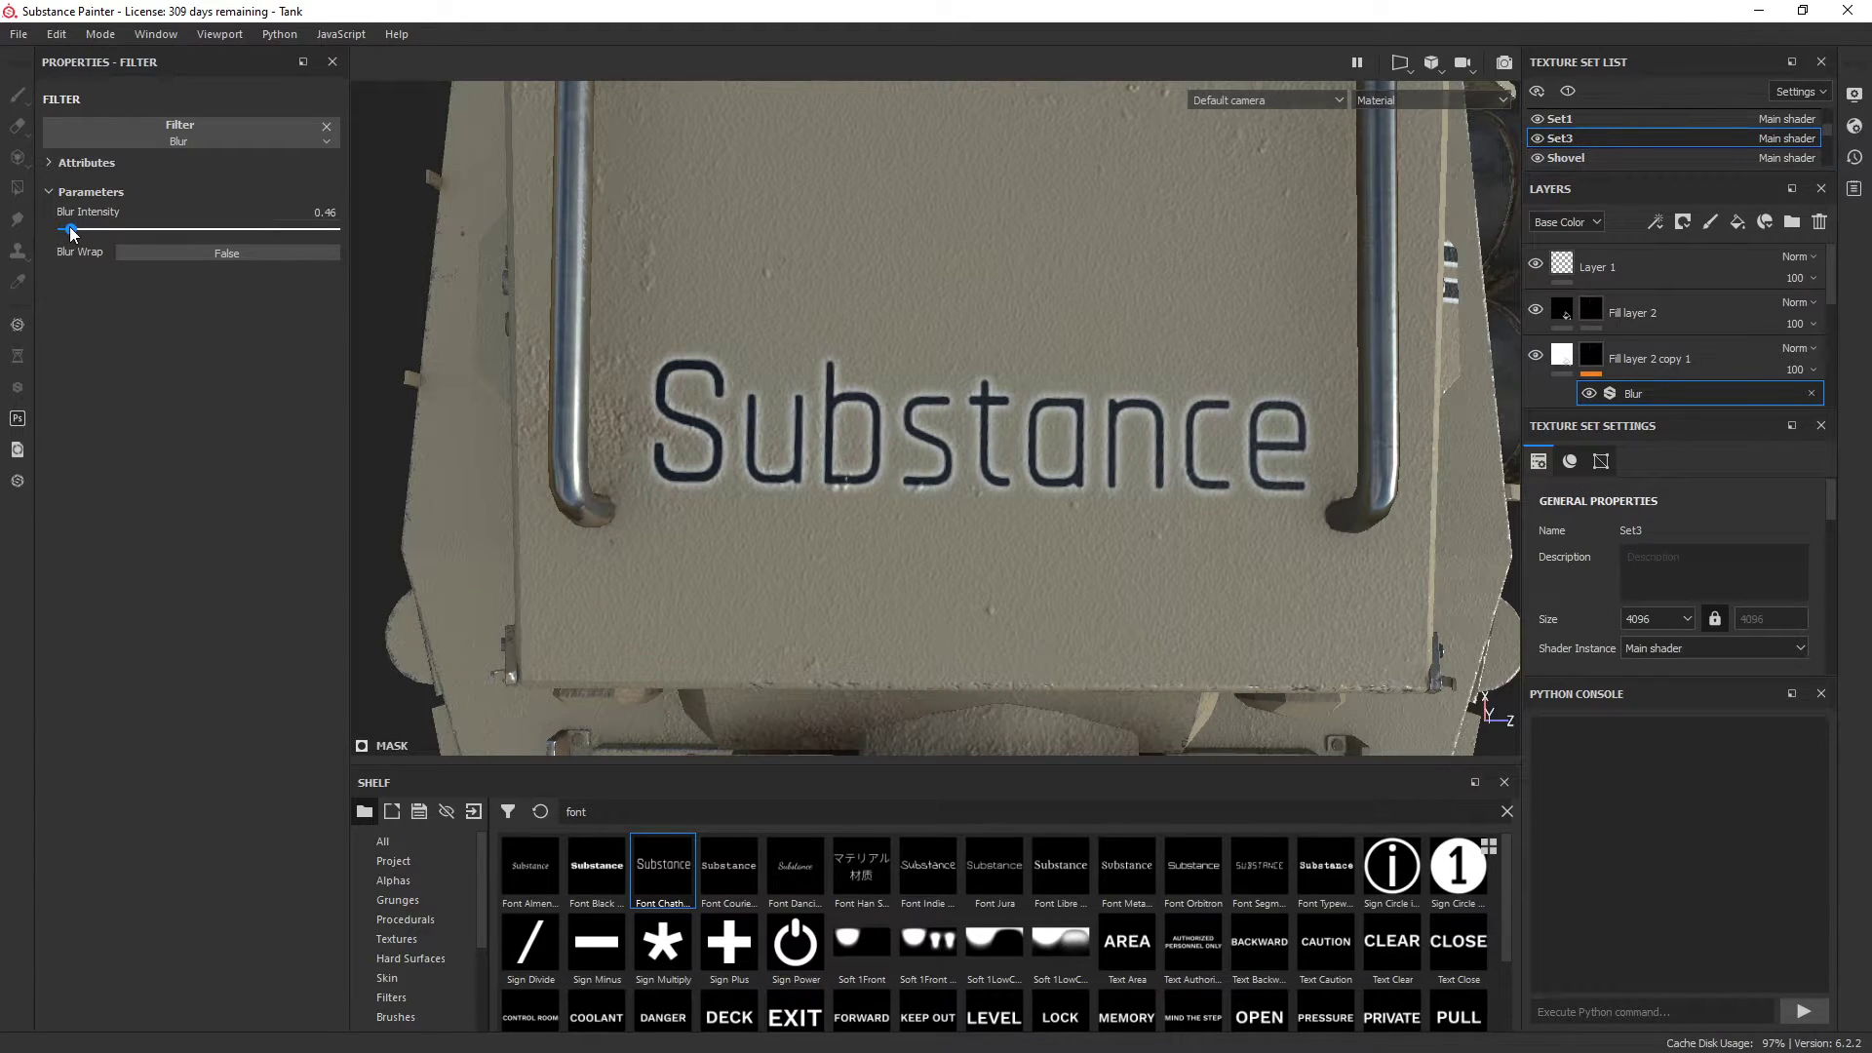
drag(72, 231, 113, 230)
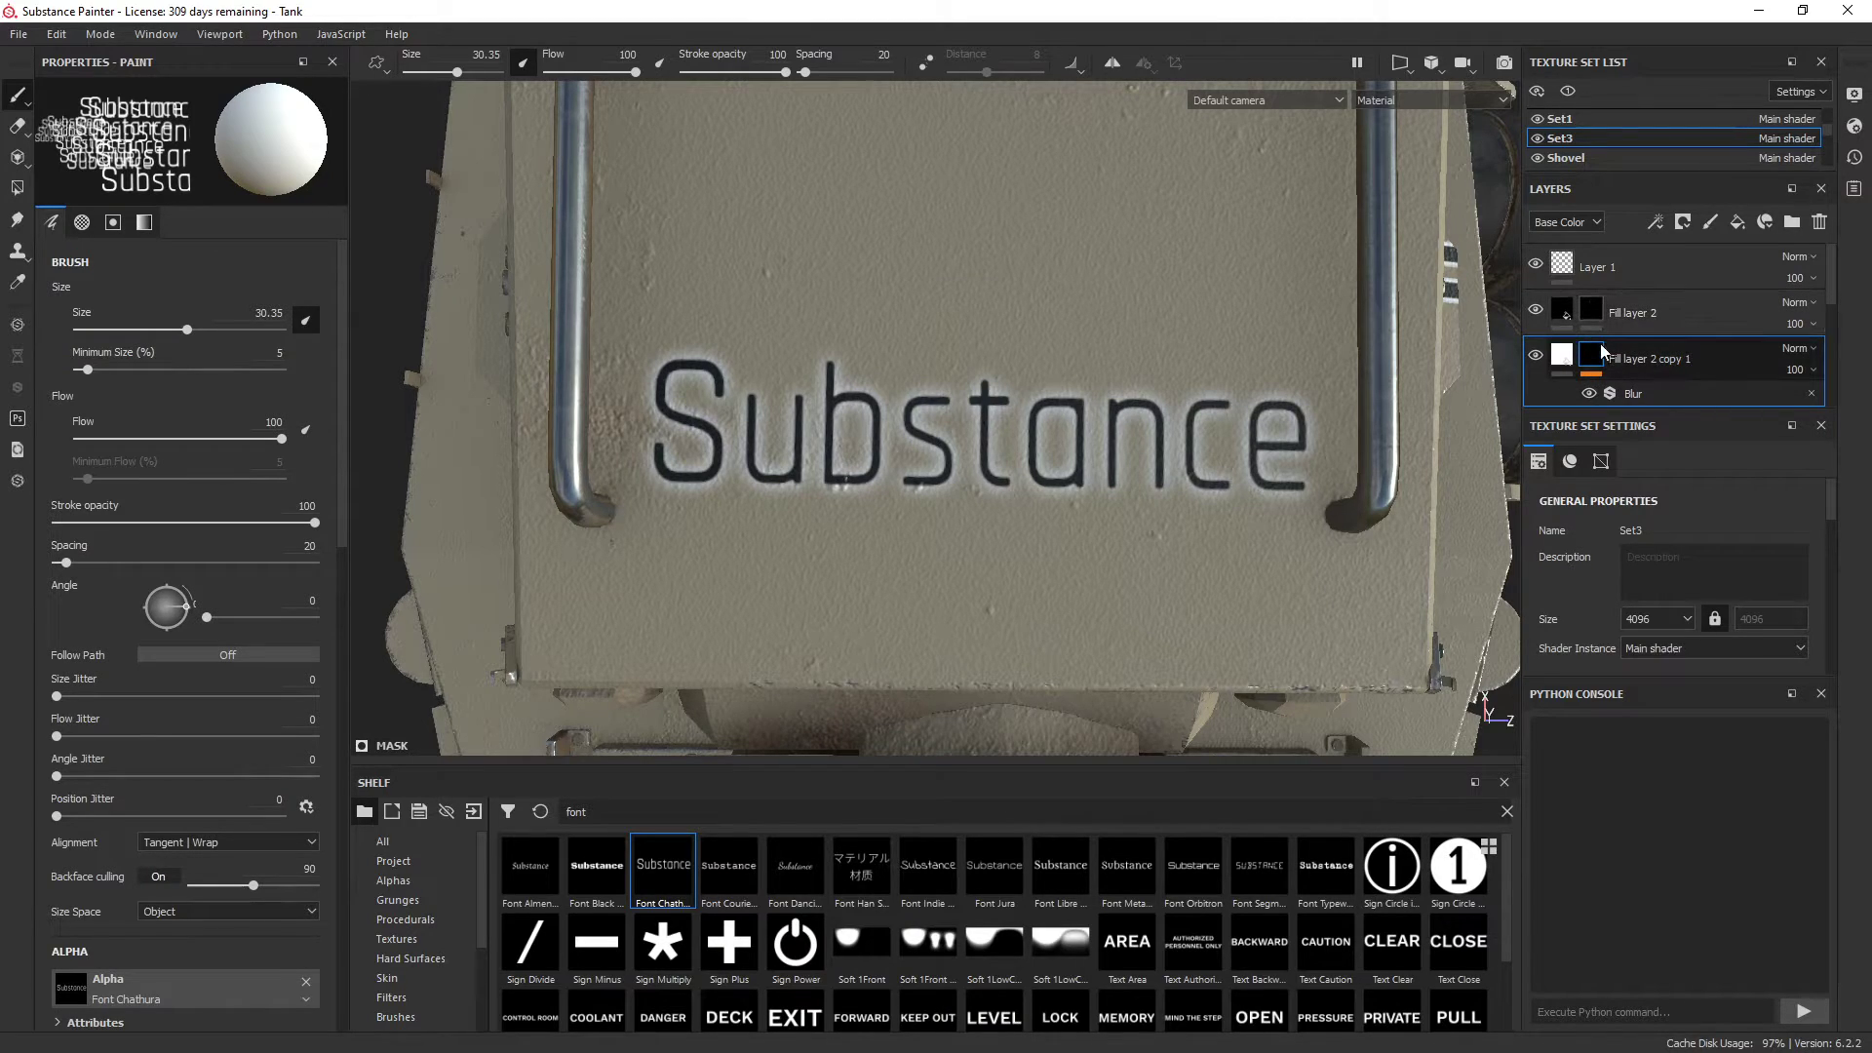
Add a Levels adjustment to the duplicate's mask and pull its handles in to harden the halo
right_click(1593, 358)
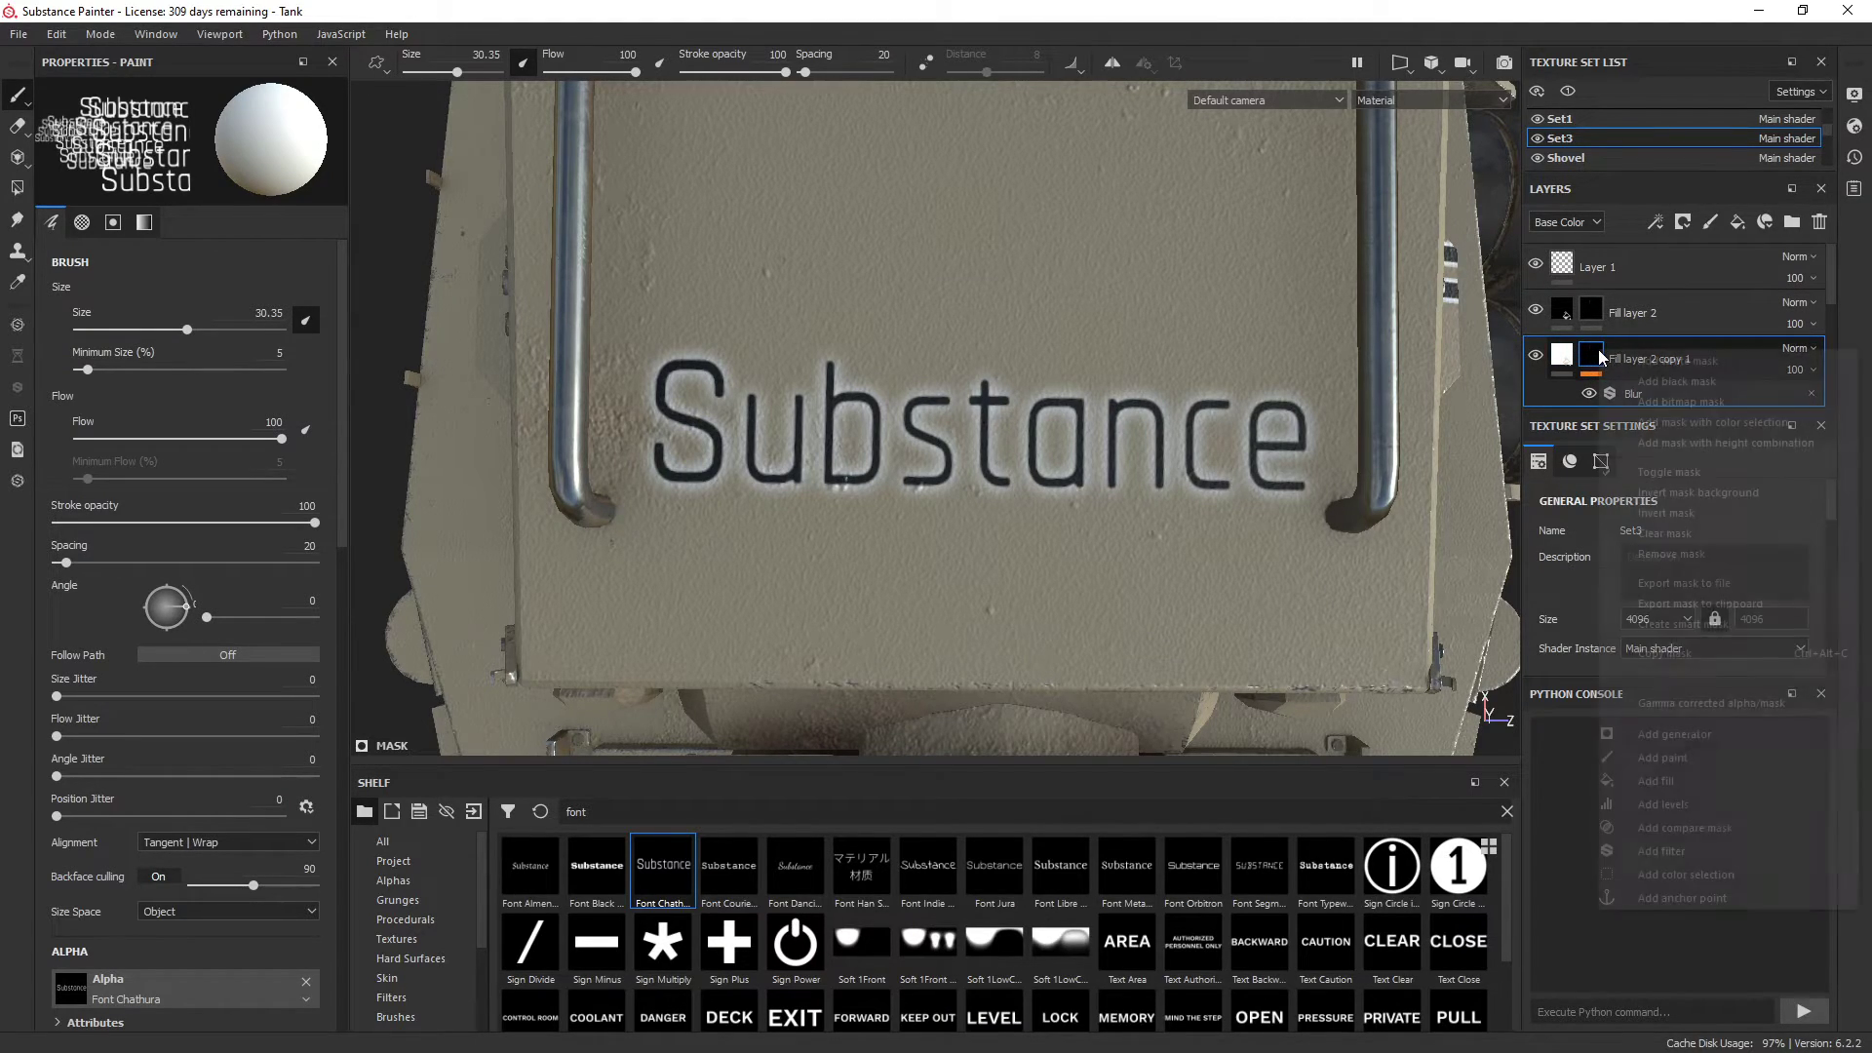
right_click(1593, 357)
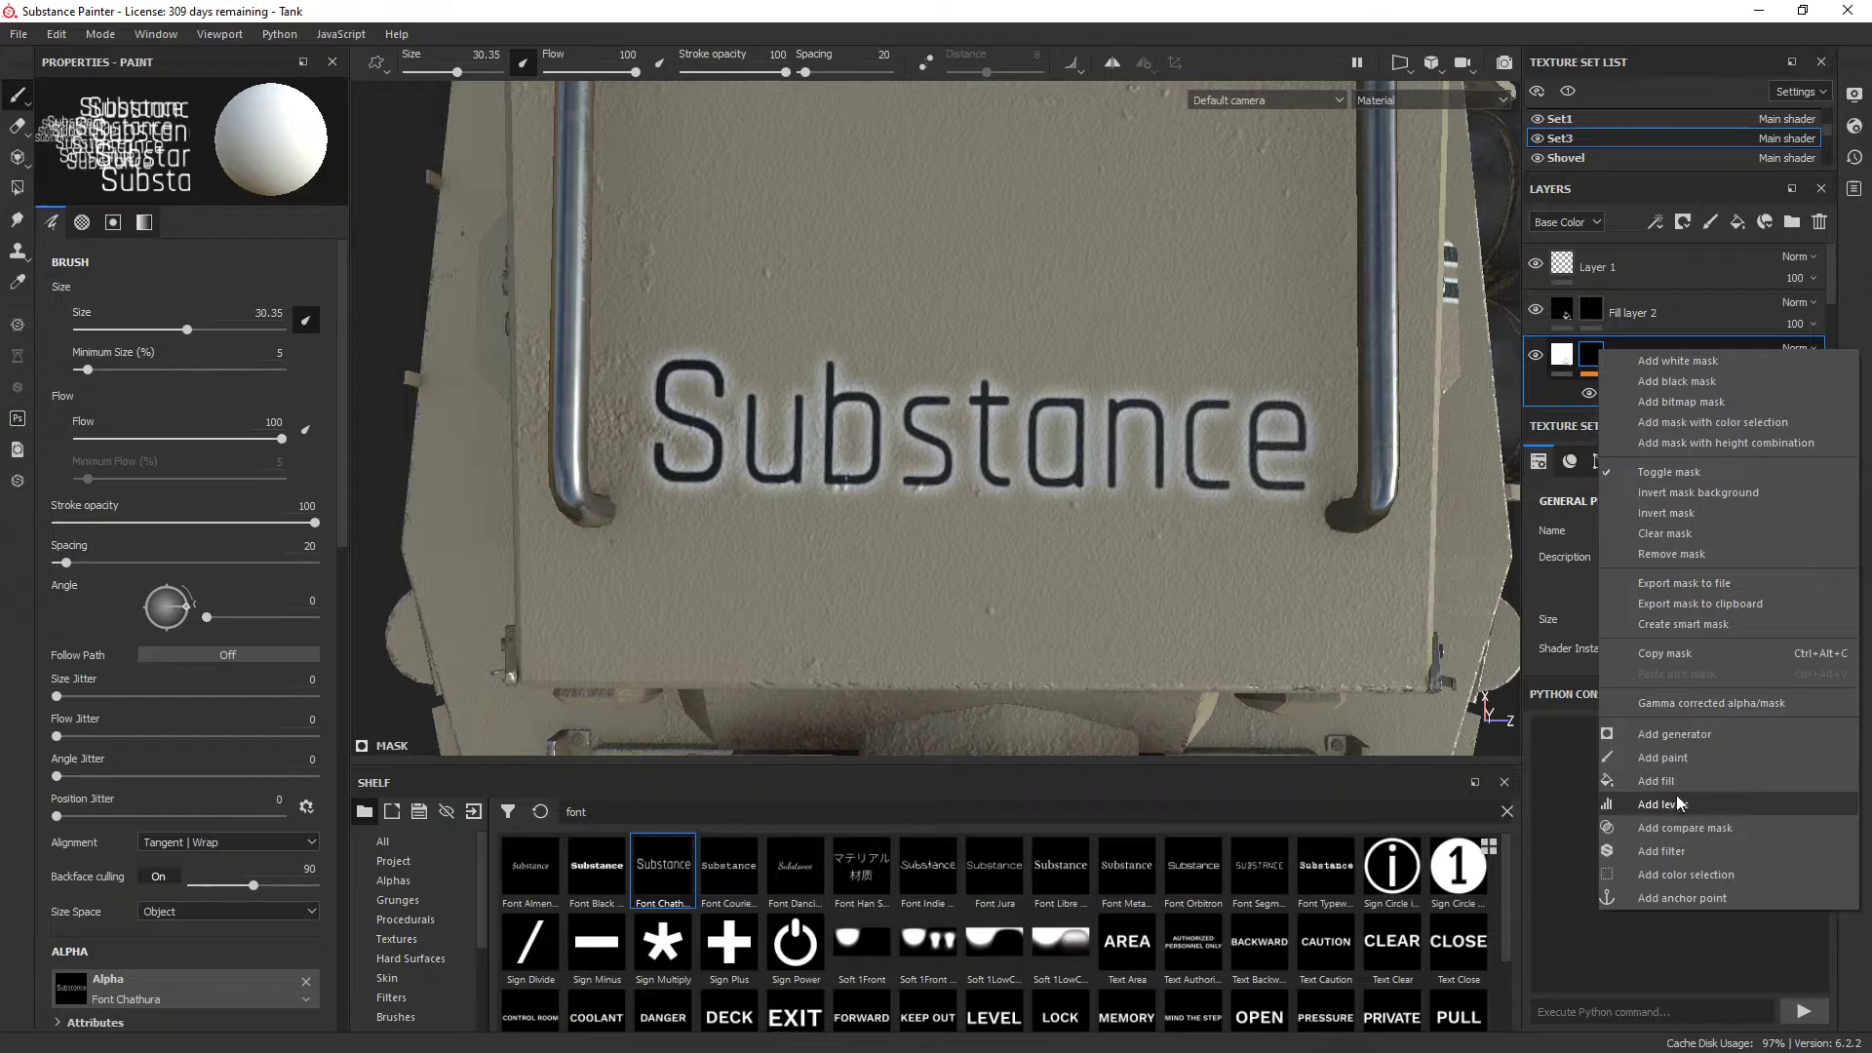
click(1666, 804)
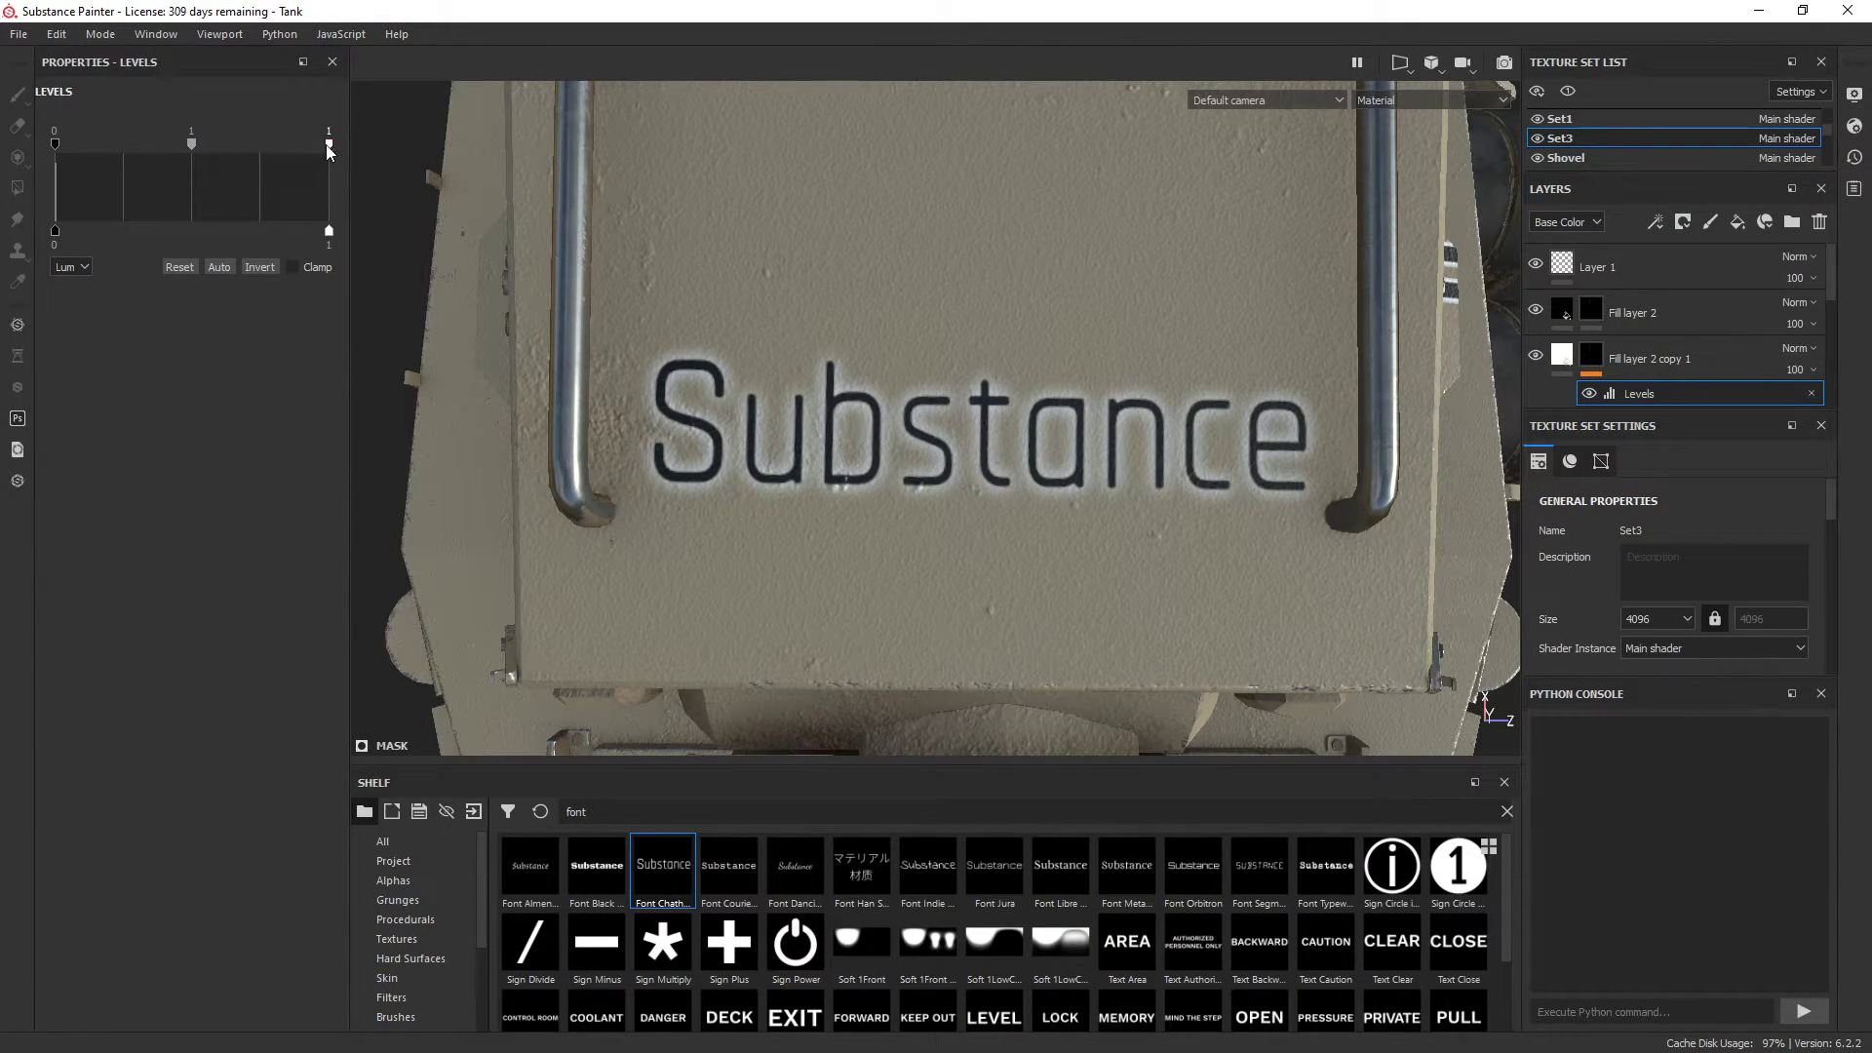
drag(191, 142, 135, 142)
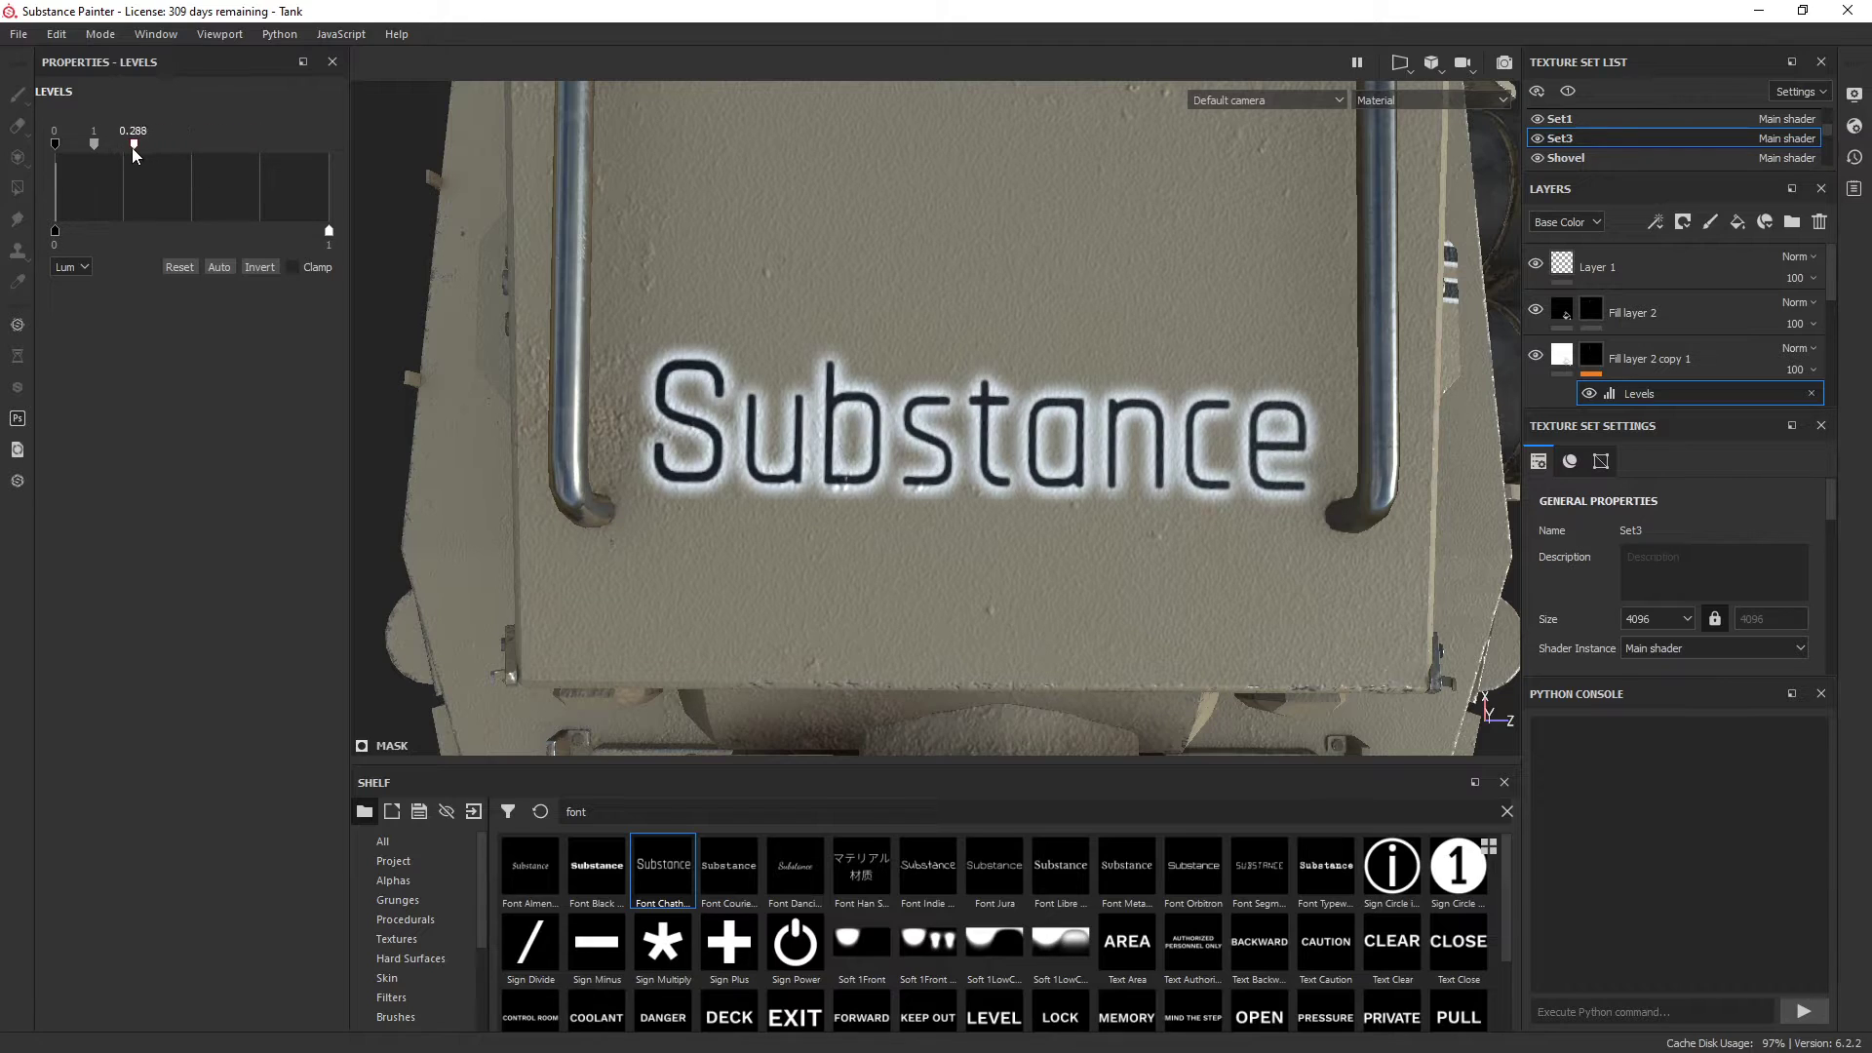
drag(135, 143, 68, 142)
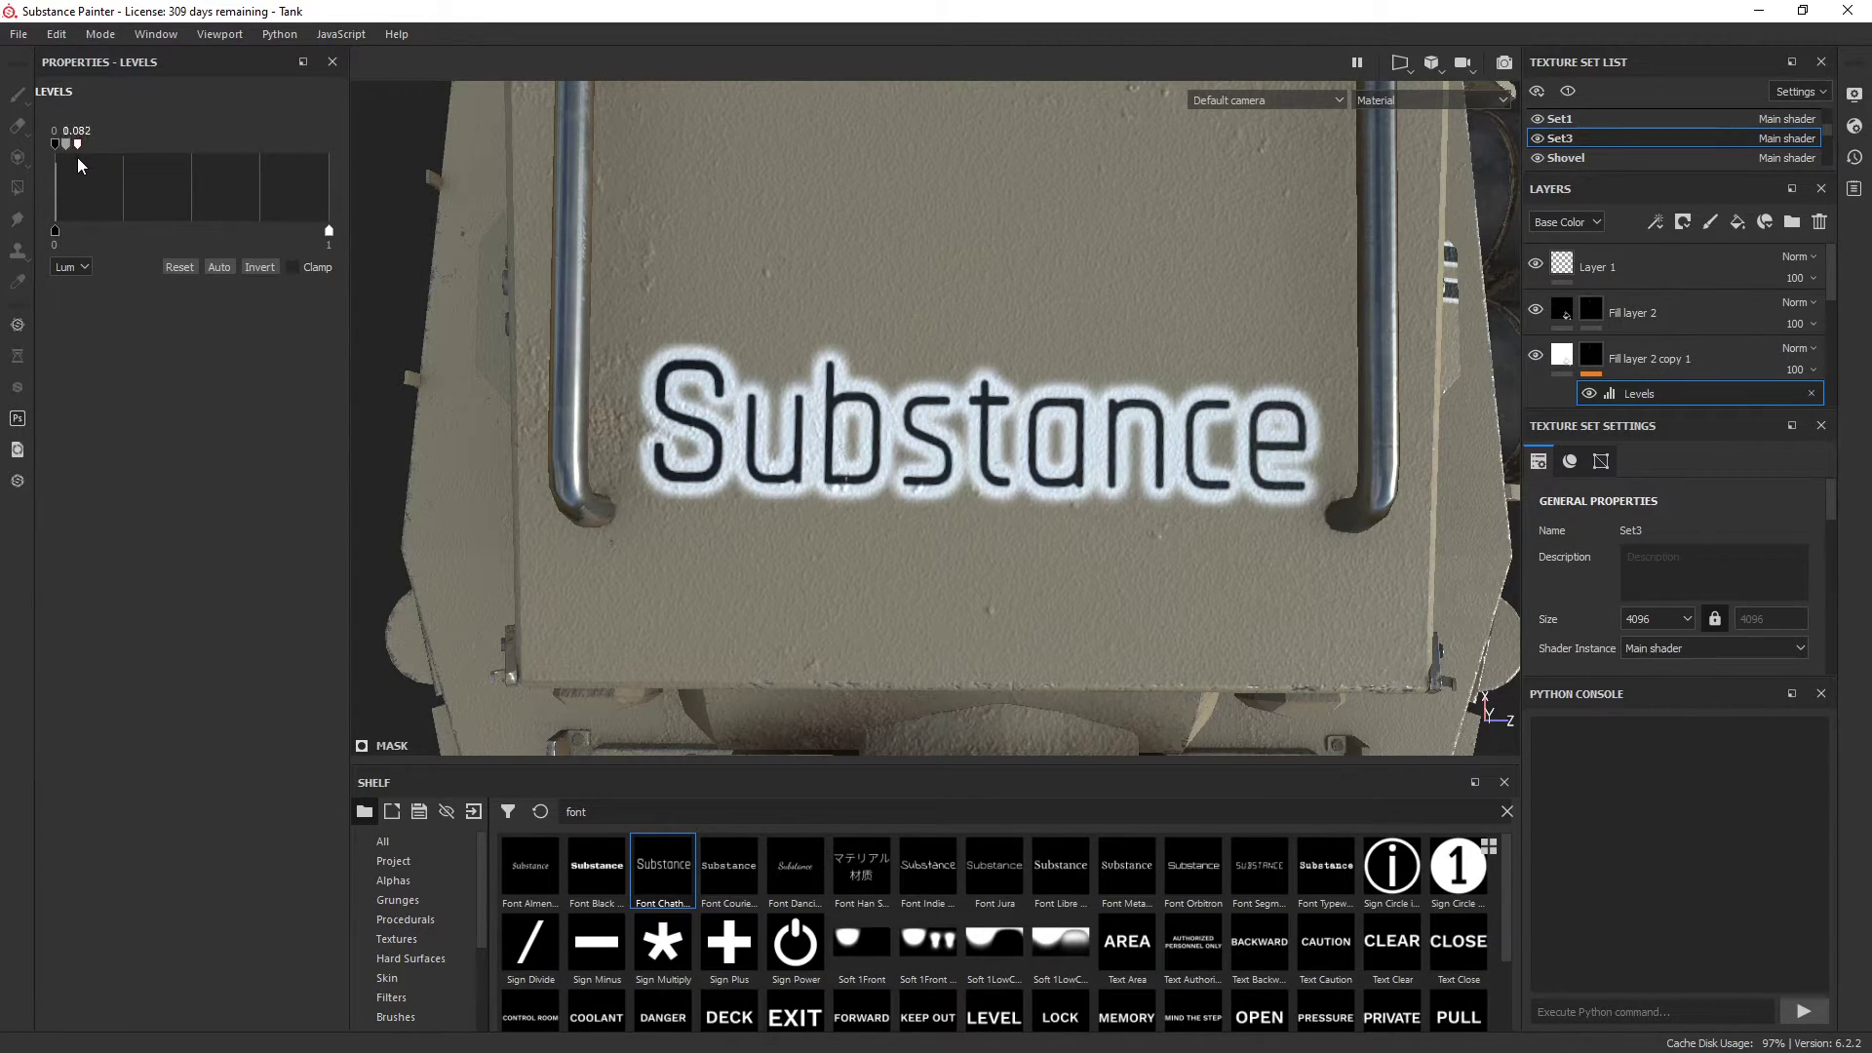
drag(76, 143, 60, 142)
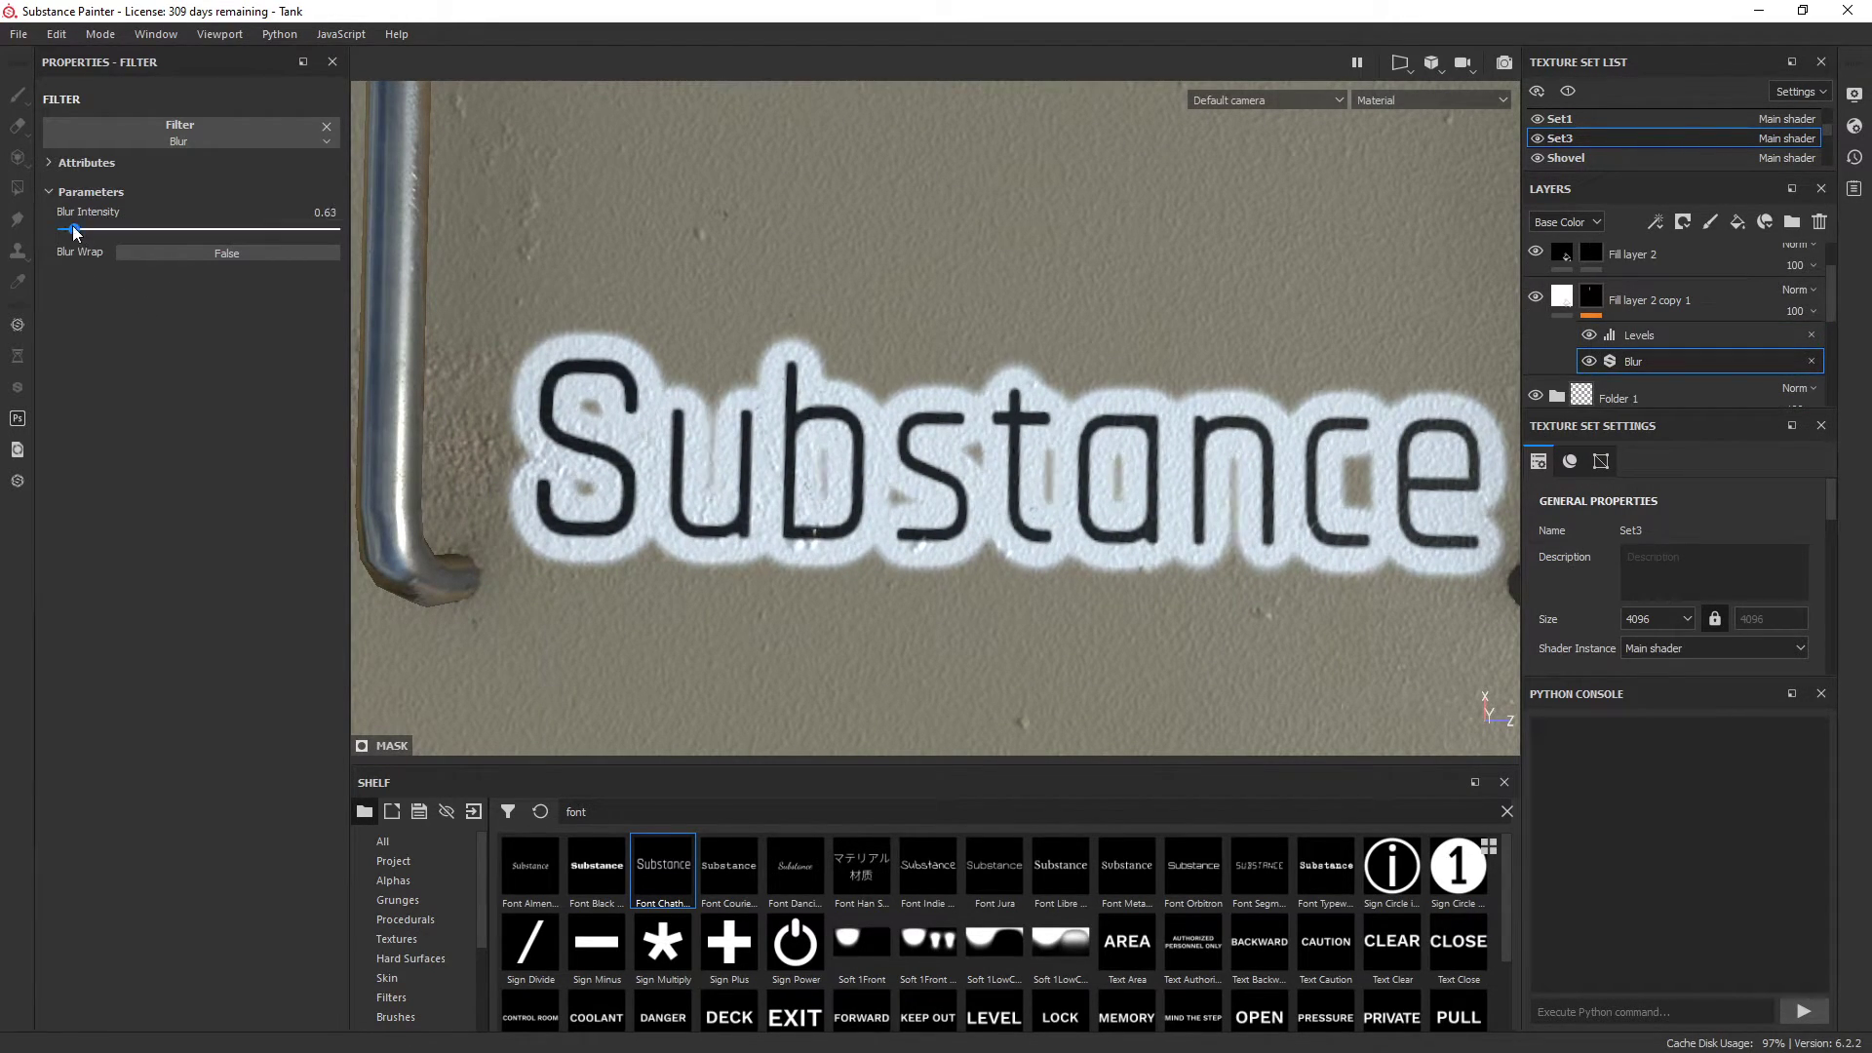
Reduce the Blur intensity to about 0.12 for a thin white outline
drag(74, 230, 119, 230)
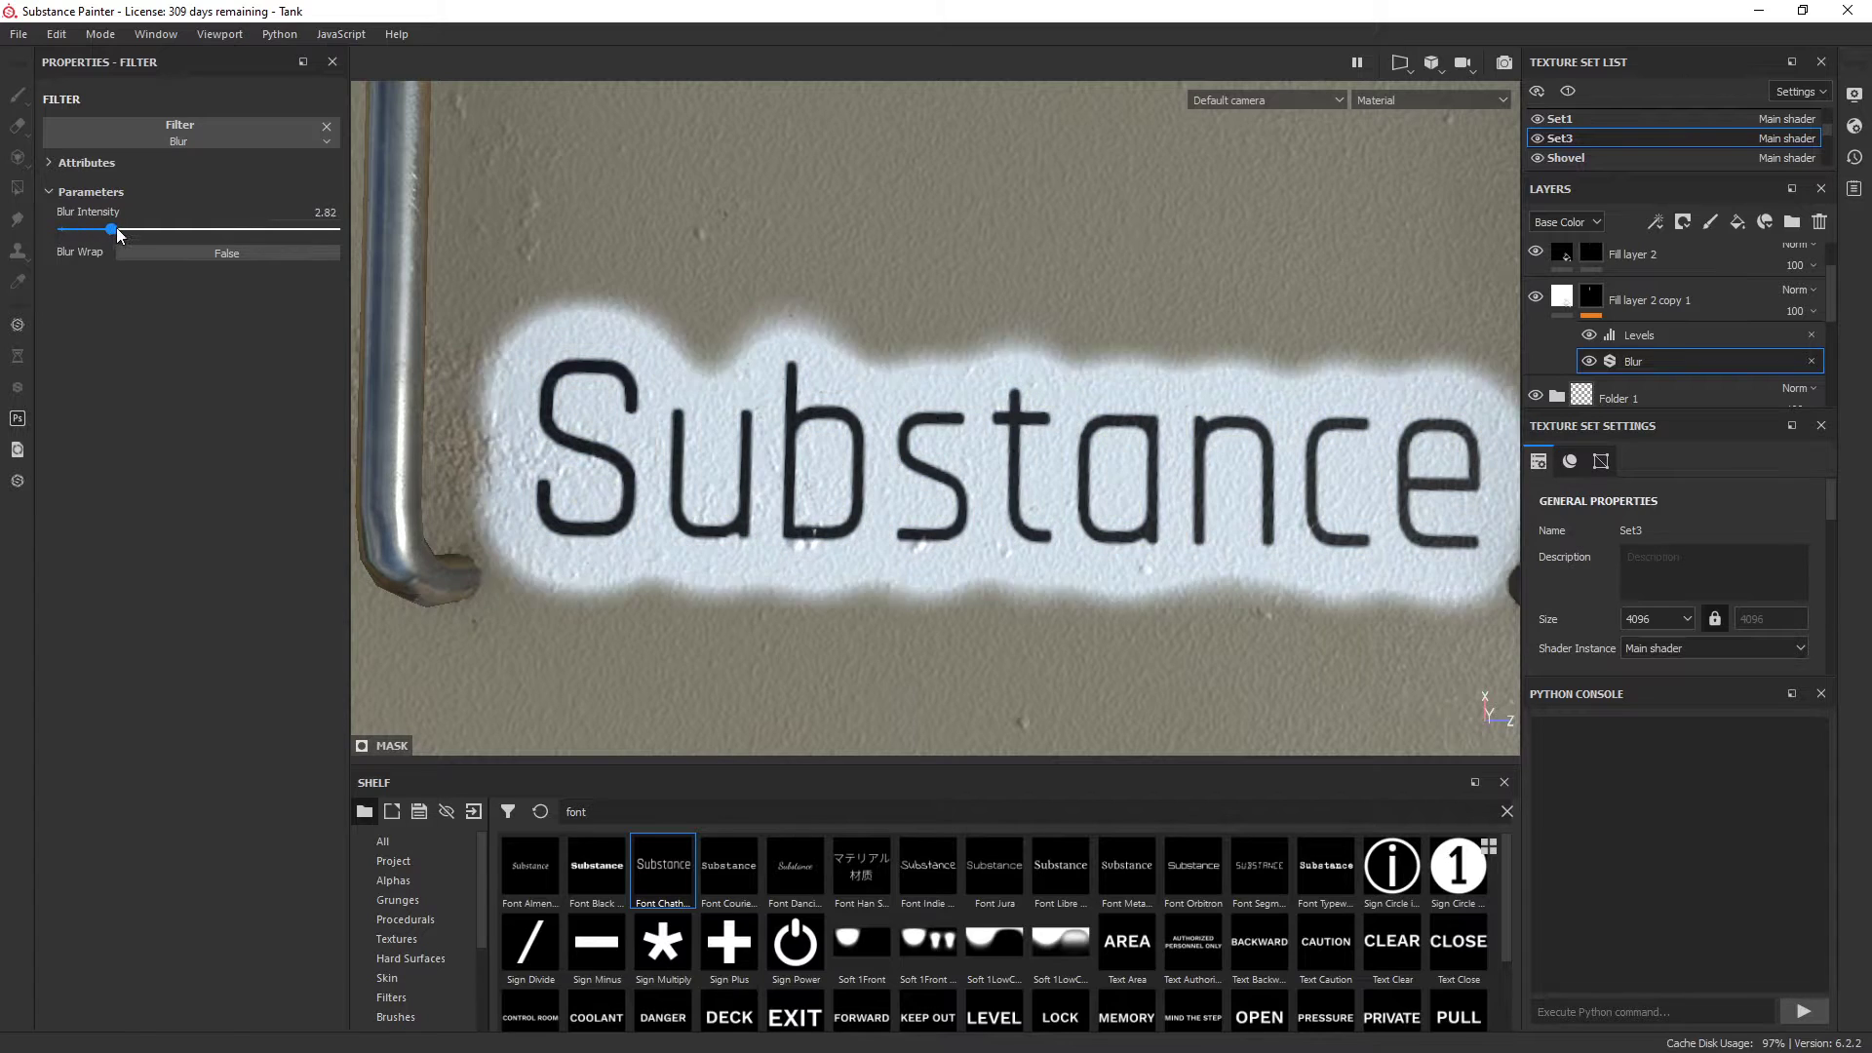
drag(115, 231, 62, 230)
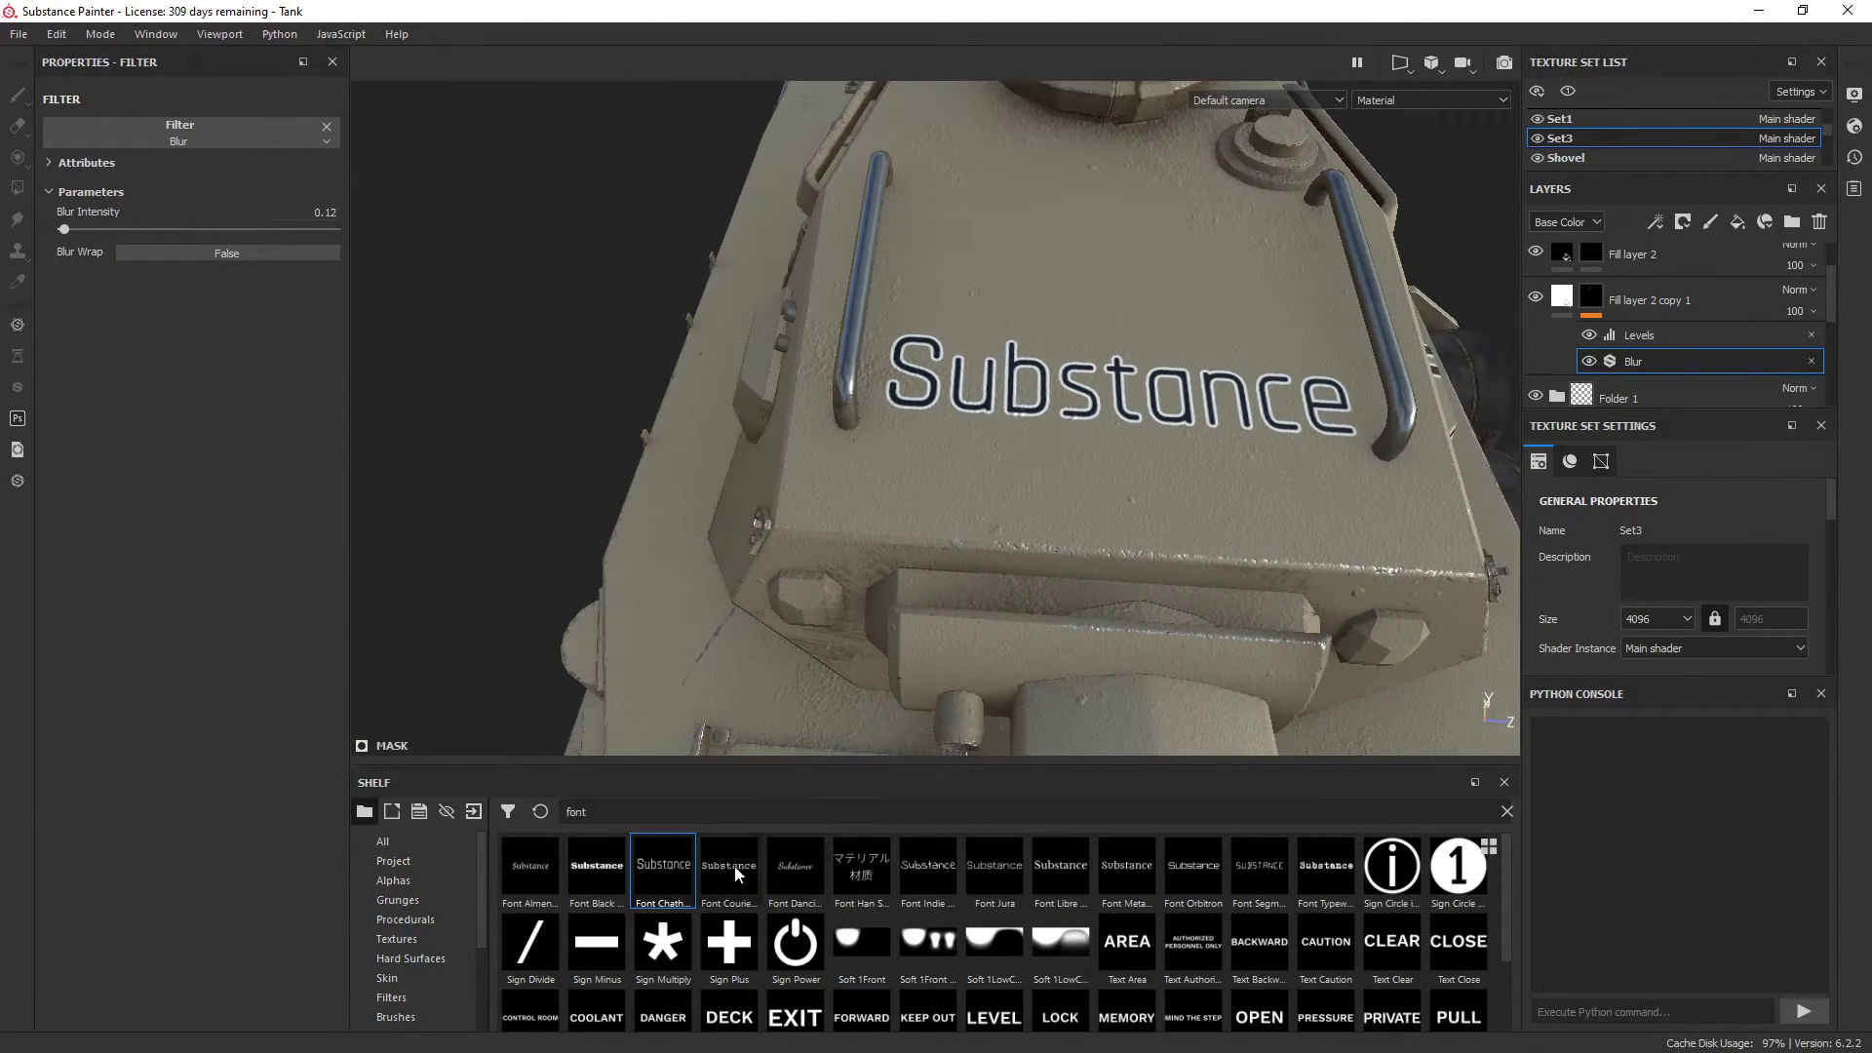
click(392, 879)
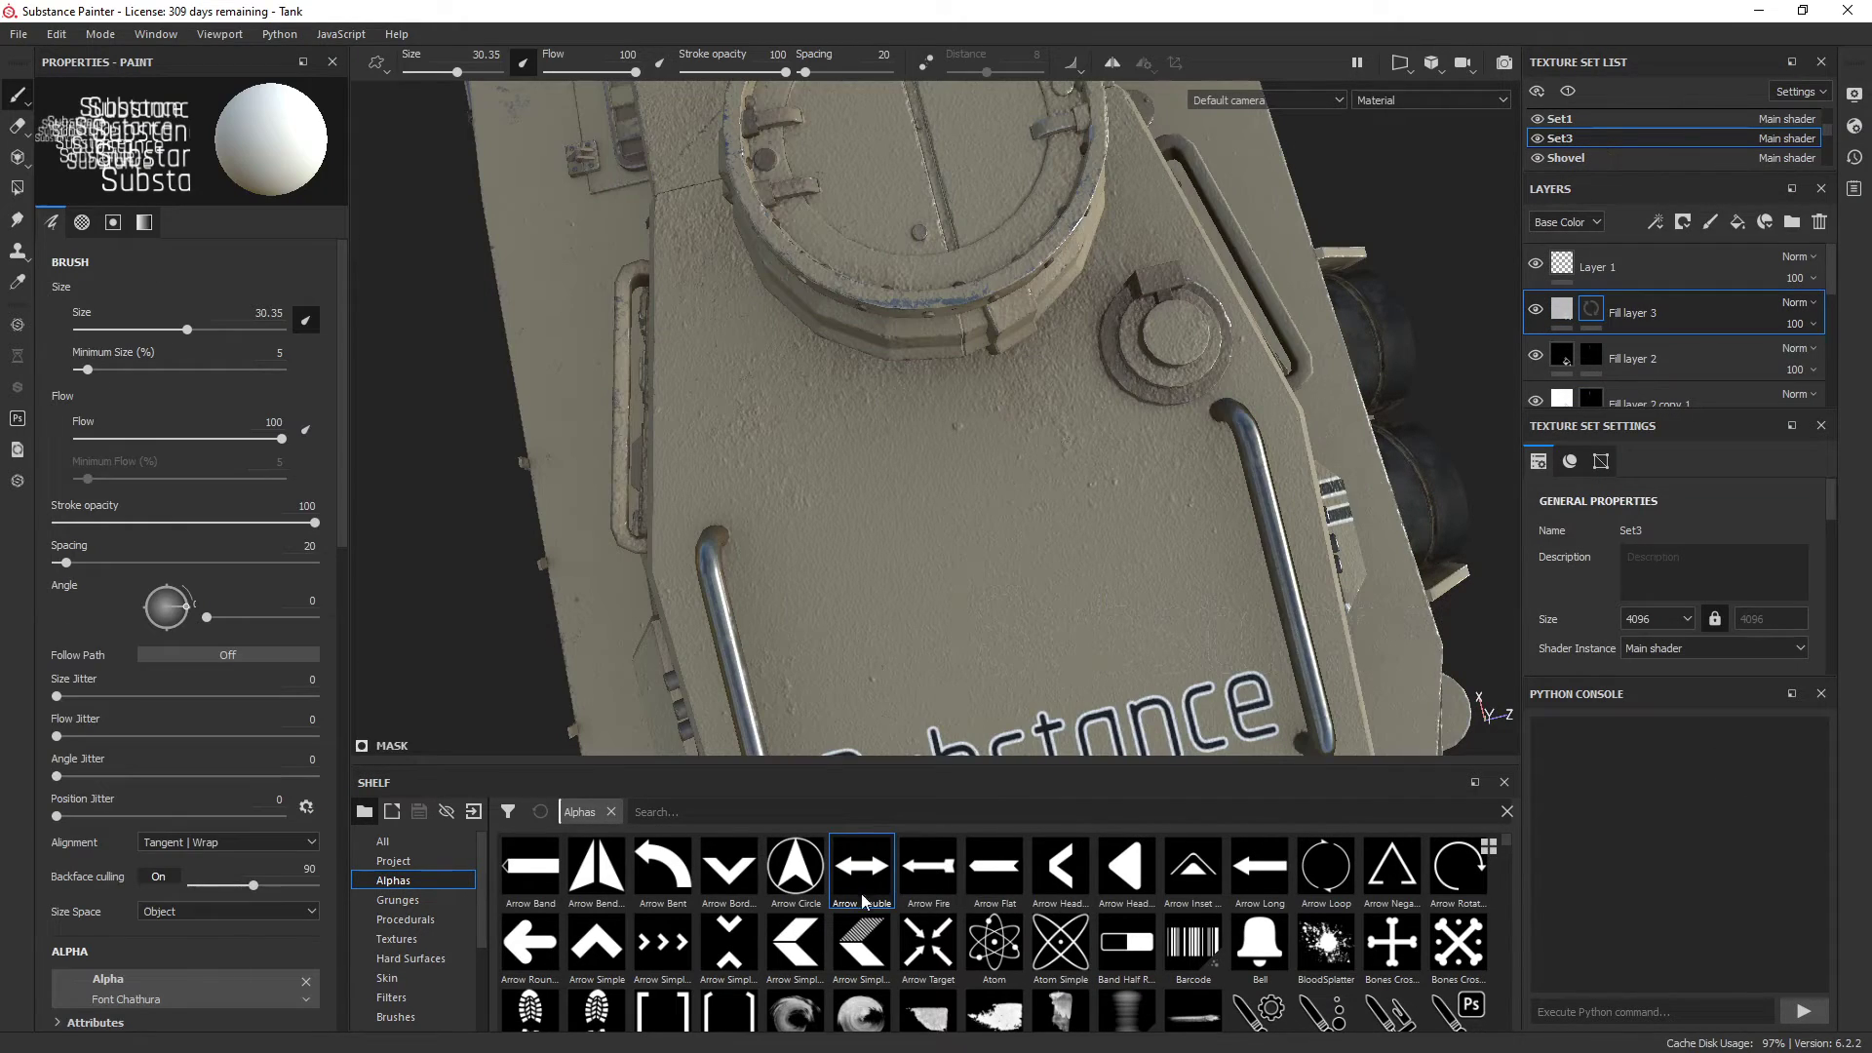
Pick the Arrow Double alpha from the Shelf for the black arrow decal above the text
click(860, 867)
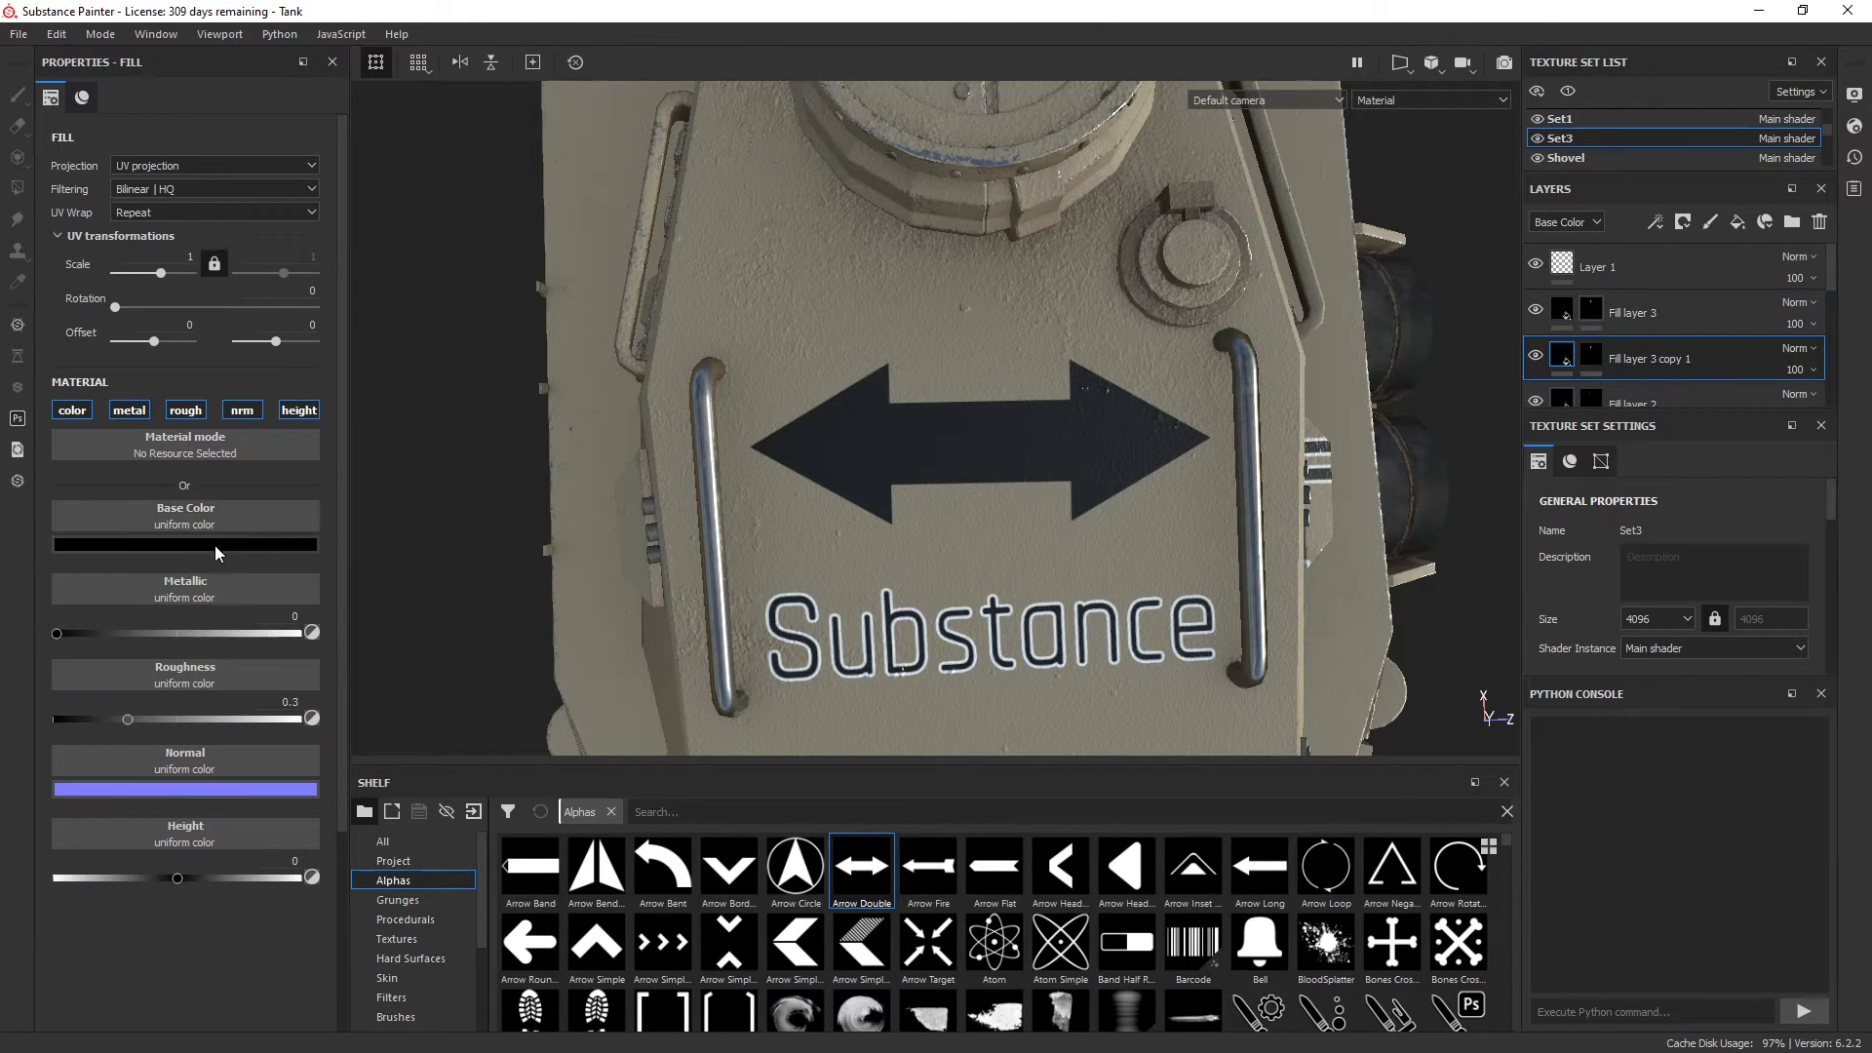
Add a Blur filter and Levels to the arrow duplicate's mask, with blur intensity 0.12
right_click(1591, 354)
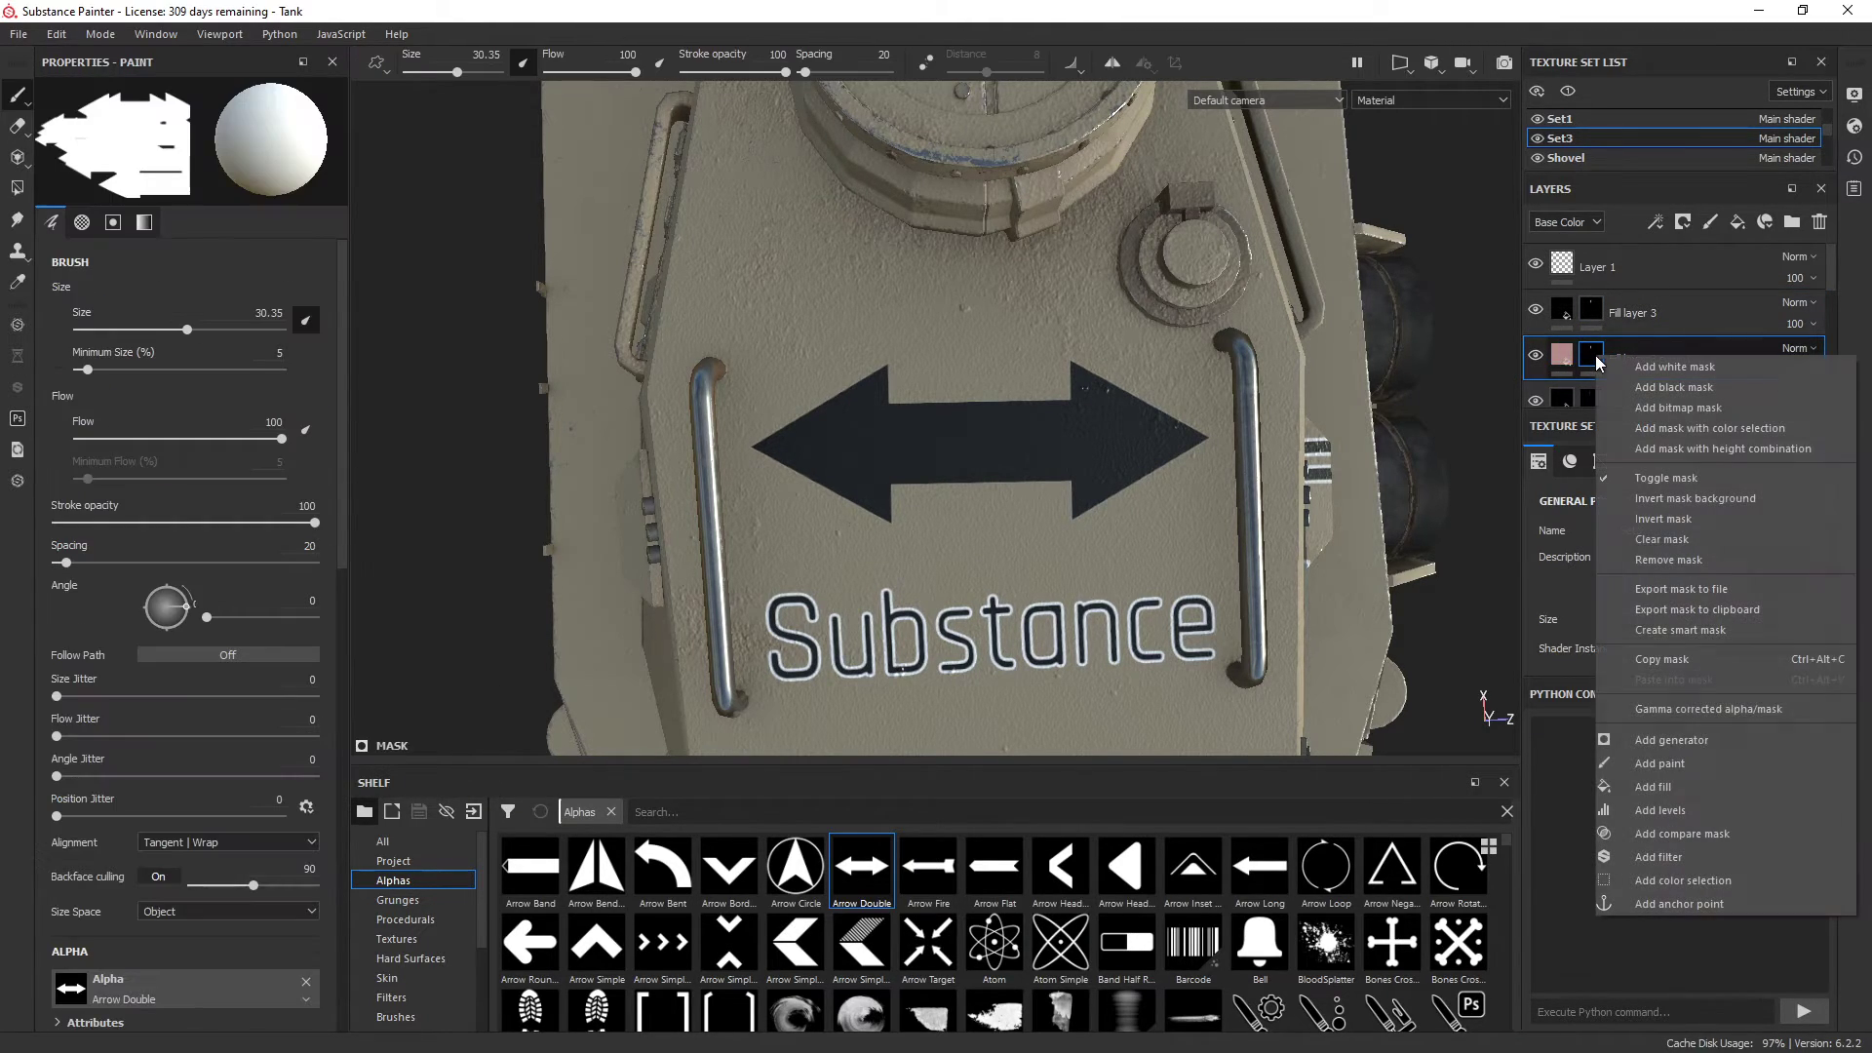
click(1658, 856)
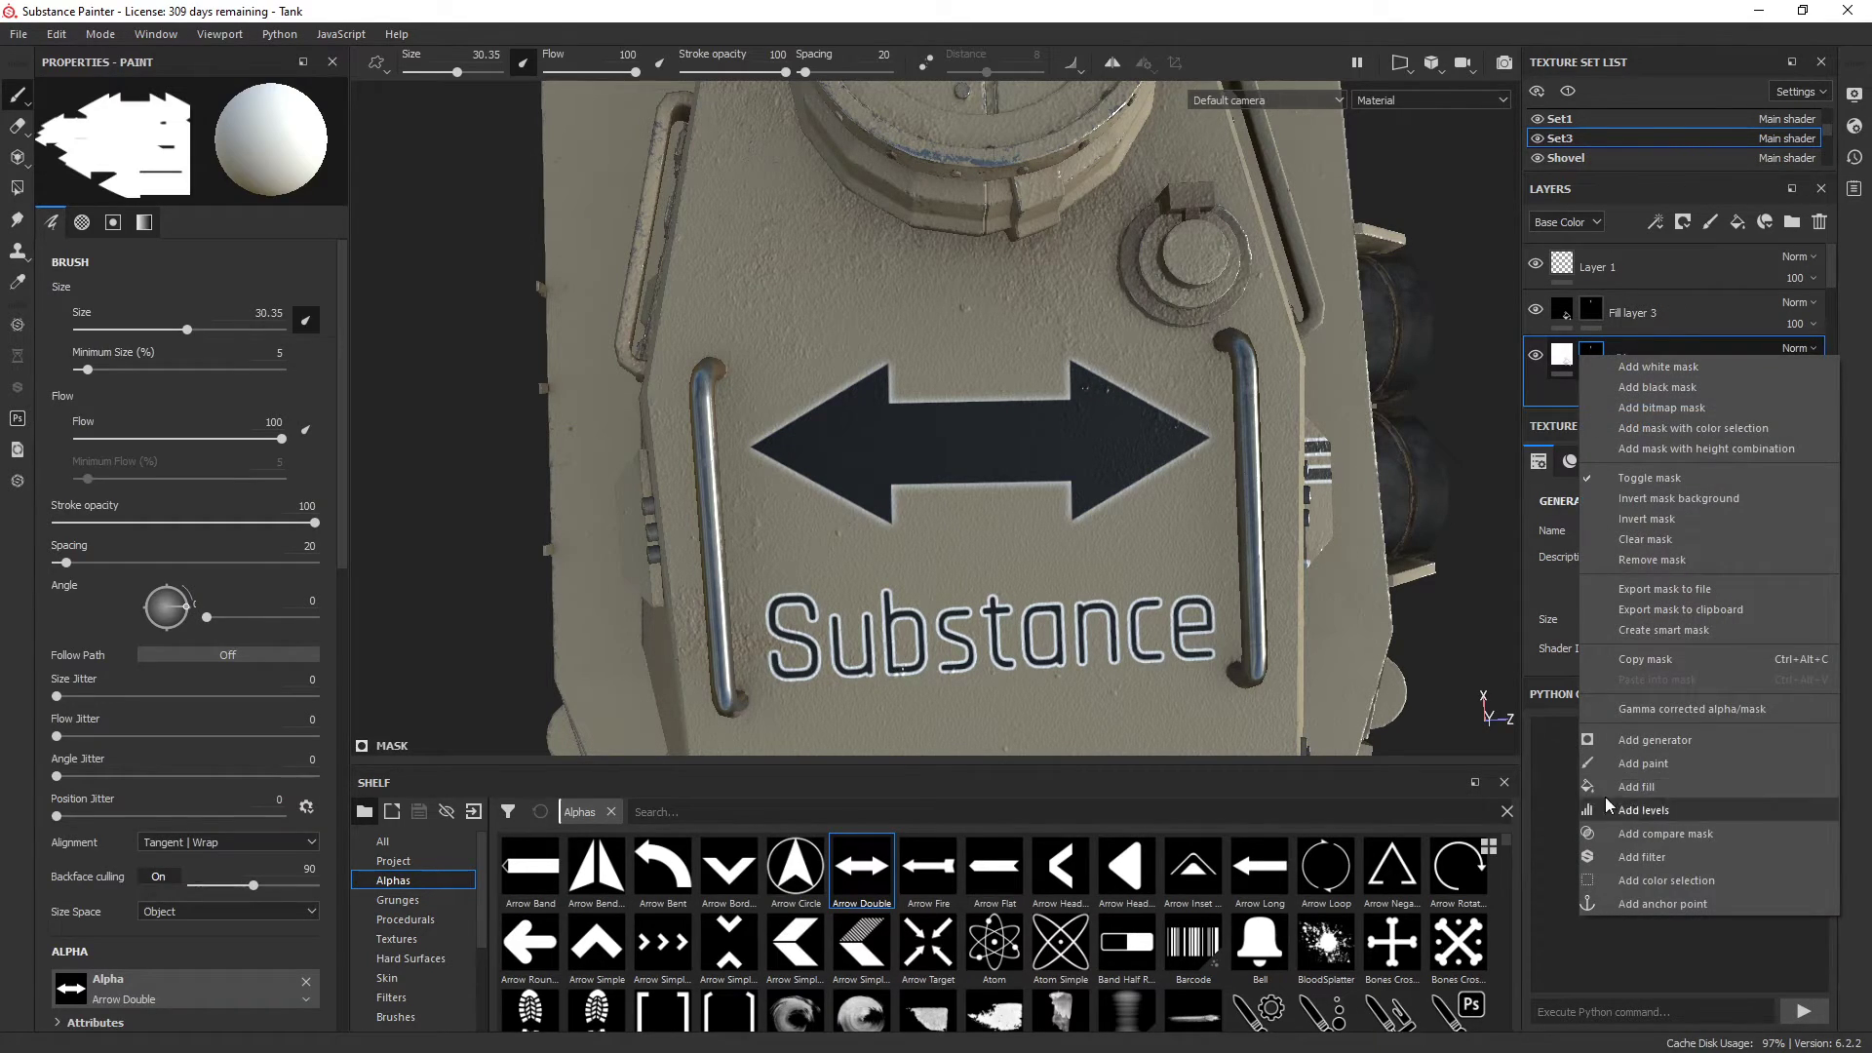
click(1642, 809)
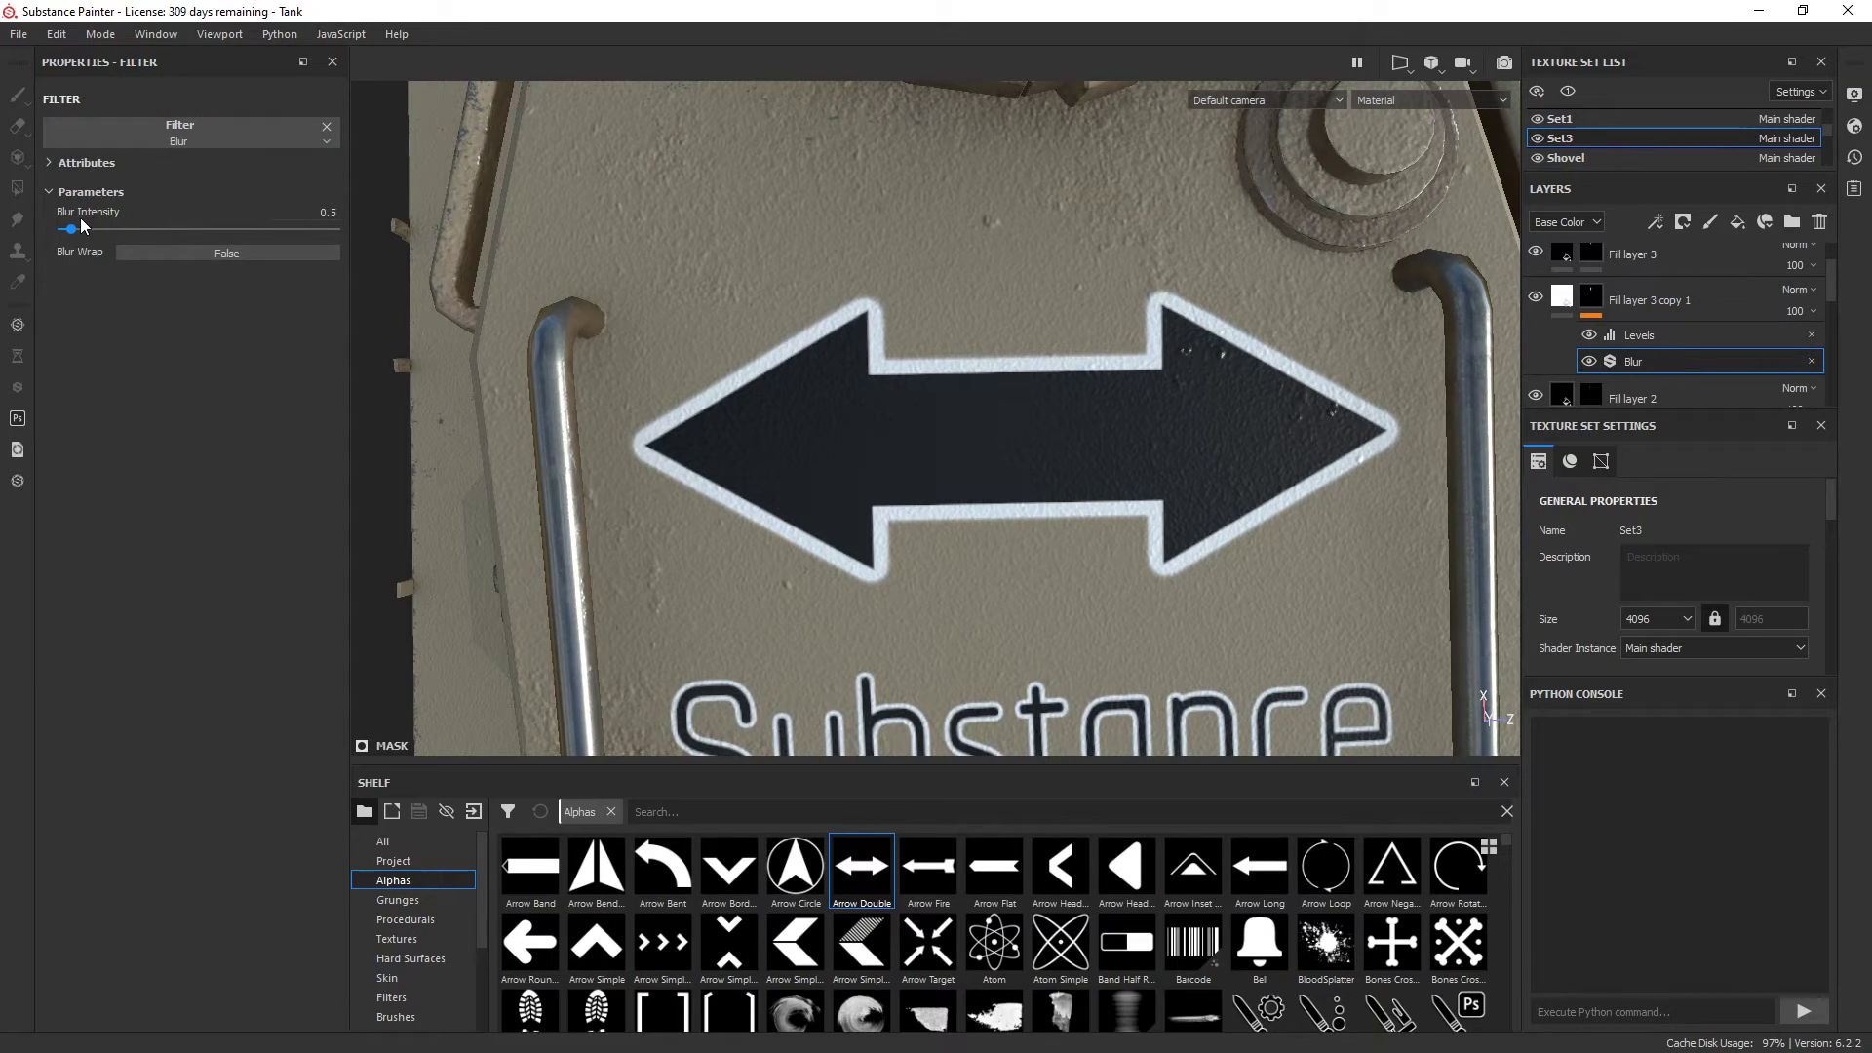
drag(68, 230, 65, 230)
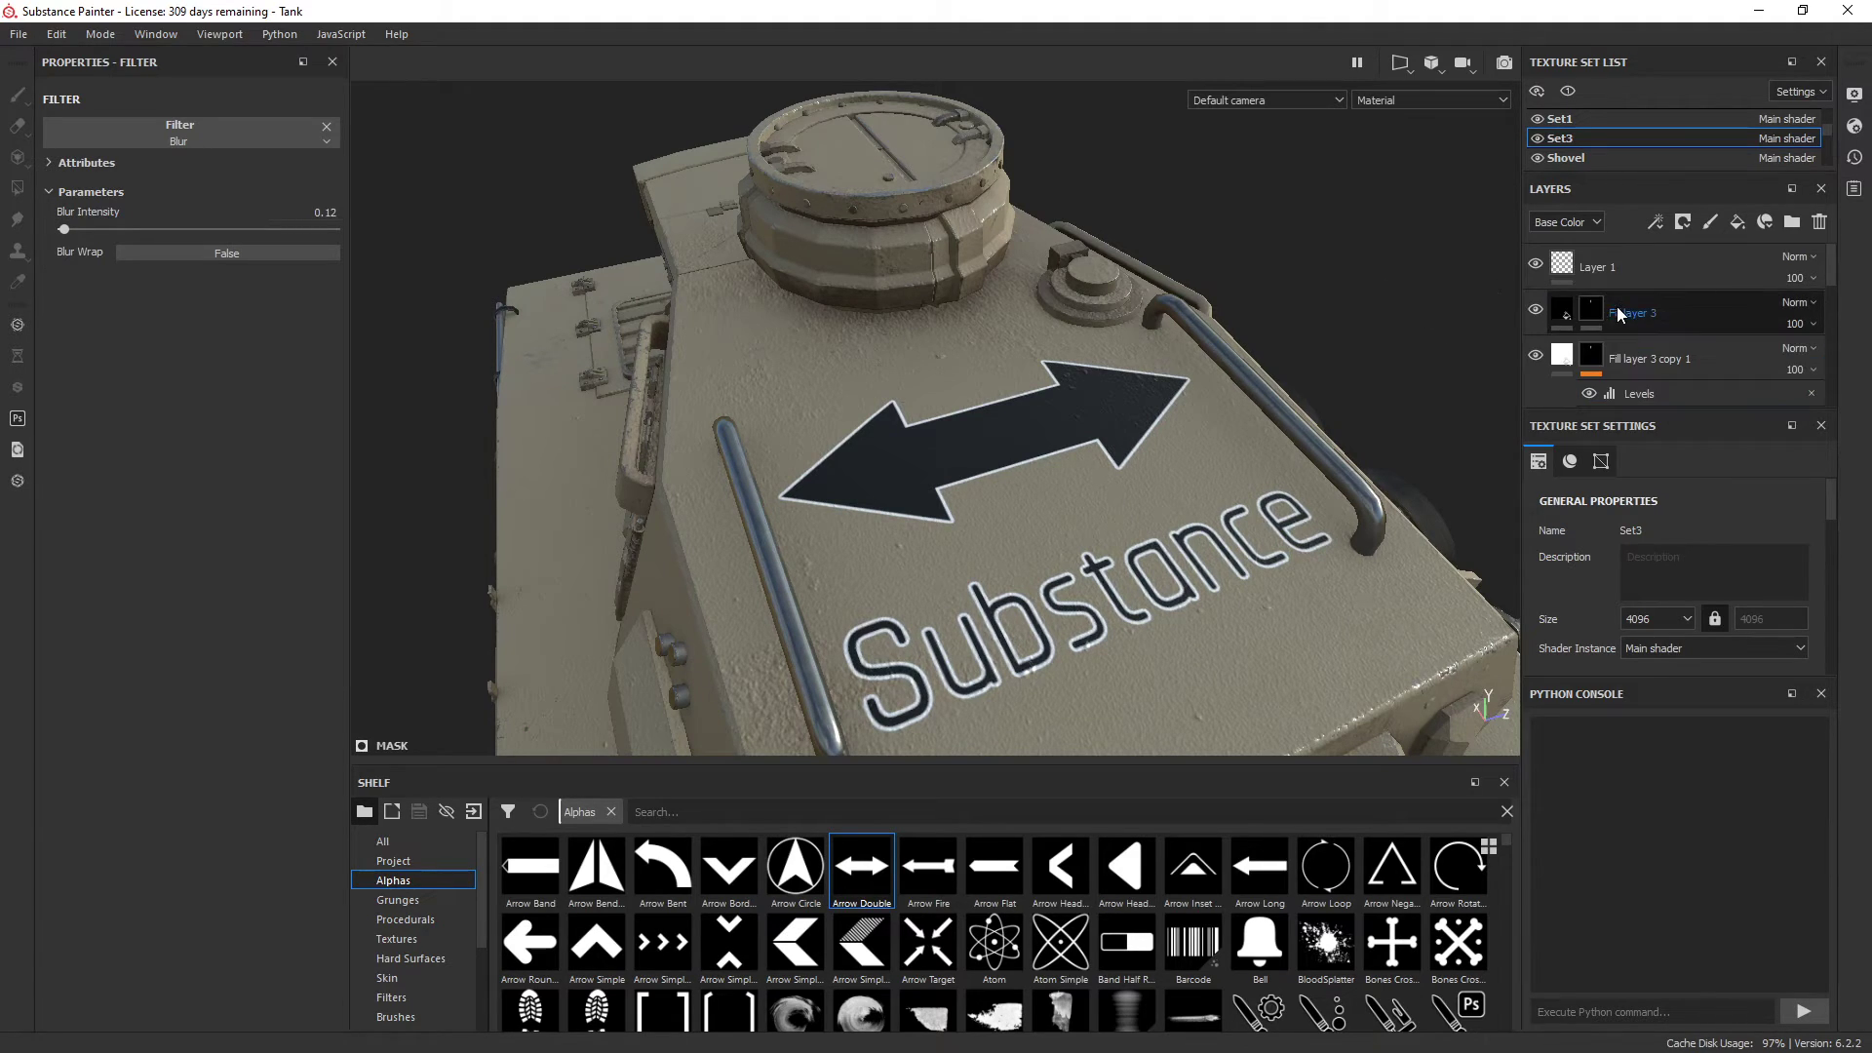
Set Fill layer 3's base colour to white and open the base colour of Fill layer 3 copy 1
click(1632, 312)
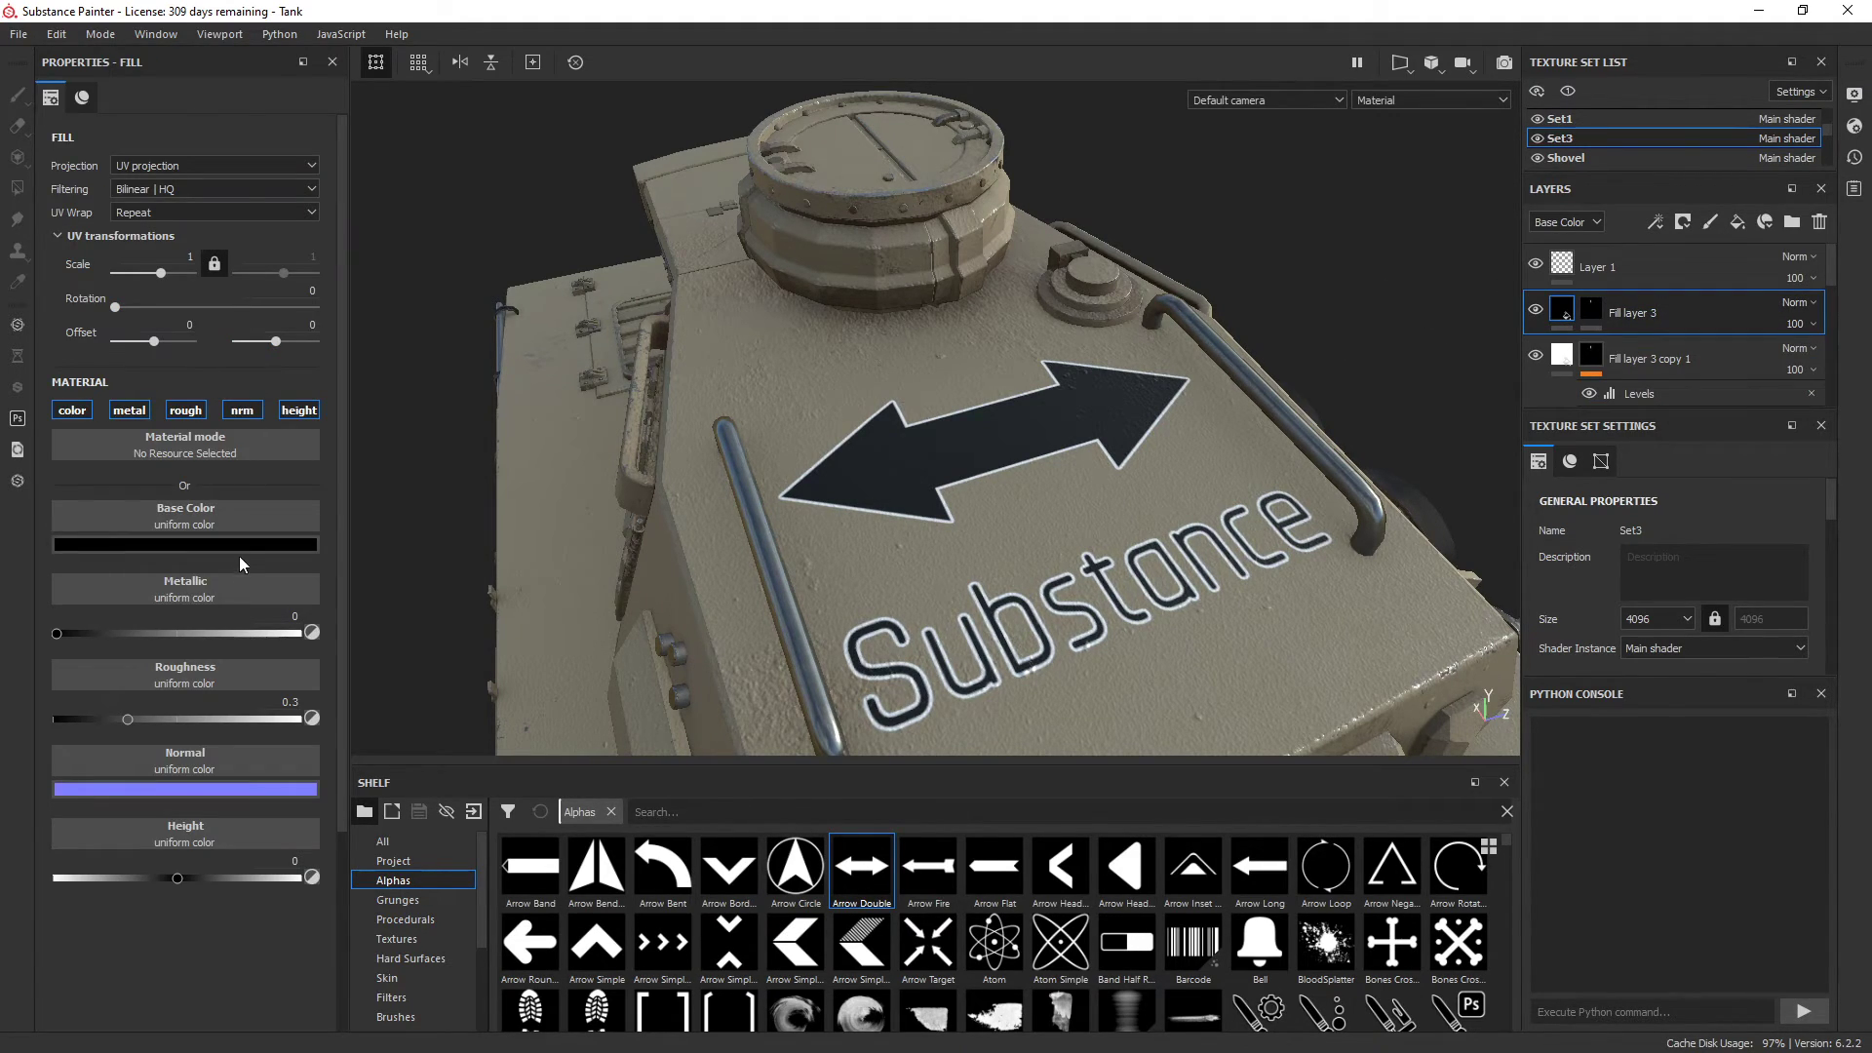
click(185, 544)
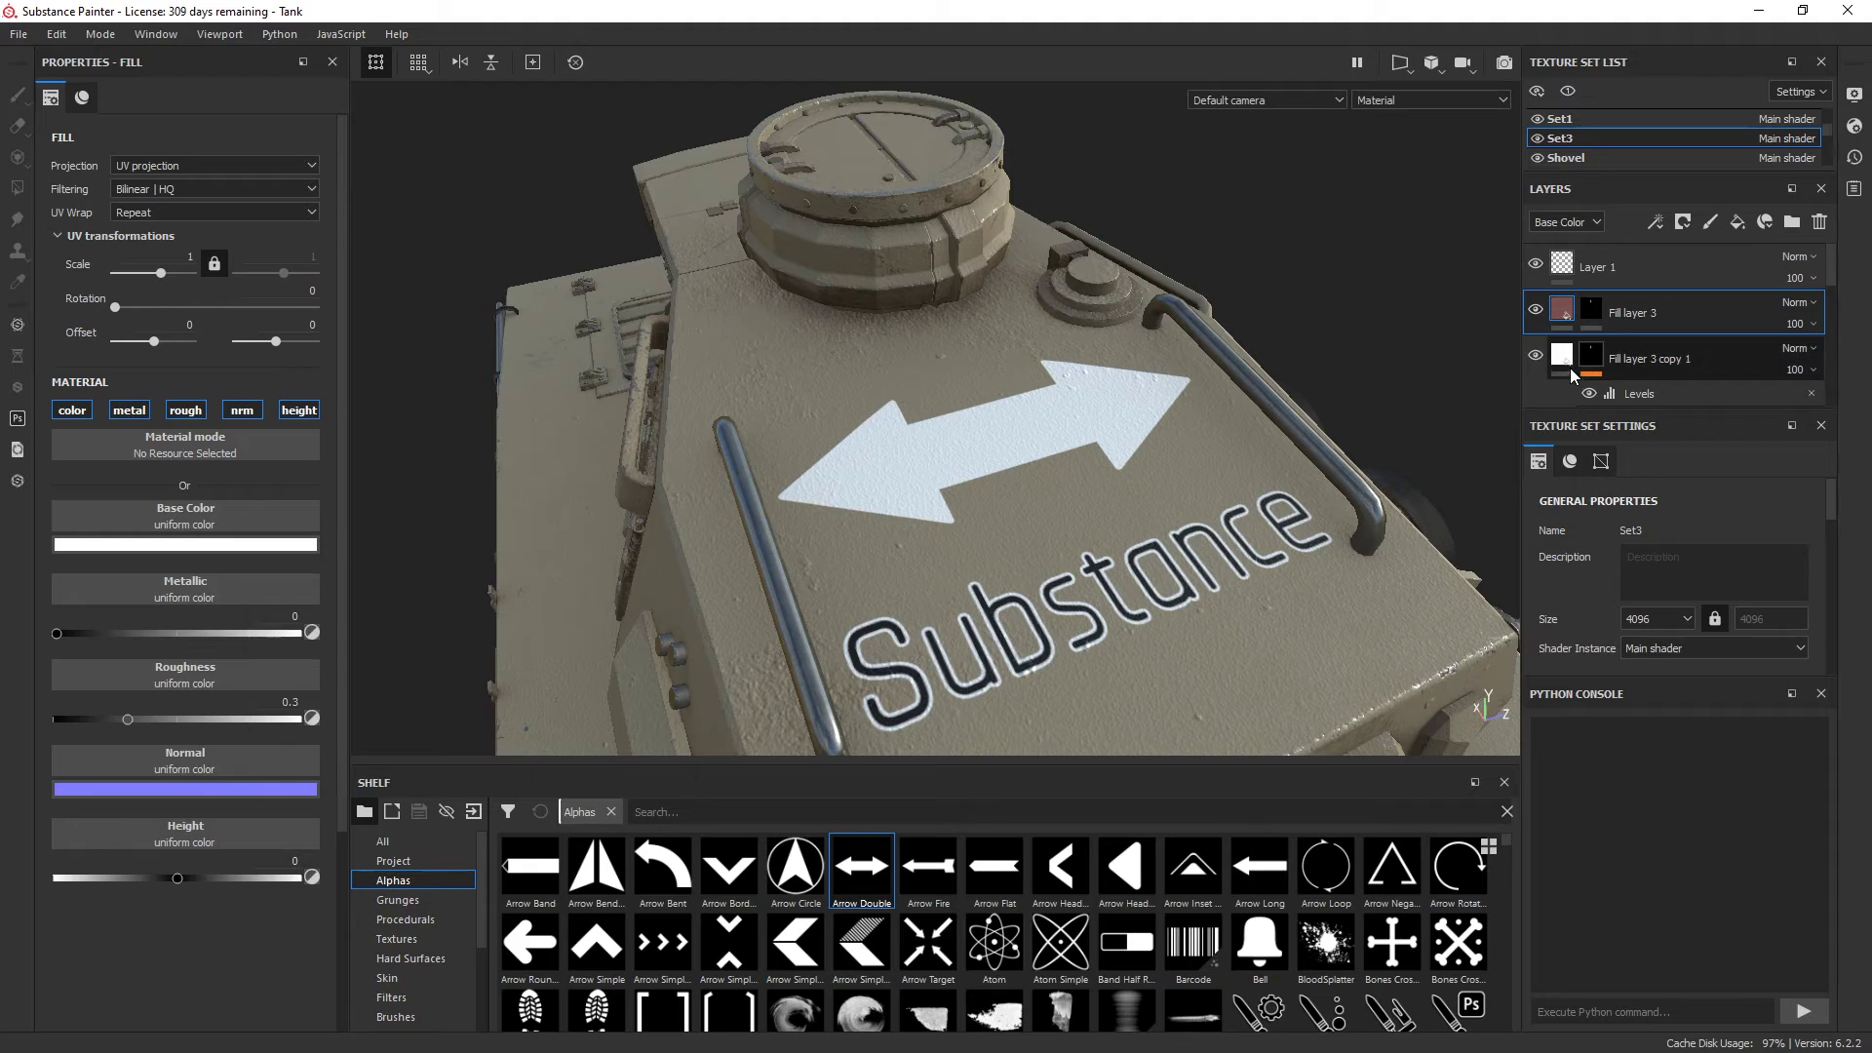
click(185, 544)
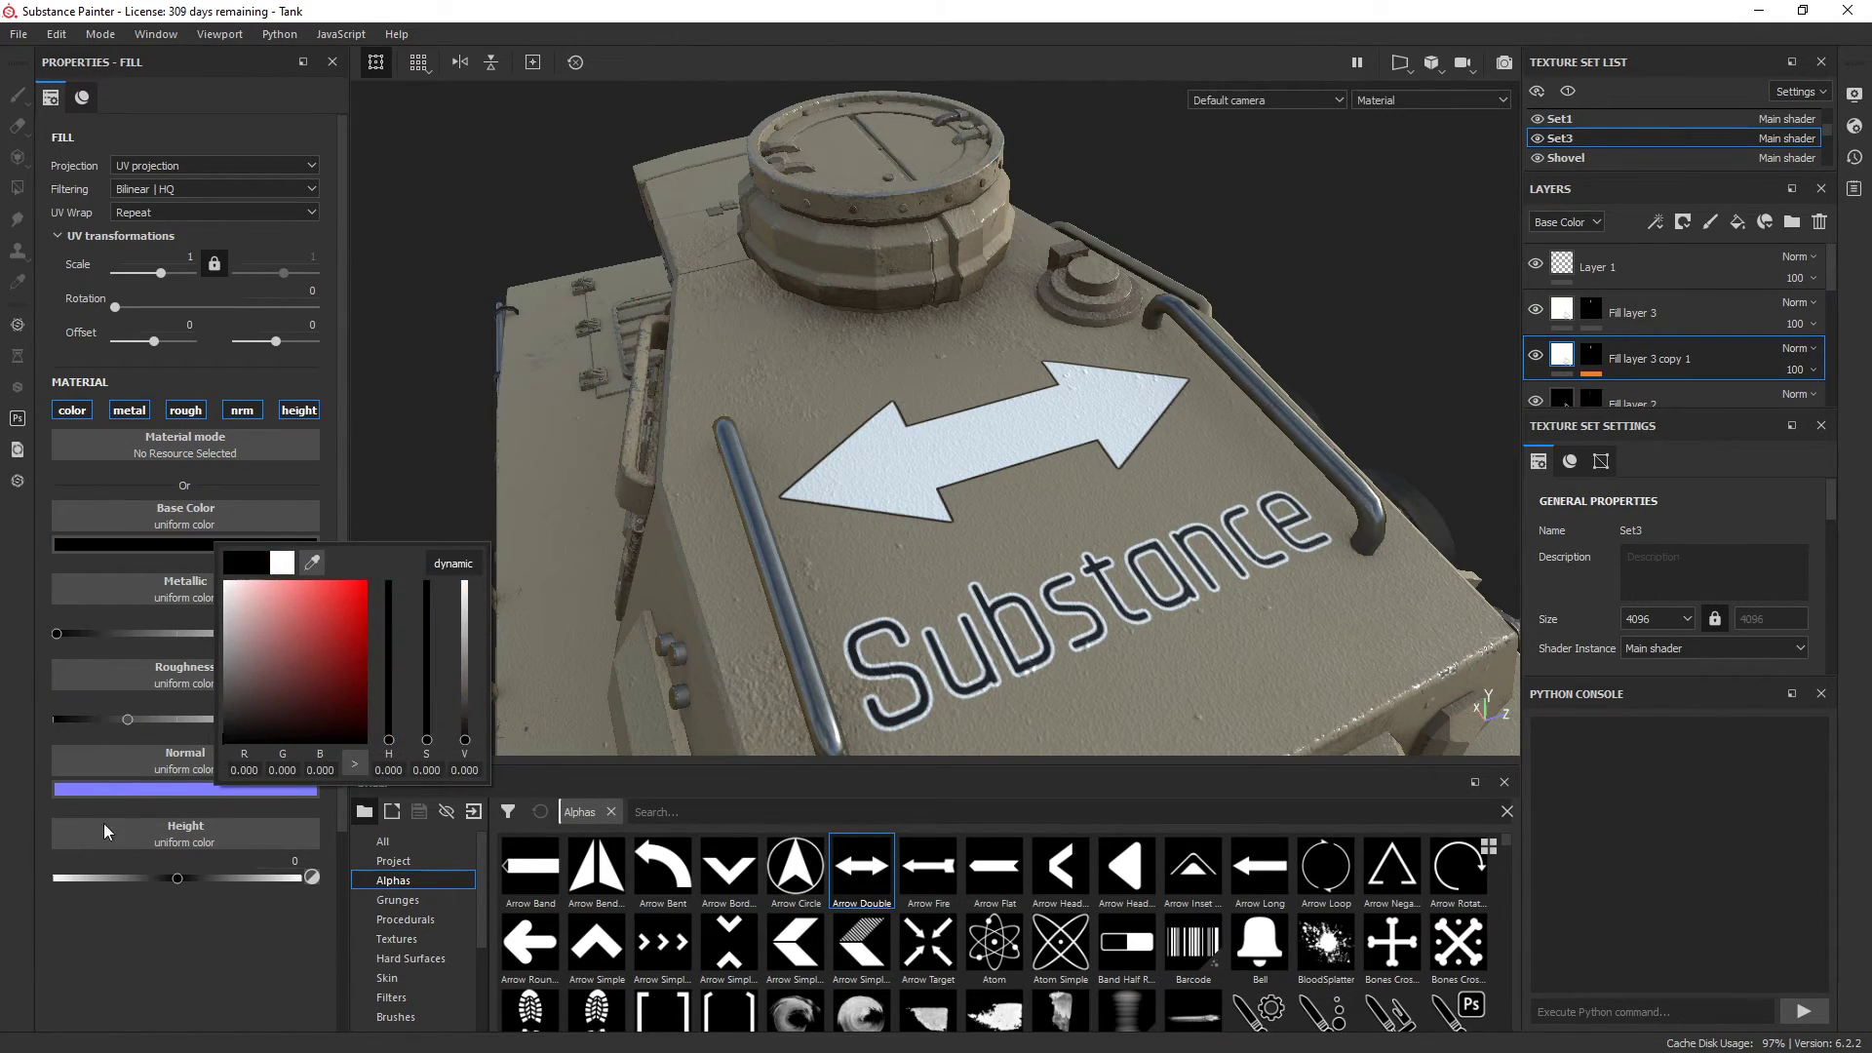